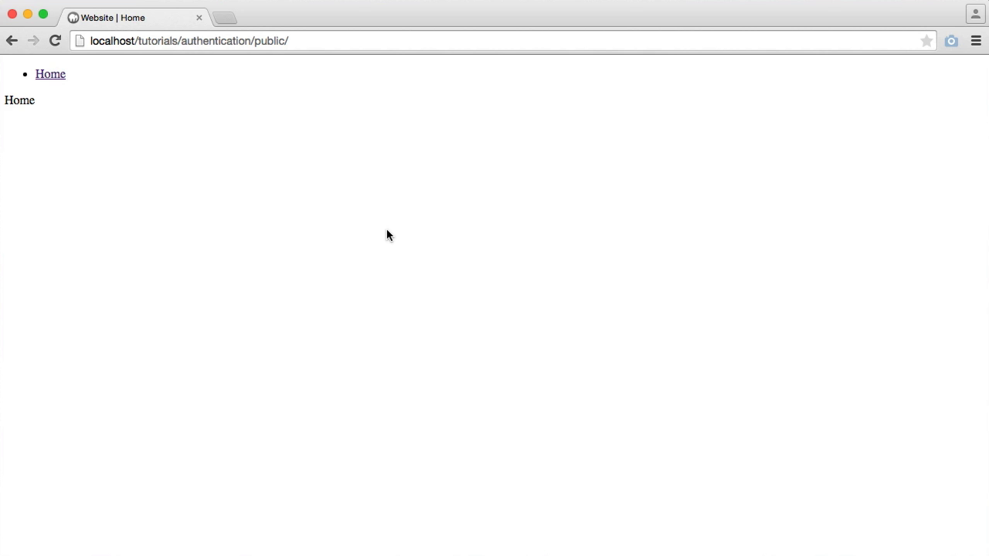
{"action": "mouse_move", "coordinate": [148, 314]}
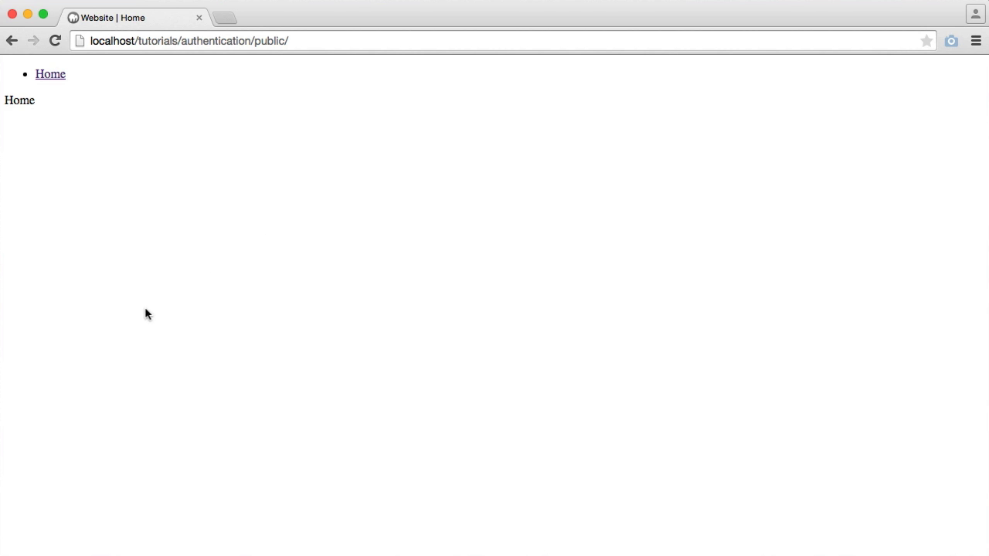
{"action": "mouse_move", "coordinate": [50, 74]}
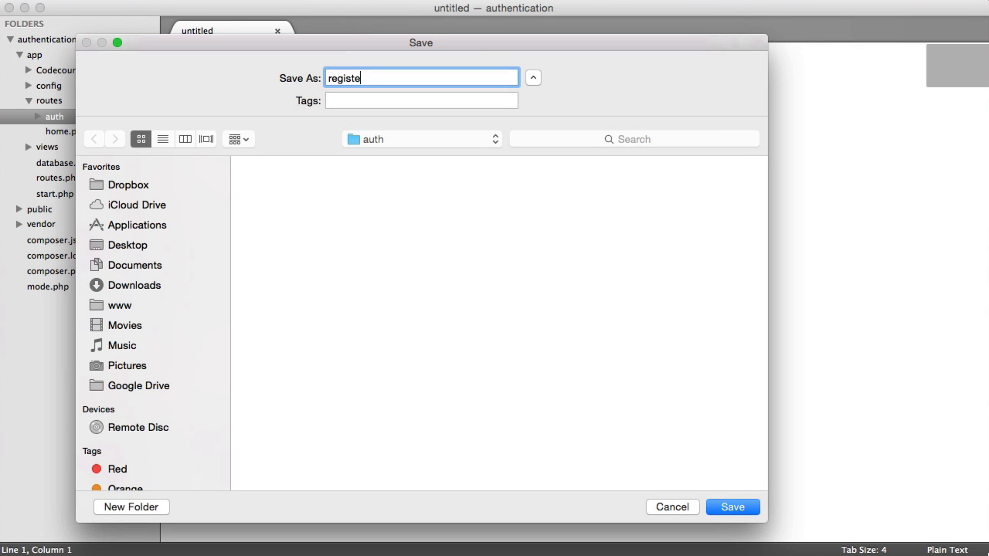
Save the file as register.php in app/routes/auth and write $app->get('/register', function() {})->name('register');
{"action": "left_click", "coordinate": [732, 507]}
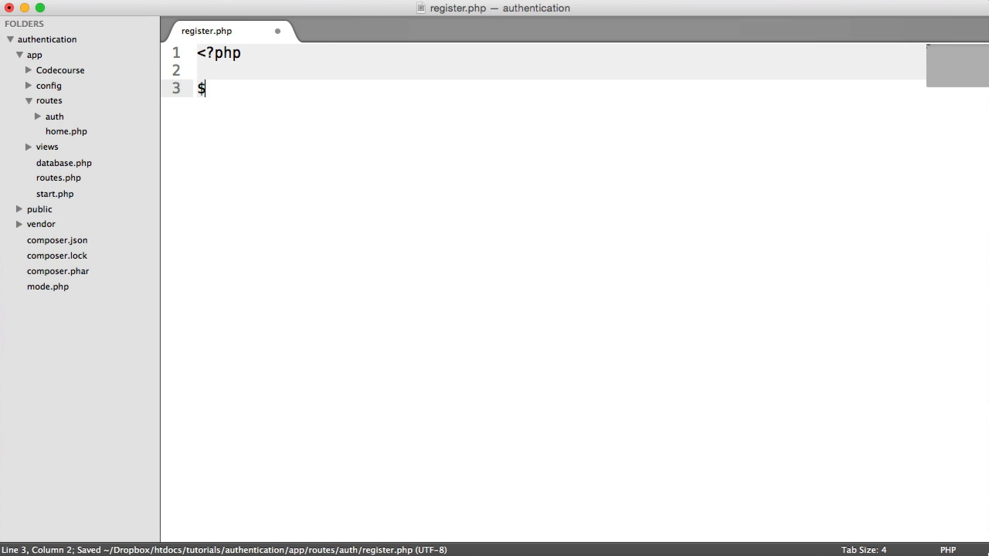
{"action": "type", "text": "app->get("}
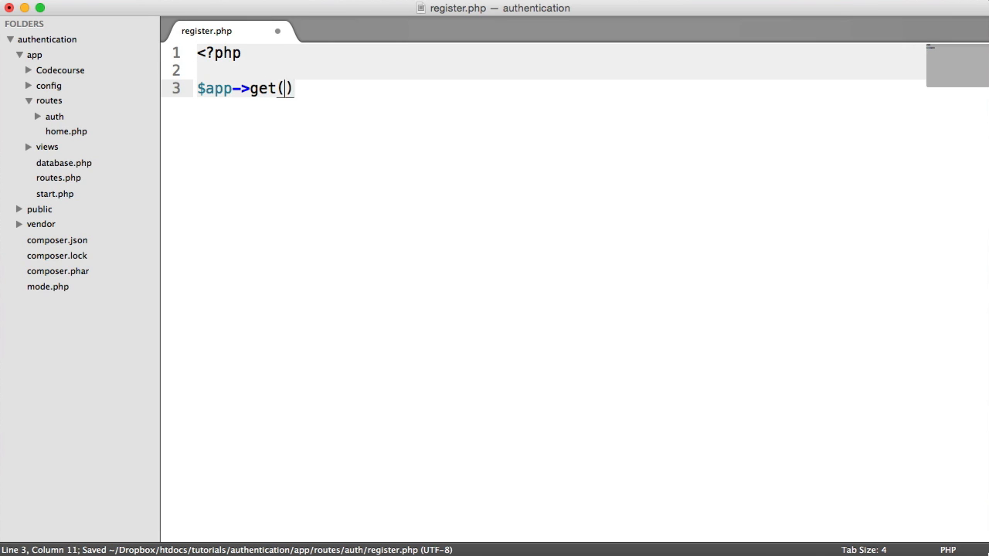
{"action": "type", "text": "'/register', function("}
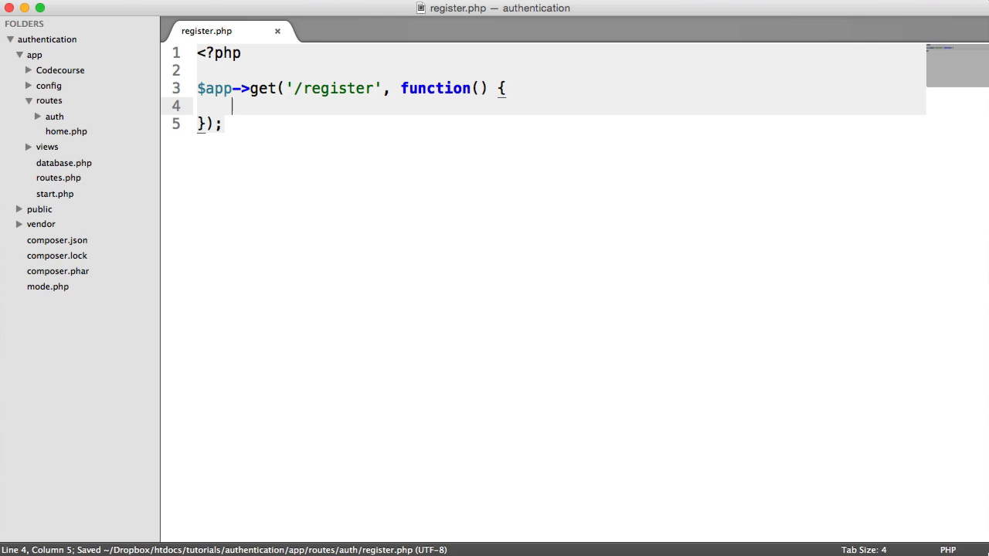
{"action": "type", "text": "->"}
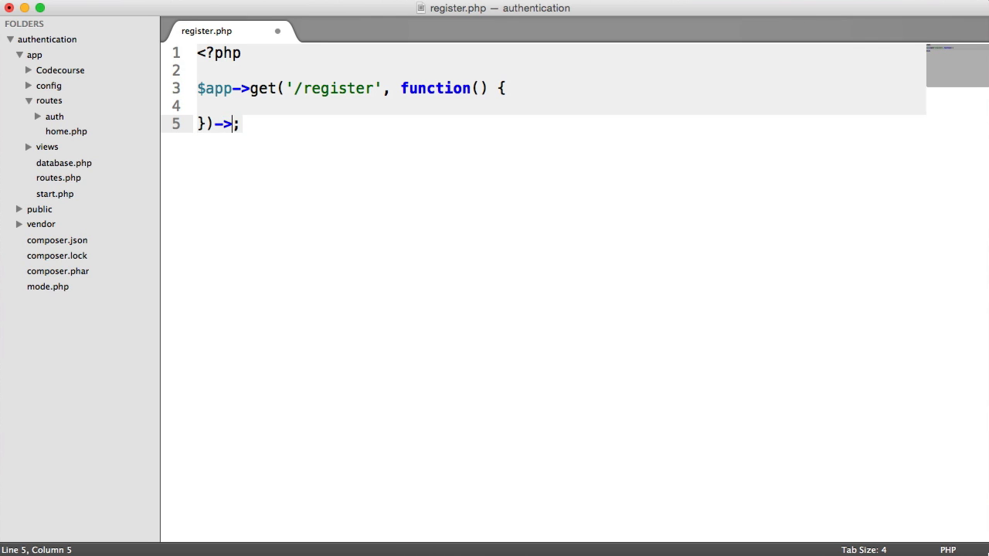
{"action": "type", "text": "name('r'"}
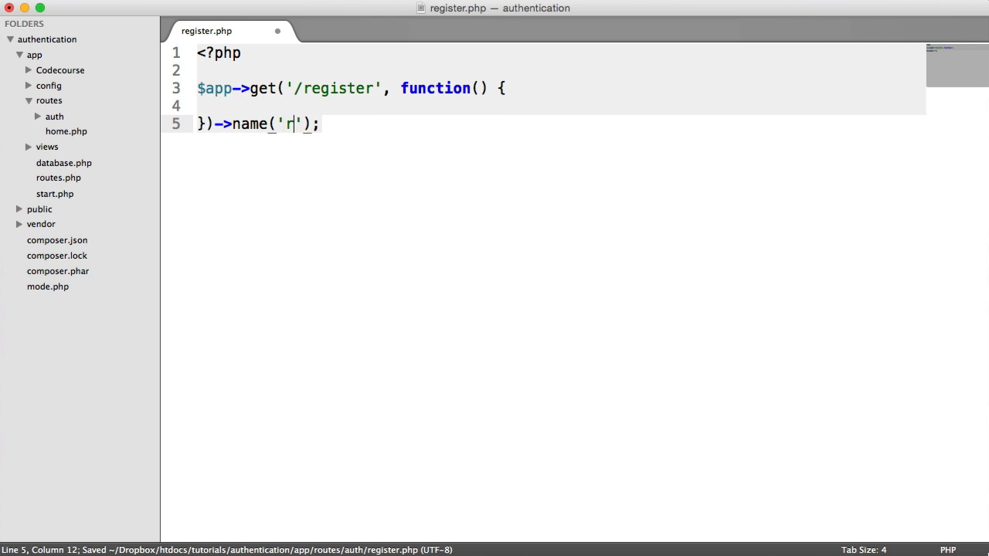
{"action": "type", "text": "egister"}
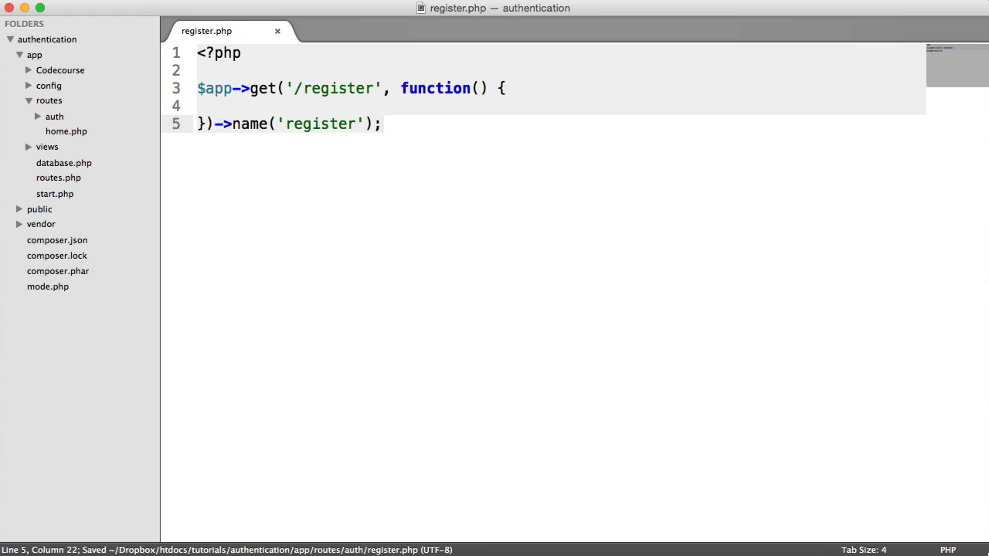
Add an auth folder under views and save a new empty register.php view inside it
{"action": "left_click", "coordinate": [46, 147]}
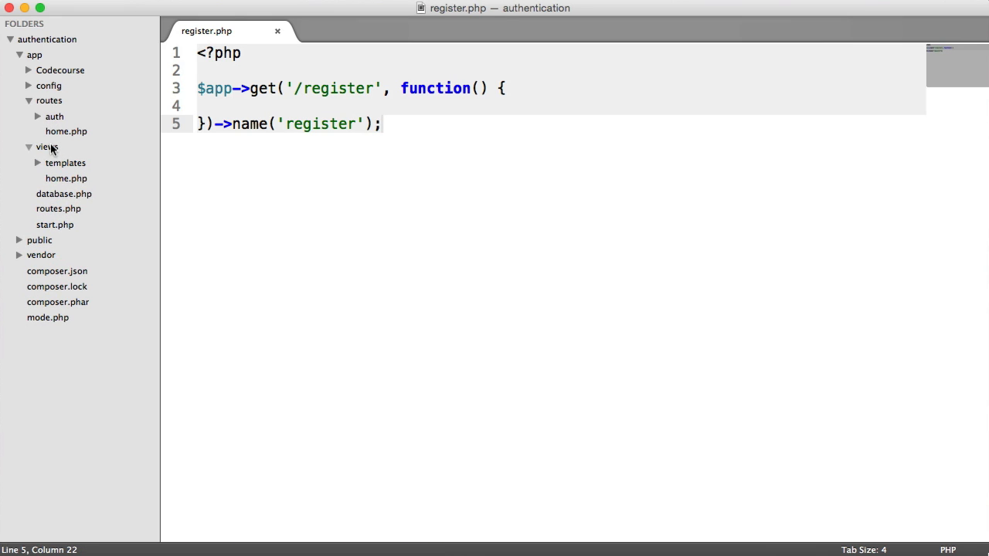
{"action": "left_click", "coordinate": [46, 147]}
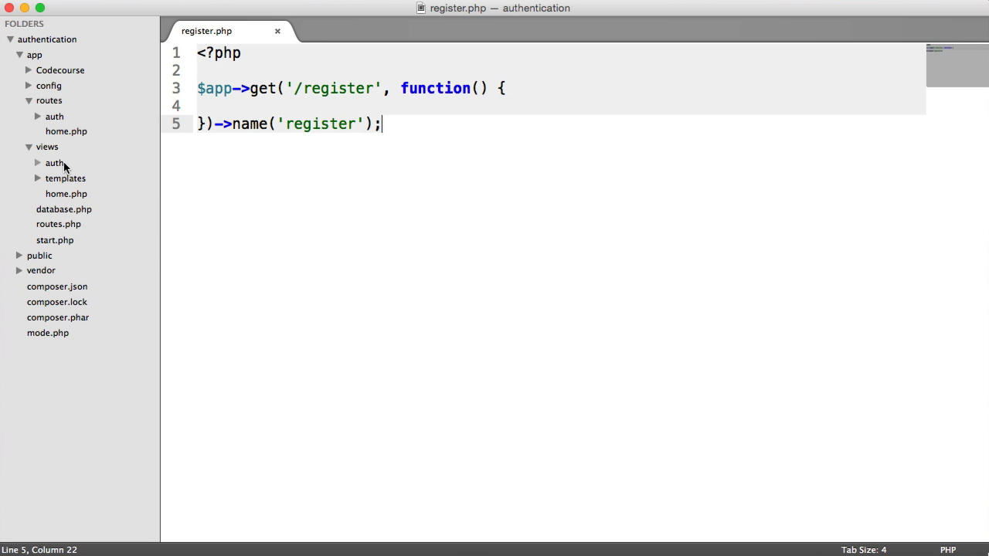
{"action": "key", "text": "cmd+n"}
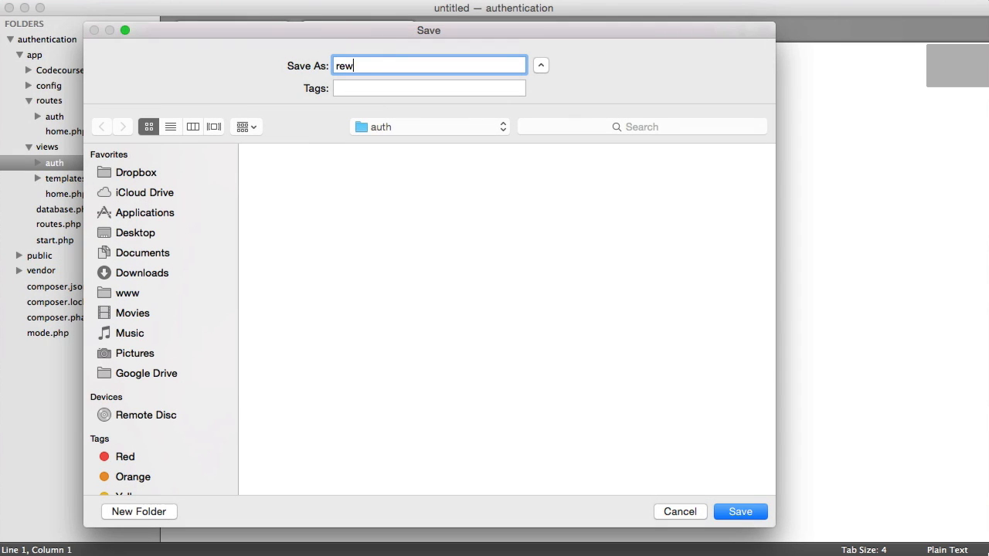
{"action": "left_click", "coordinate": [742, 512]}
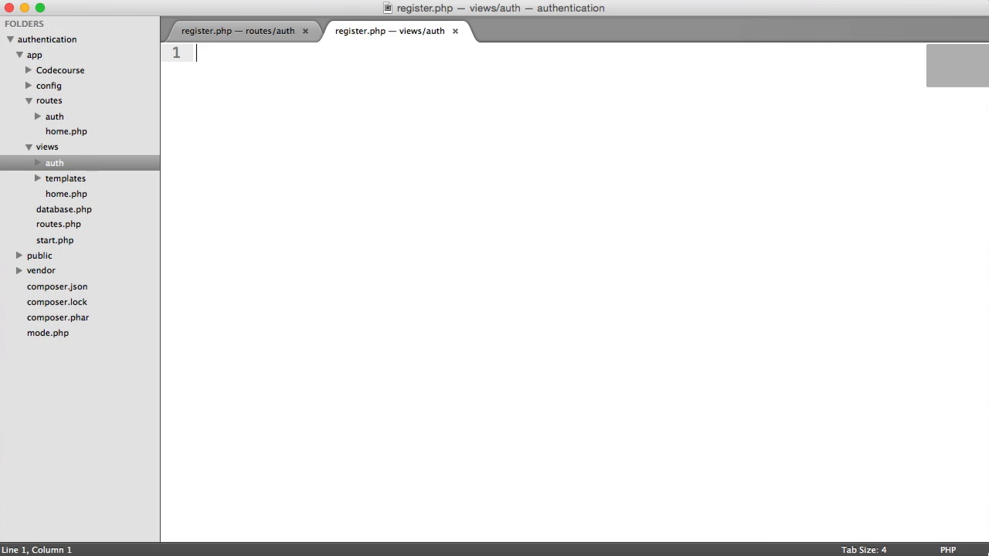
{"action": "type", "text": "Regist"}
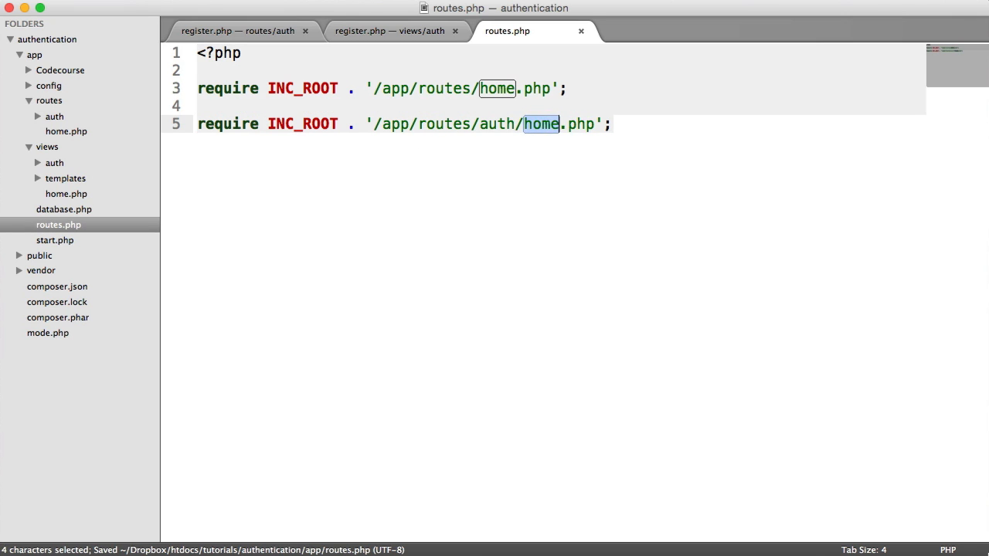
Point the routes.php require at auth/register.php and load /register in the browser
{"action": "type", "text": "register"}
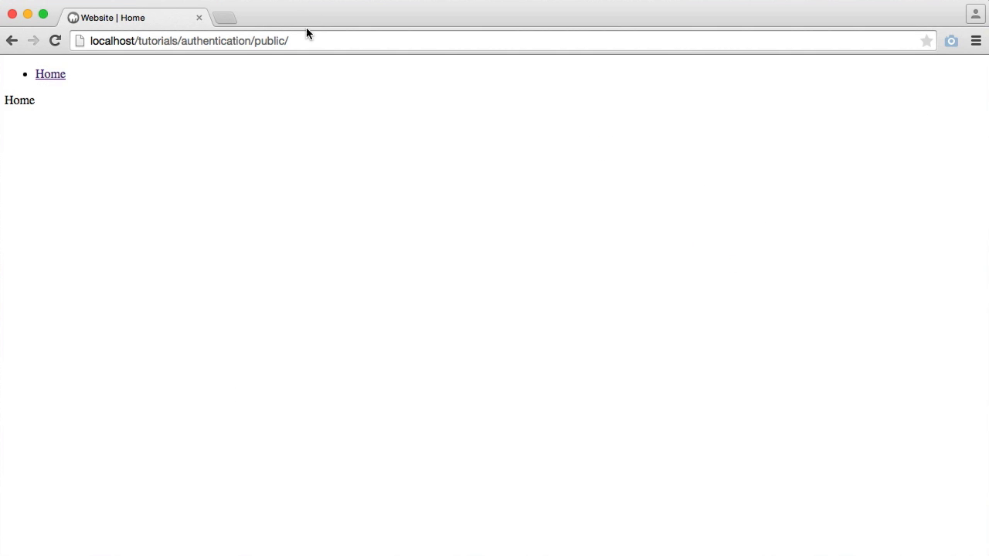
{"action": "type", "text": "register"}
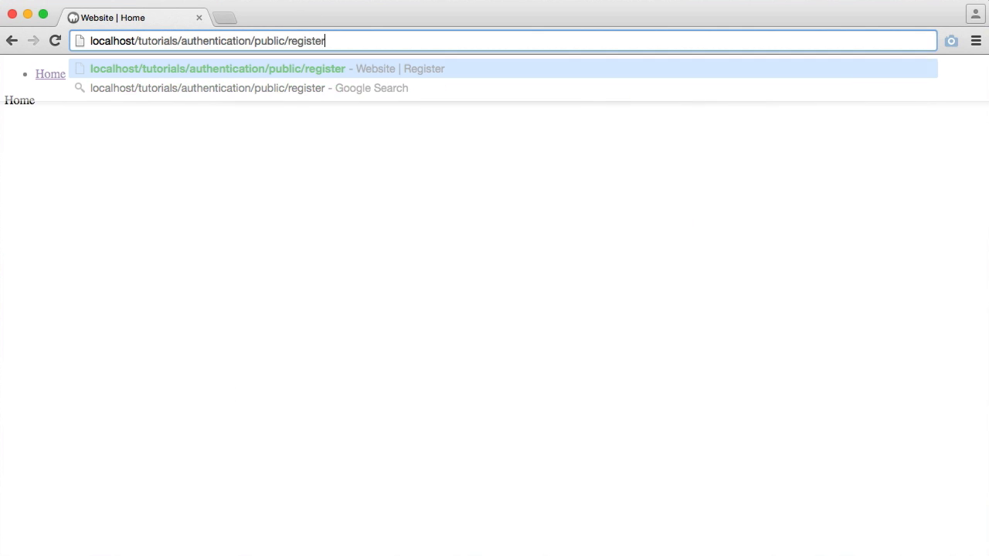
{"action": "key", "text": "Enter"}
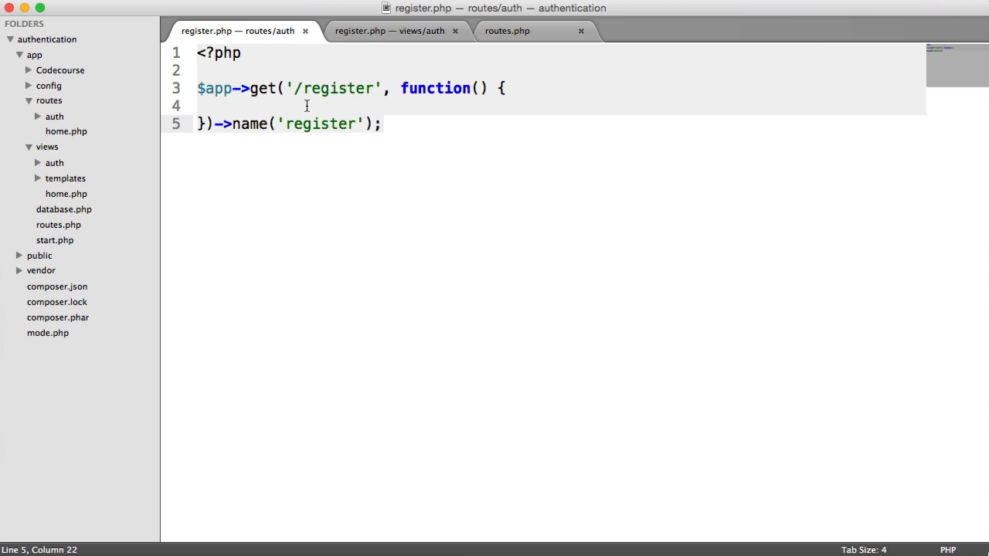
Make the closure render 'auth/register.php' and add use ($app) so the app is passed in
{"action": "type", "text": "$"}
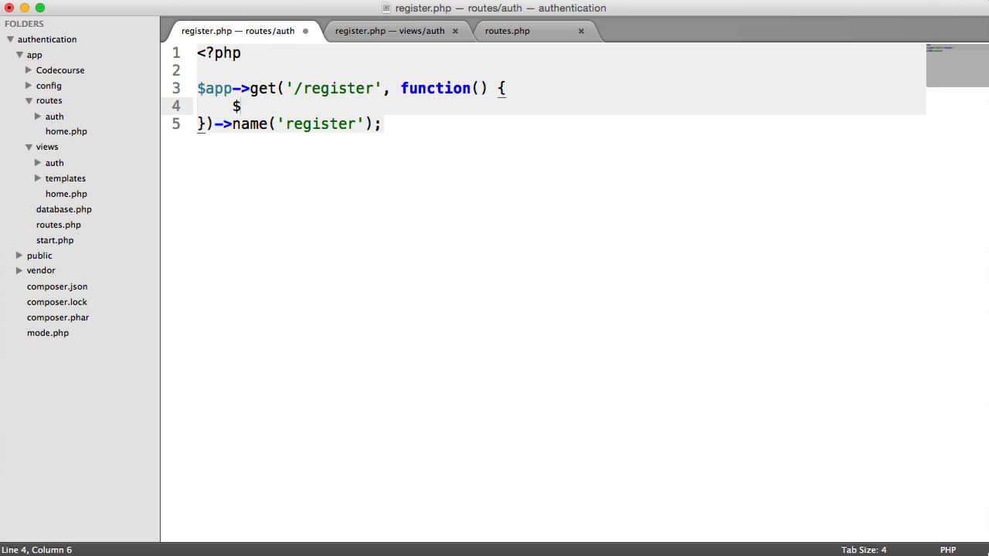
{"action": "type", "text": "app->render("}
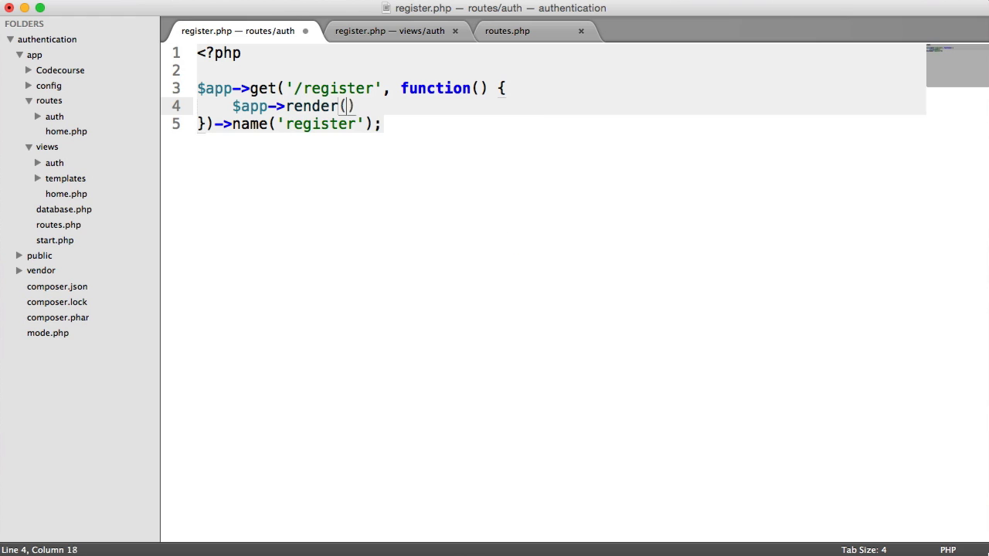
{"action": "type", "text": "'auth'"}
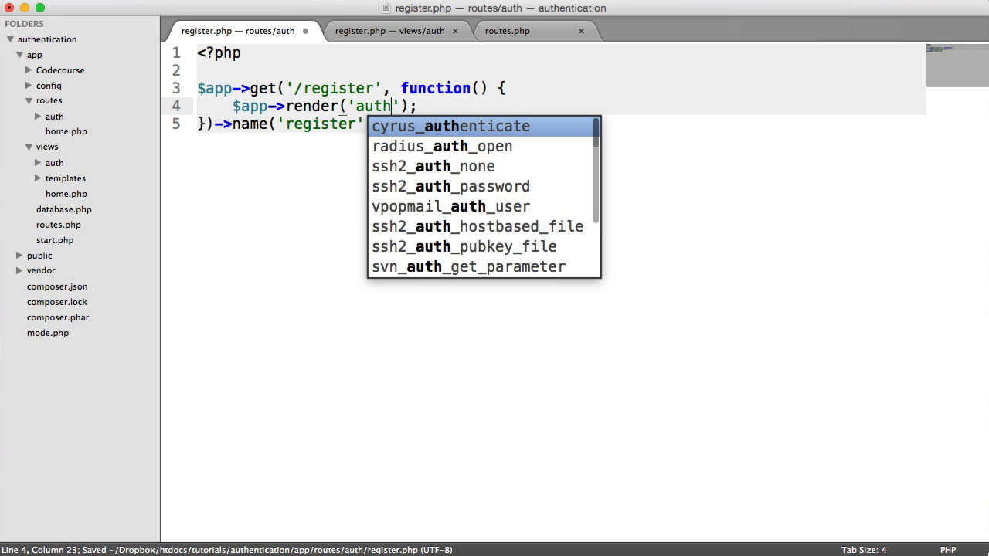
{"action": "type", "text": "/register.php"}
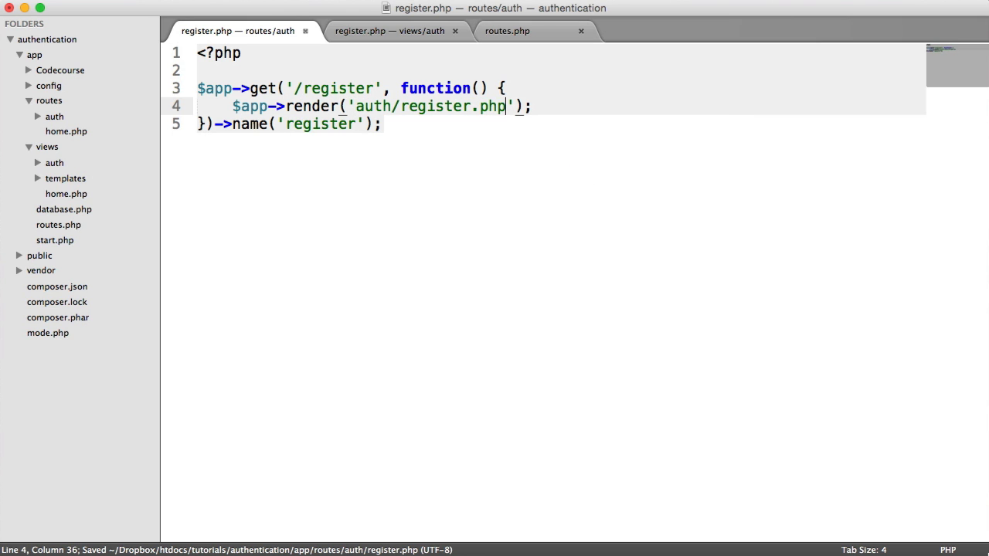
{"action": "type", "text": "use"}
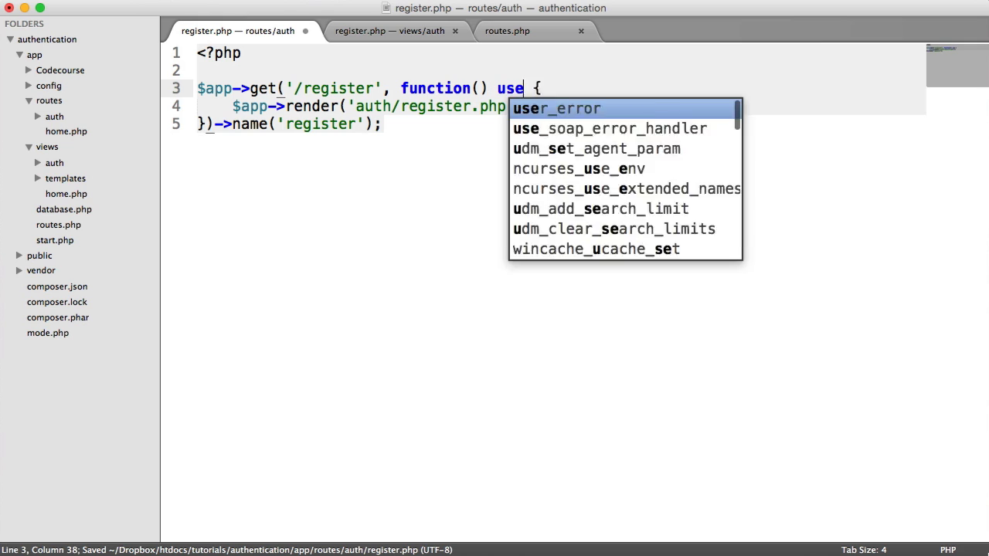
{"action": "type", "text": "($app)"}
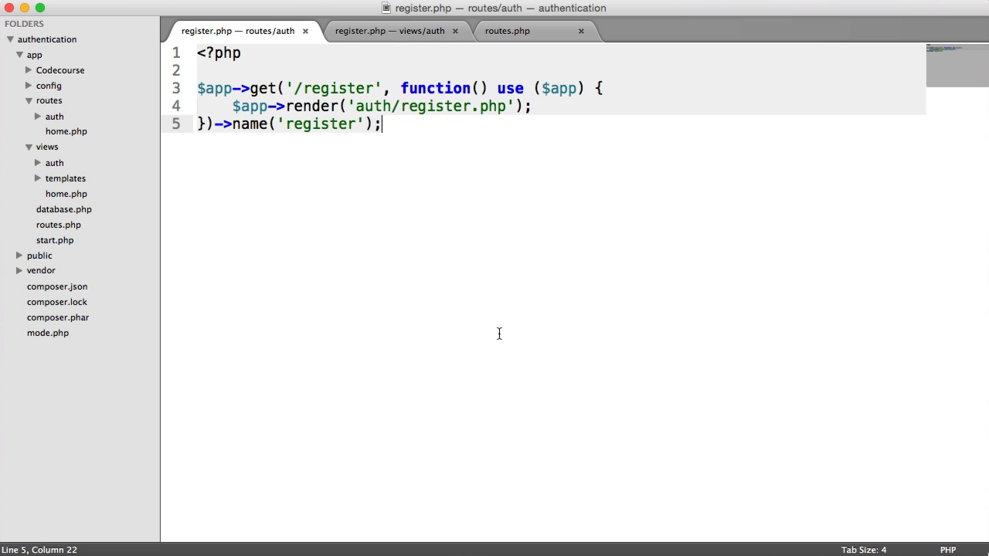
In the navigation partial add a Register list item with urlFor pointing to register
{"action": "left_click", "coordinate": [65, 178]}
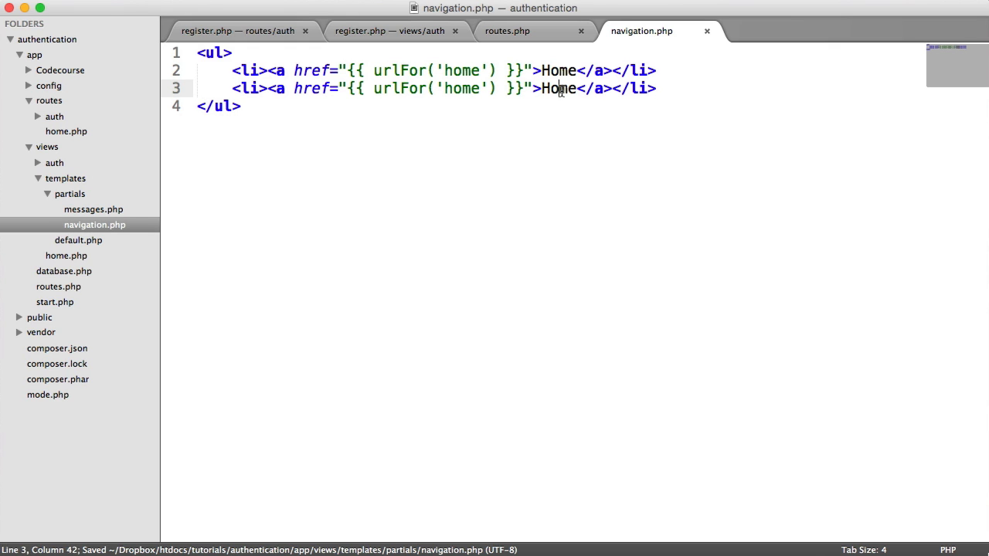
{"action": "type", "text": "Register"}
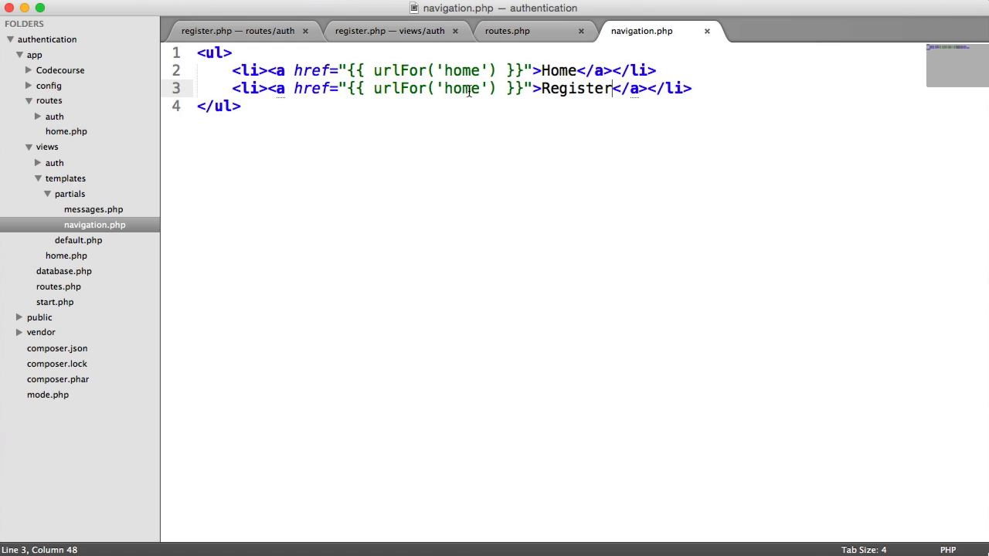
{"action": "type", "text": "re"}
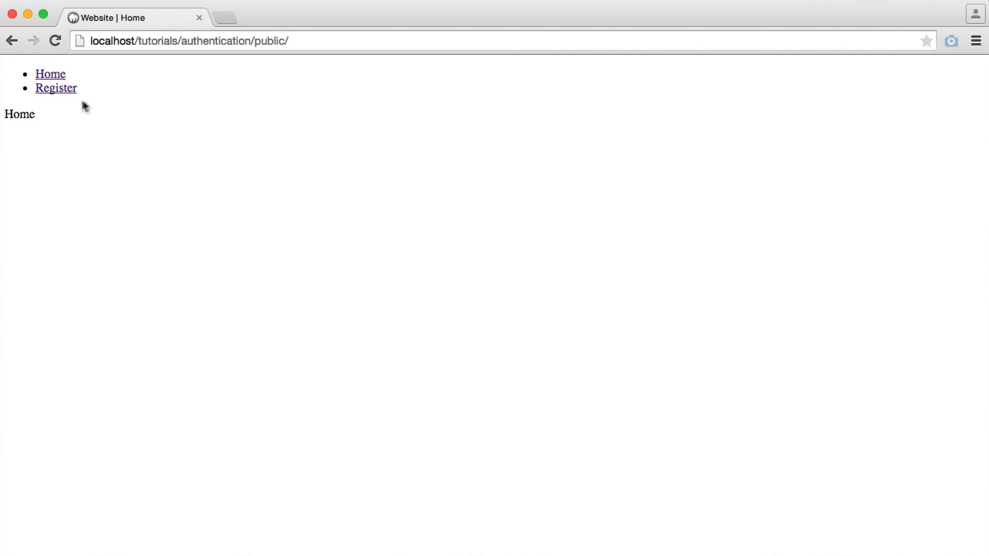
{"action": "mouse_move", "coordinate": [65, 99]}
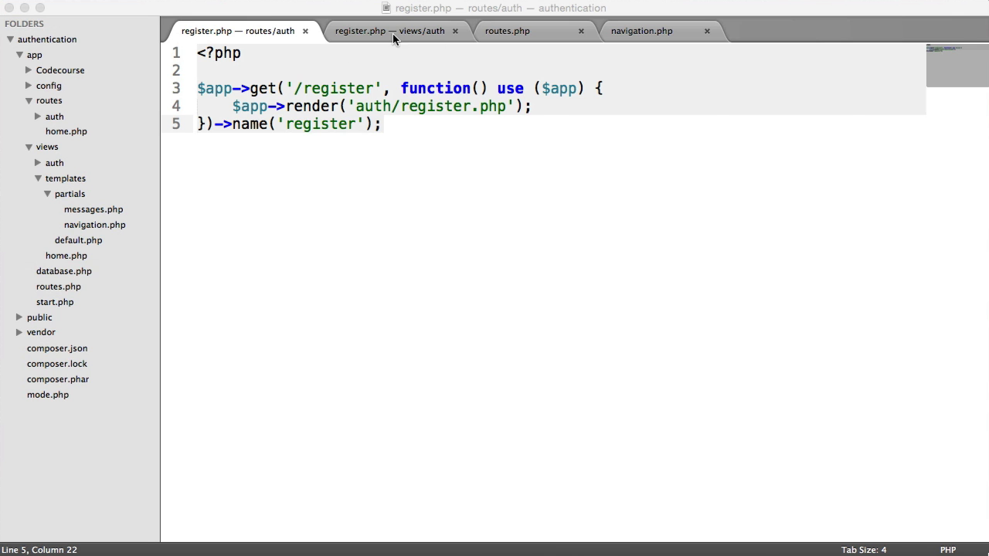
Copy all of home.php's template layout into the auth register view
{"action": "left_click", "coordinate": [392, 31]}
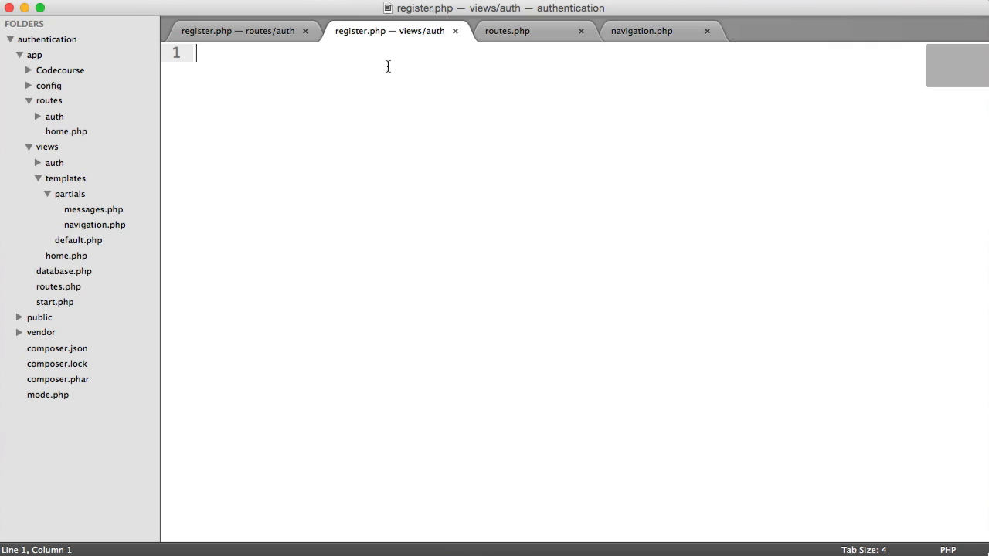
{"action": "mouse_move", "coordinate": [226, 81]}
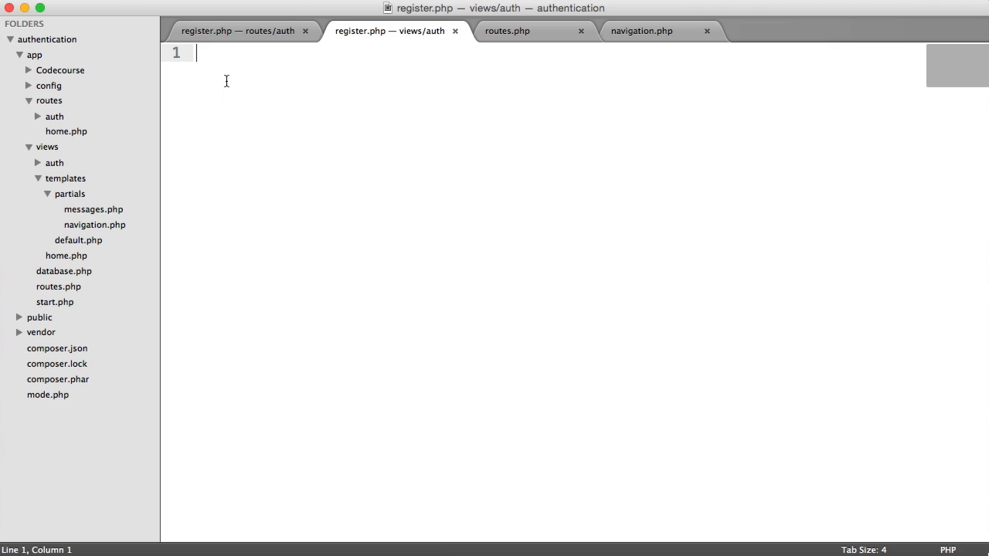
{"action": "left_click", "coordinate": [65, 255]}
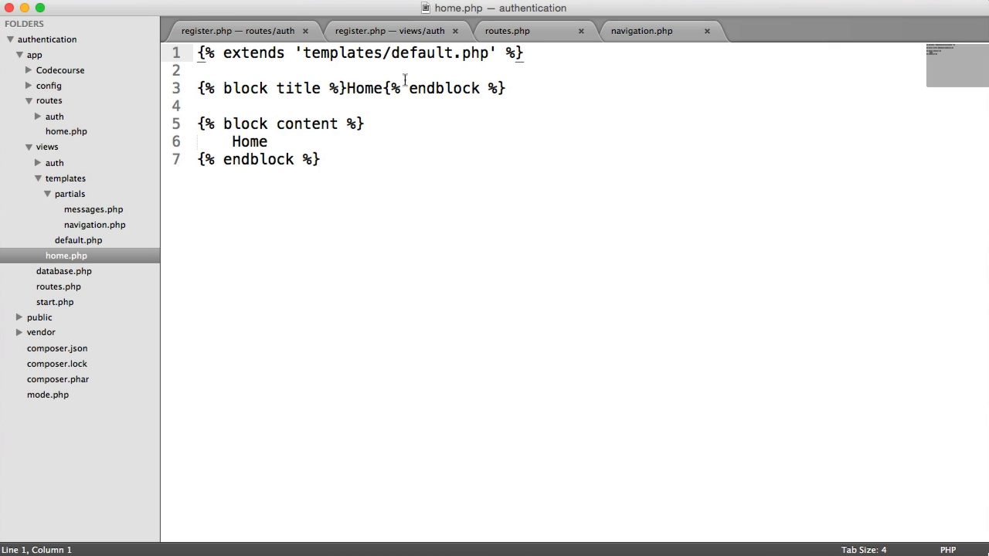
{"action": "key", "text": "cmd+a"}
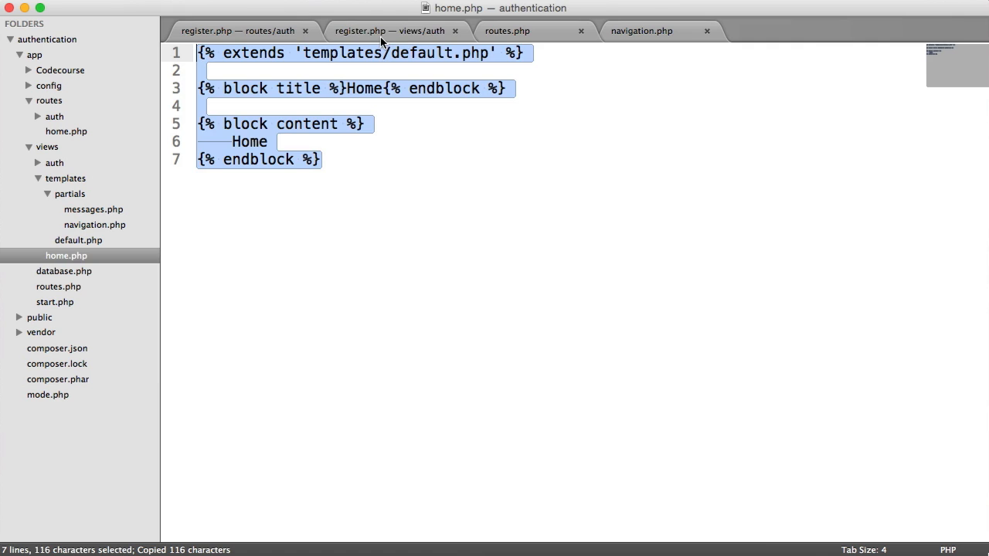
{"action": "left_click", "coordinate": [390, 31]}
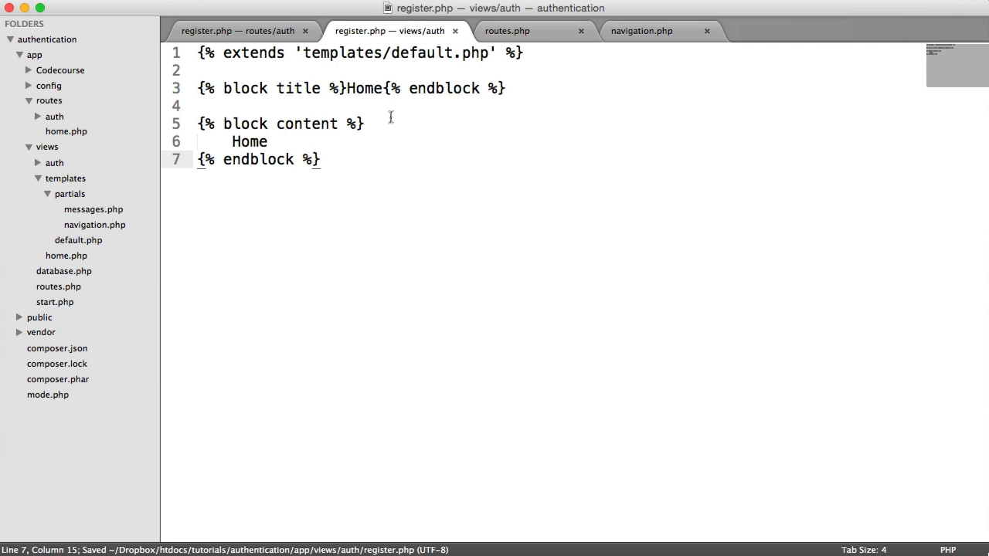
Change the view's title and content to Register, check the page in Chrome and save
{"action": "type", "text": "Register"}
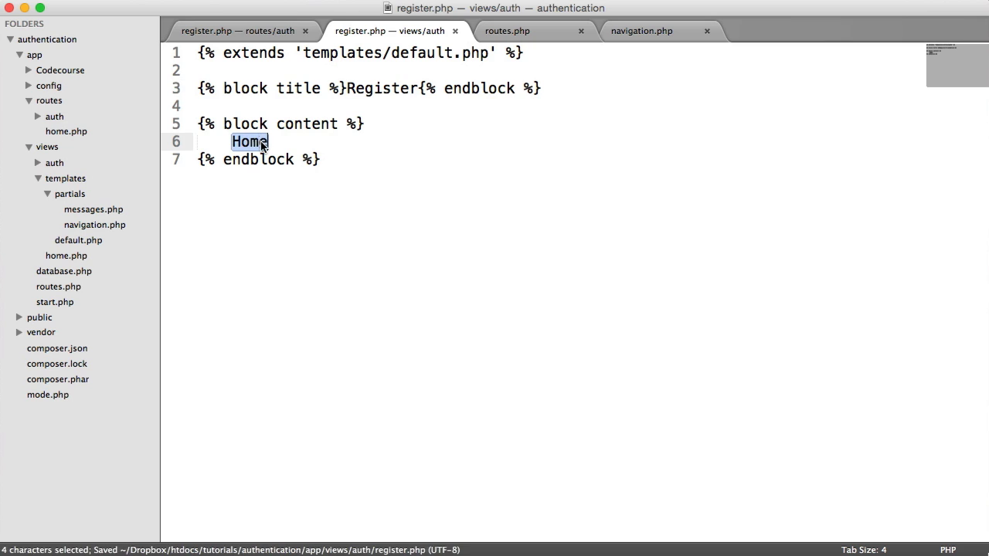
{"action": "type", "text": "Register"}
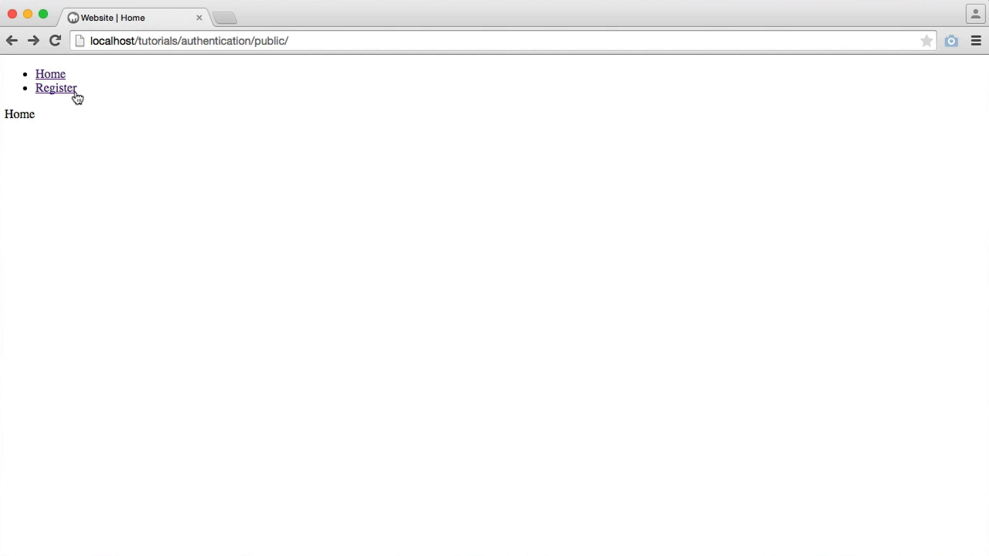
{"action": "left_click", "coordinate": [56, 86]}
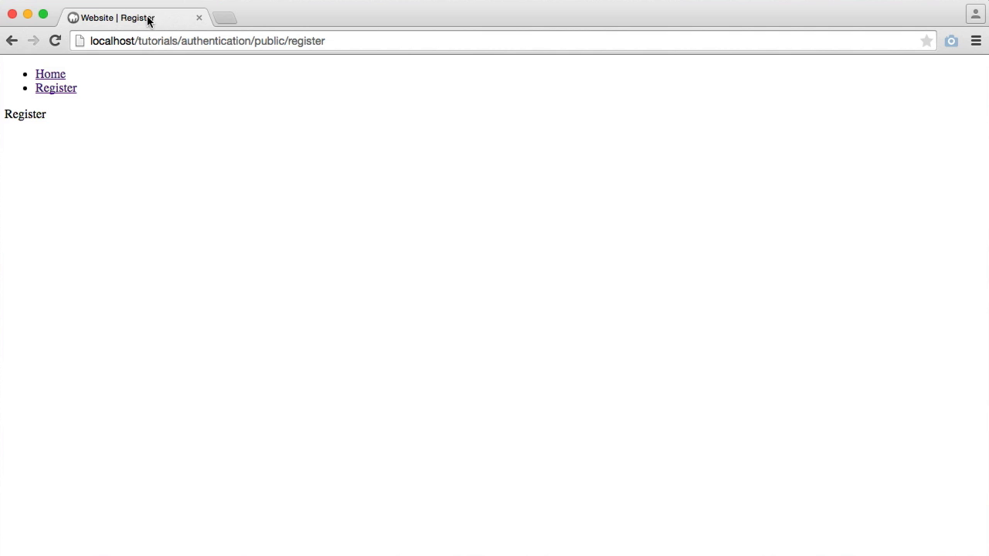
{"action": "mouse_move", "coordinate": [17, 74]}
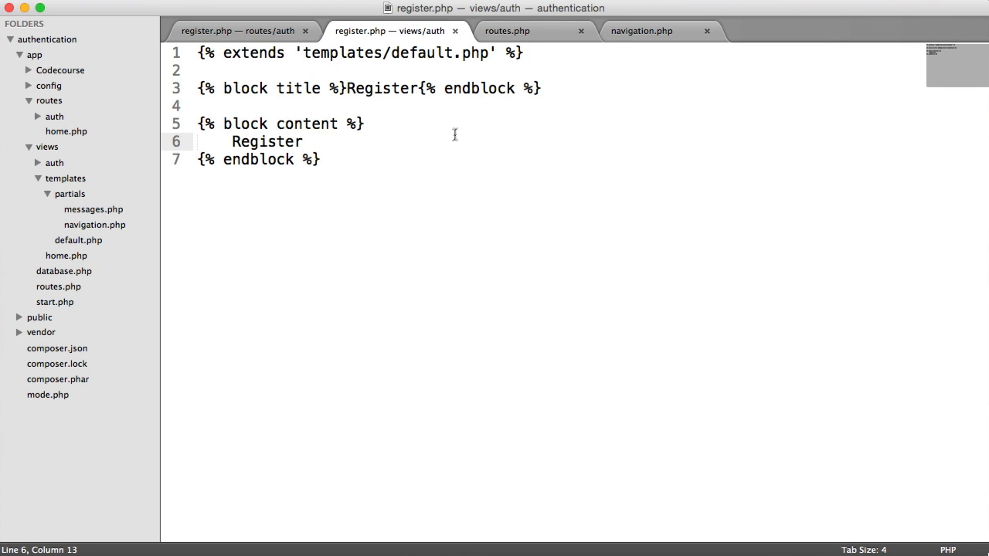
{"action": "key", "text": "cmd+s"}
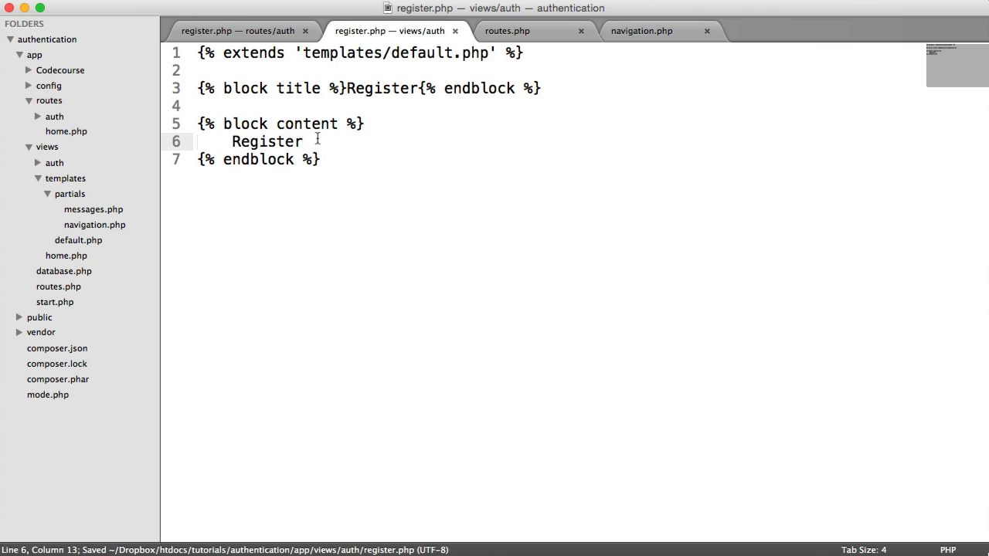
Replace the placeholder with <form action="{{ urlFor('register.post') }}"></form> in the content block
{"action": "key", "text": "Backspace"}
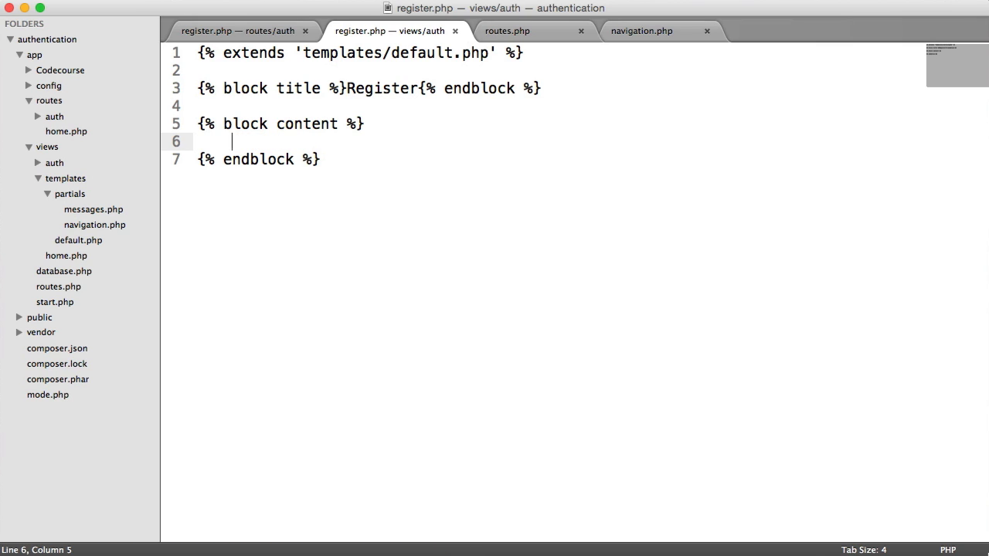
{"action": "type", "text": "<form action=\"\"></form>"}
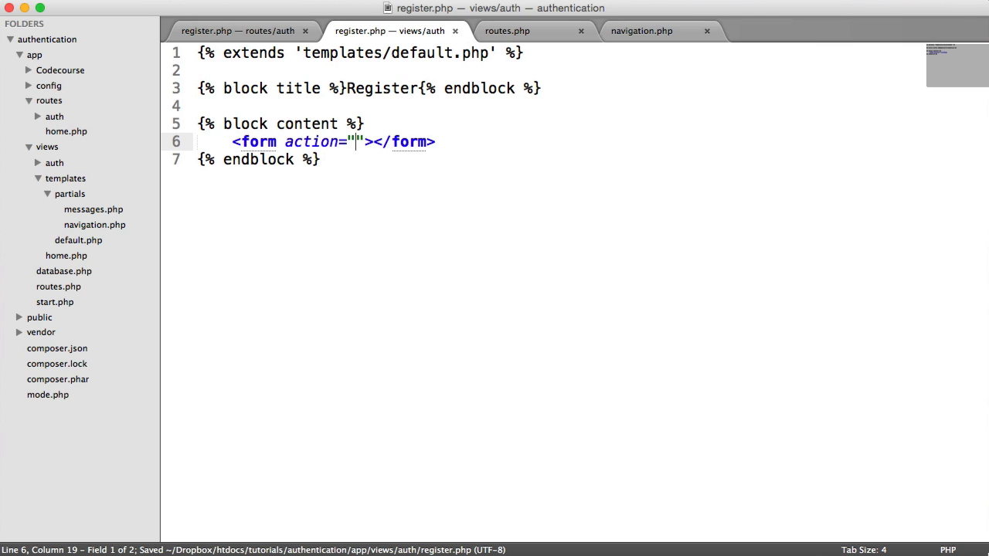
{"action": "type", "text": "{{ url }}"}
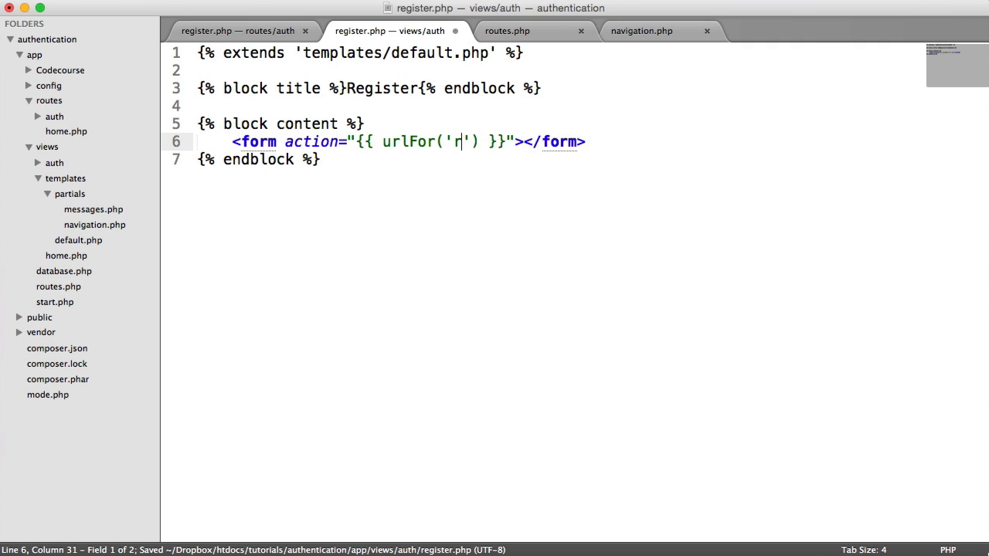
{"action": "type", "text": "egister.post"}
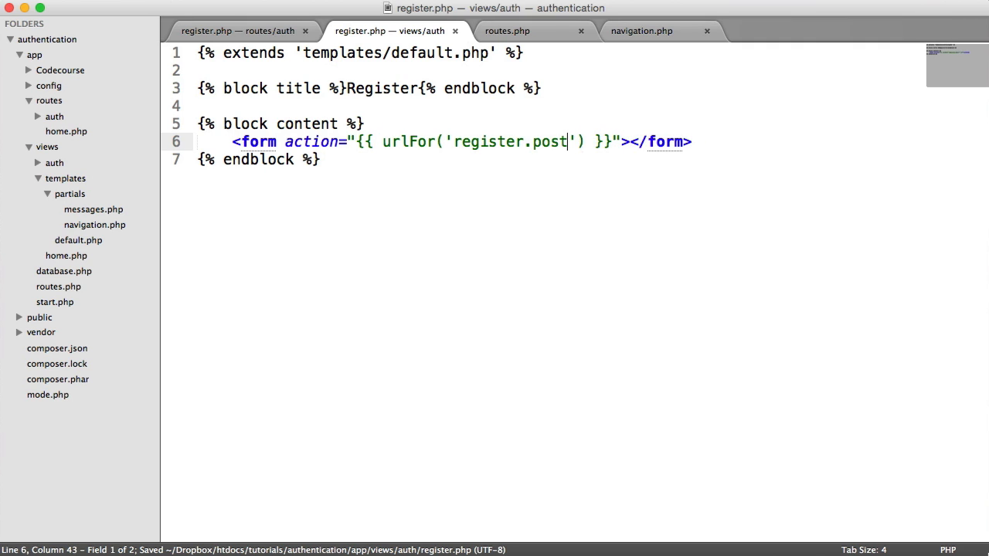
{"action": "mouse_move", "coordinate": [581, 173]}
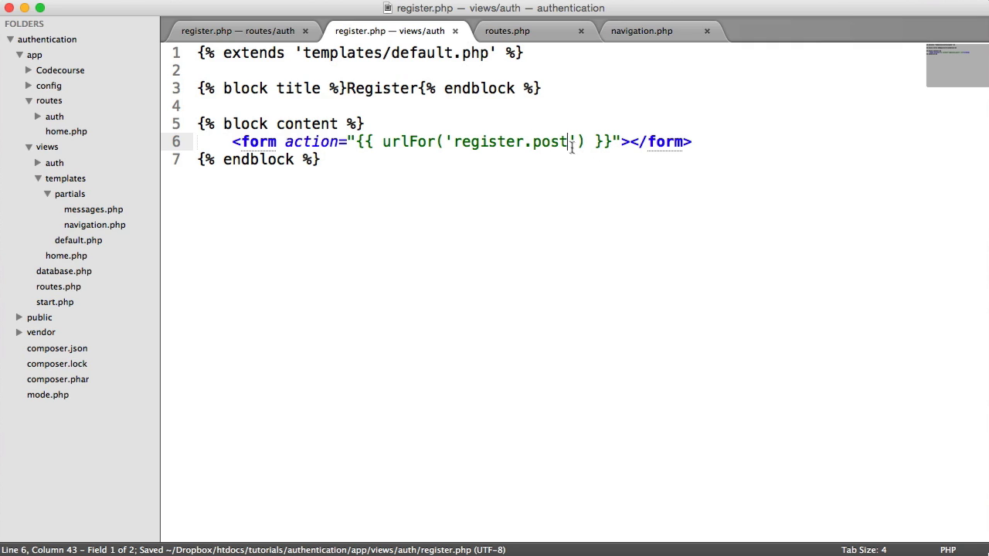
{"action": "key", "text": "Enter"}
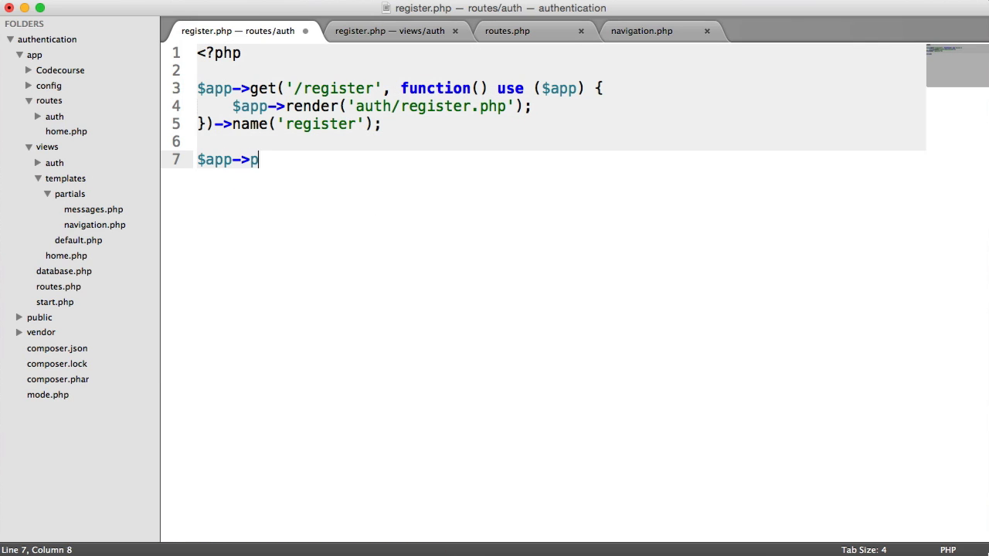
Write $app->post('/register', function() use ($app) { echo 'Form posted.'; }); in the auth routes file
{"action": "type", "text": "ost('');"}
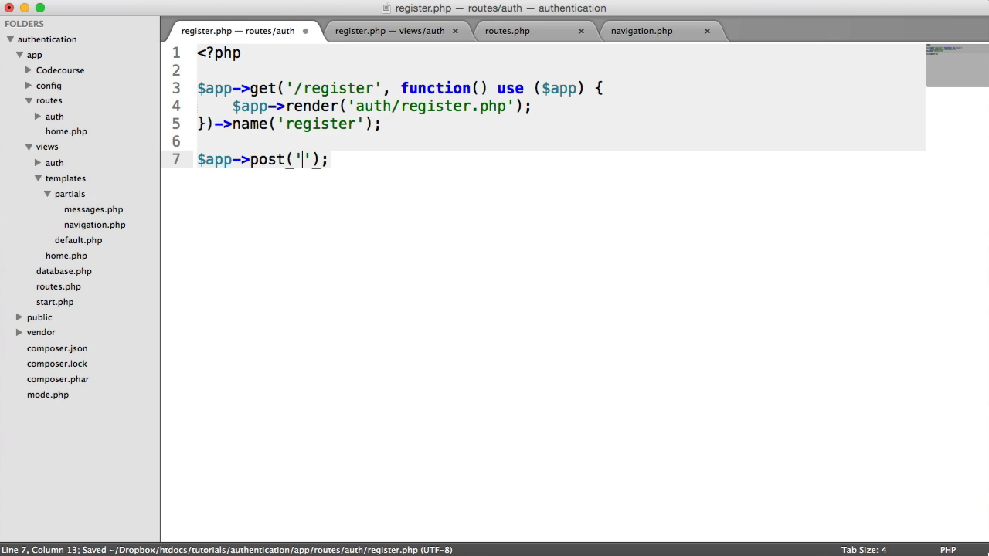
{"action": "type", "text": "/register"}
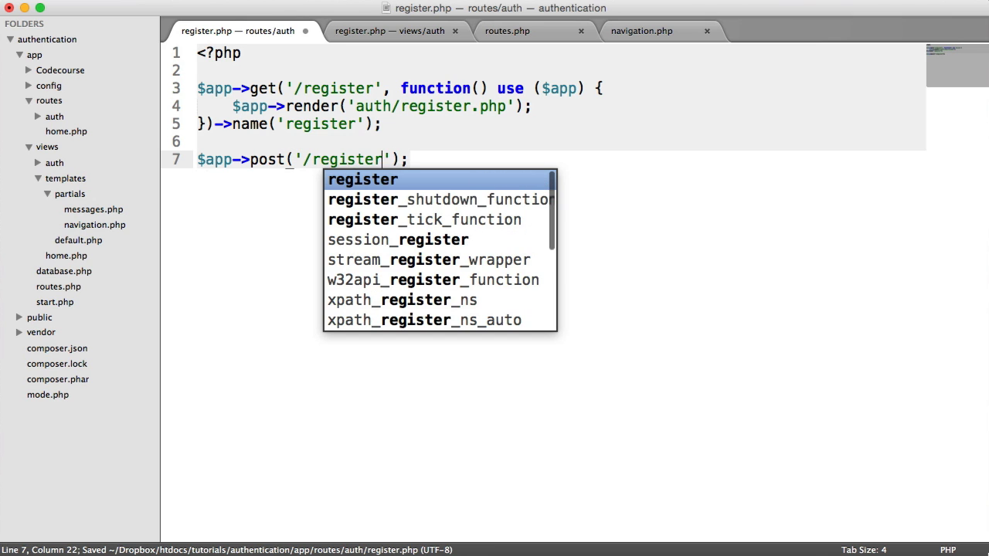
{"action": "type", "text": ", function()"}
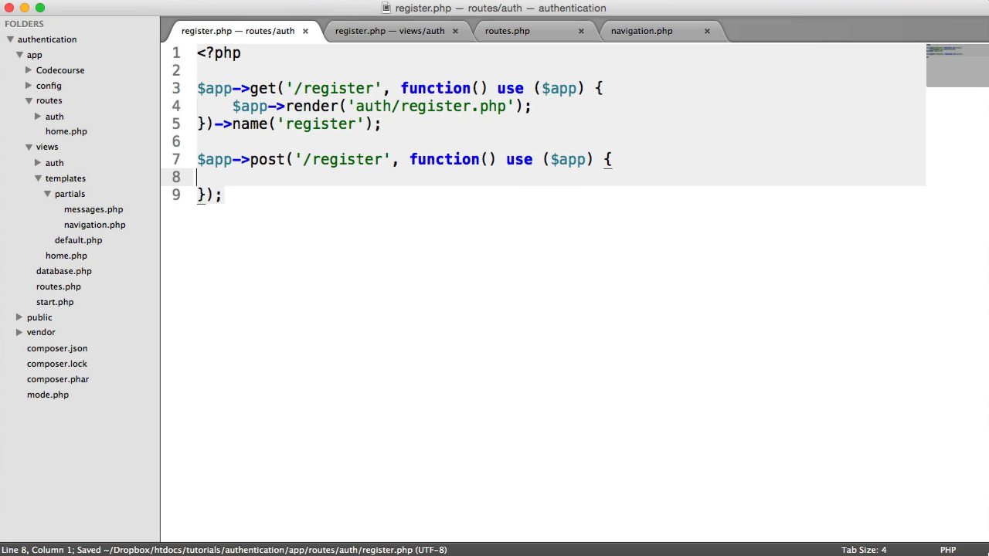
{"action": "type", "text": "echo '';"}
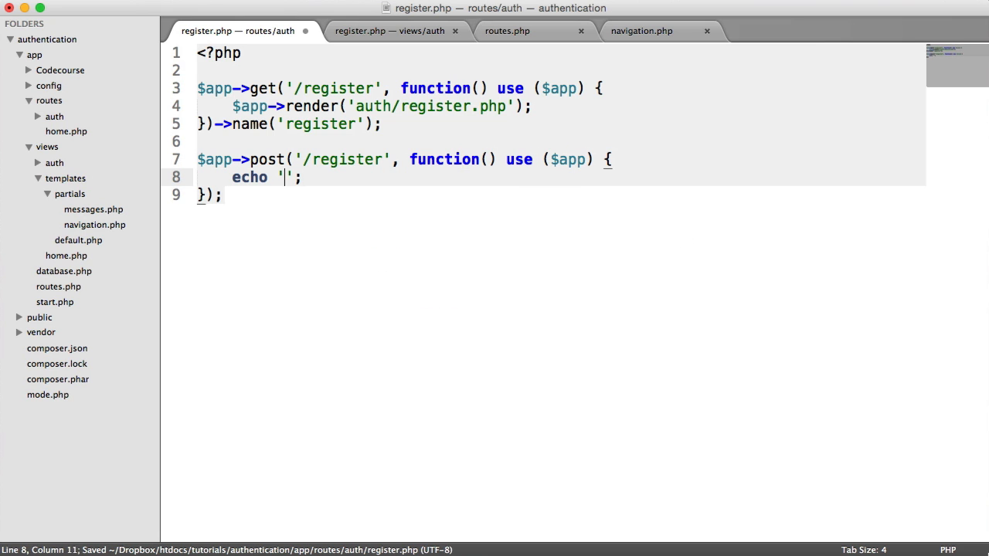
{"action": "type", "text": "Form posy"}
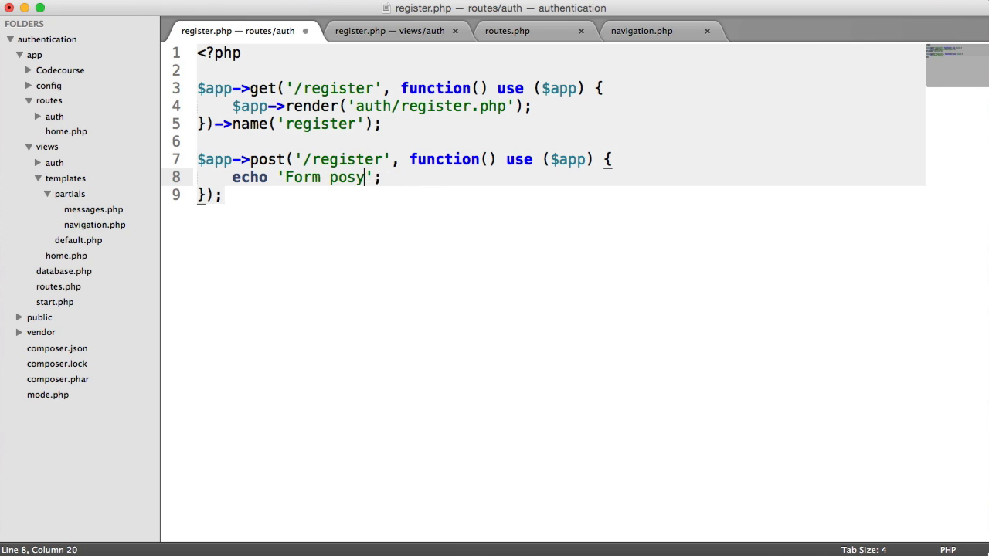
{"action": "type", "text": "ted."}
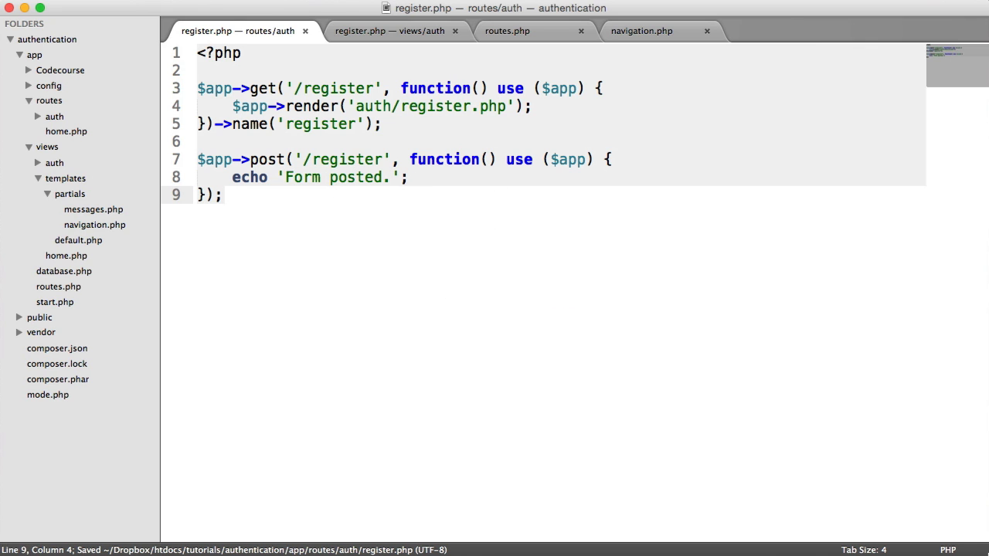
{"action": "left_click", "coordinate": [389, 31]}
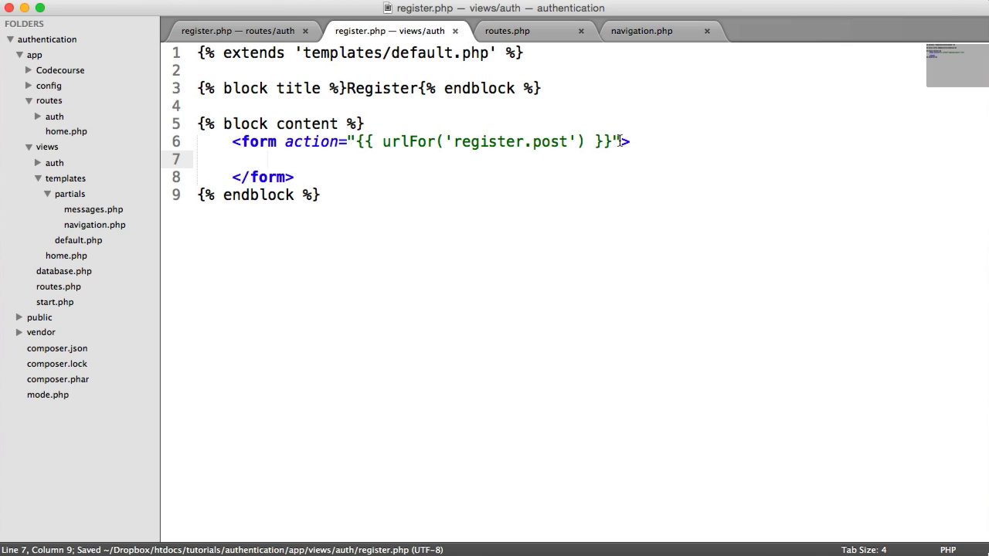
Add method="post" autocomplete="off" to the form tag and an empty div inside it
{"action": "type", "text": "method=\"\""}
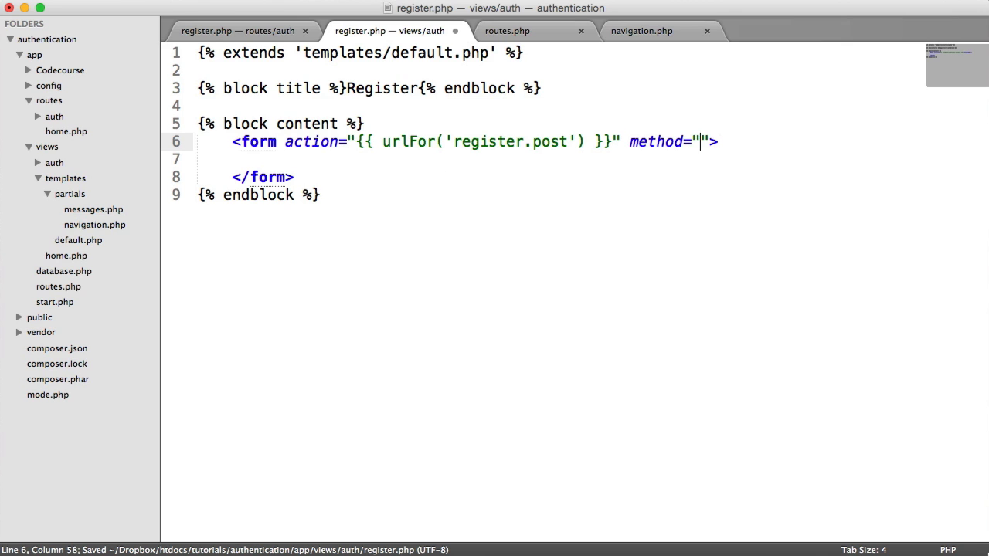
{"action": "type", "text": "post\" auto"}
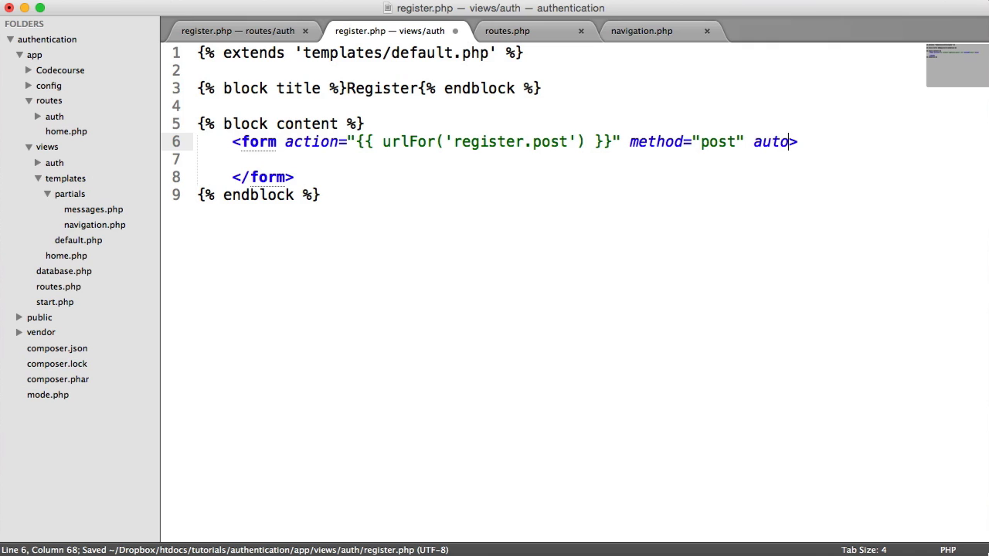
{"action": "type", "text": "complete=\"o\""}
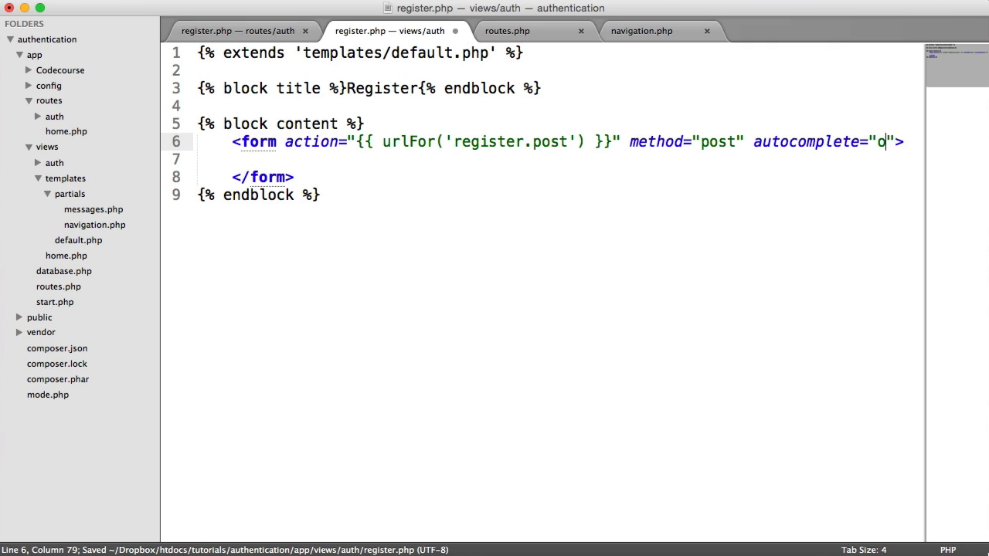
{"action": "type", "text": "ff"}
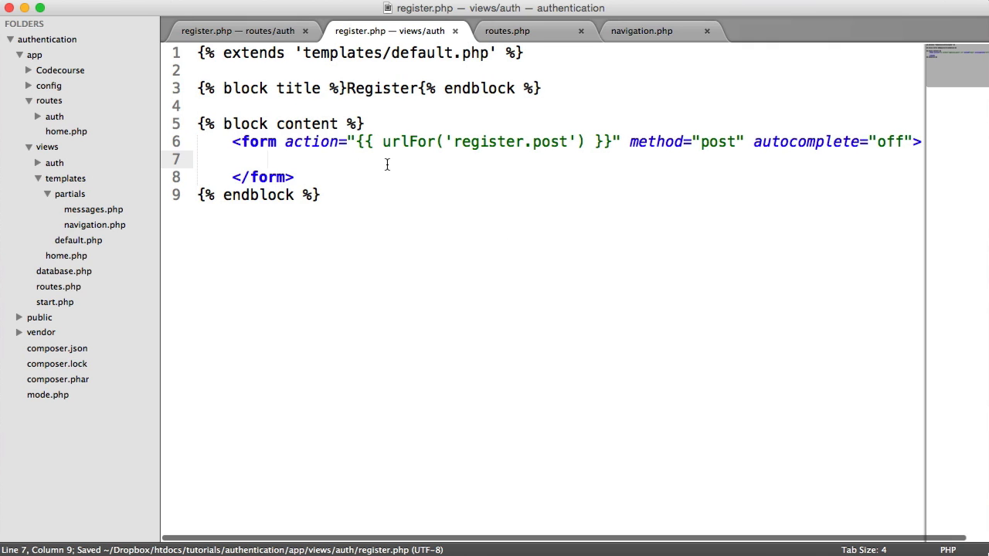
{"action": "type", "text": "div>"}
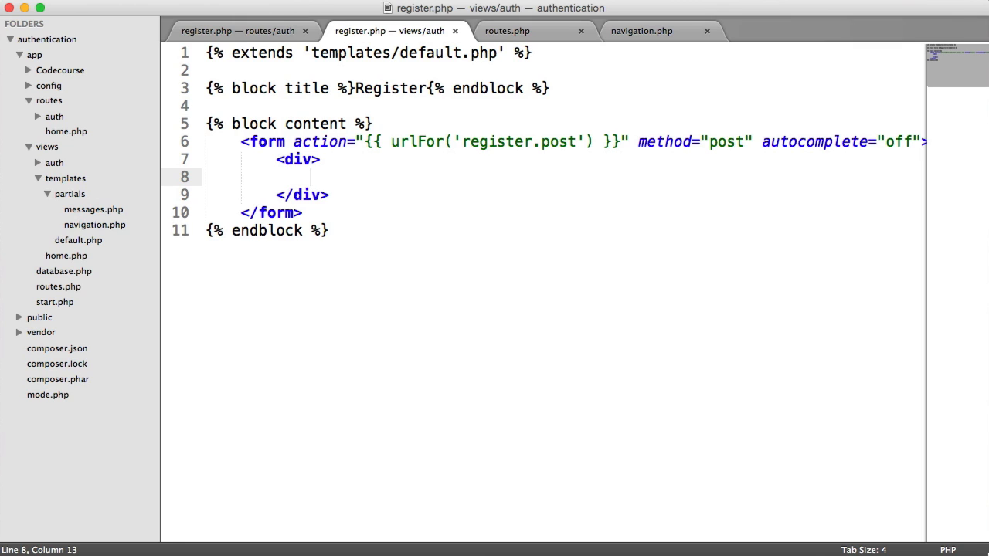
Add a div with <label for="email">Email</label> and a text input with name and id email
{"action": "type", "text": "l"}
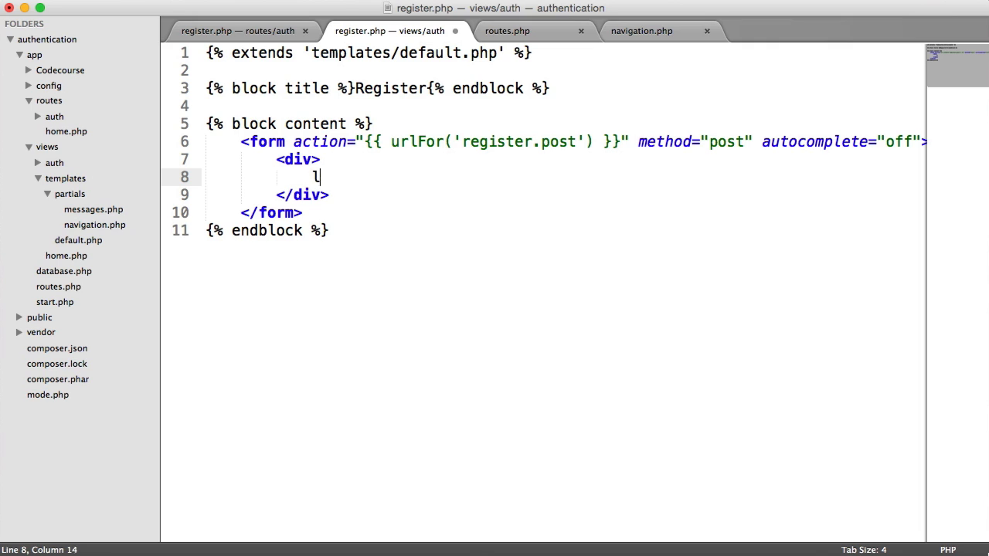
{"action": "type", "text": "<label for=\"emai\"></label>"}
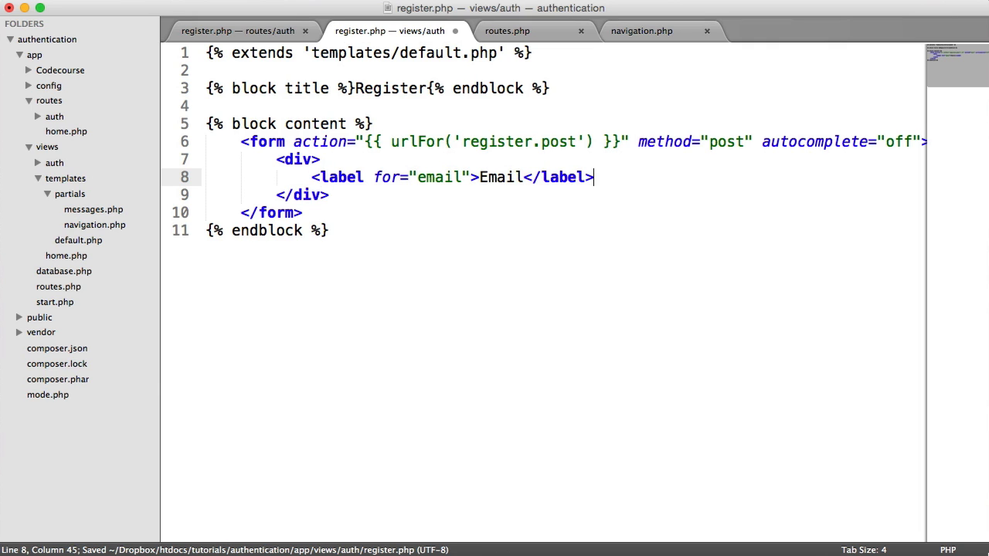
{"action": "type", "text": "input type=\"text\" name=\"\" id=\"\">"}
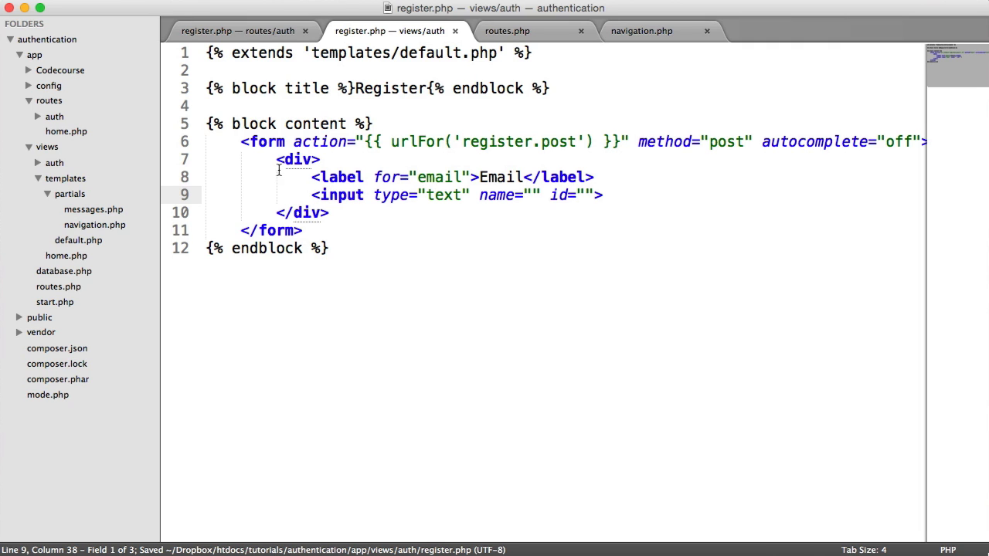
{"action": "left_click_drag", "start_coordinate": [374, 195], "coordinate": [456, 195]}
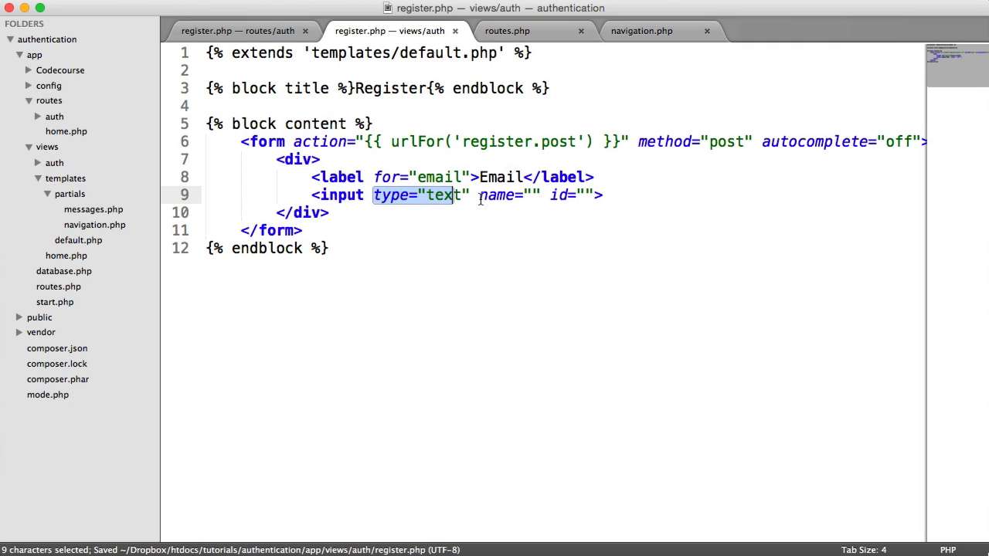
{"action": "left_click", "coordinate": [477, 194]}
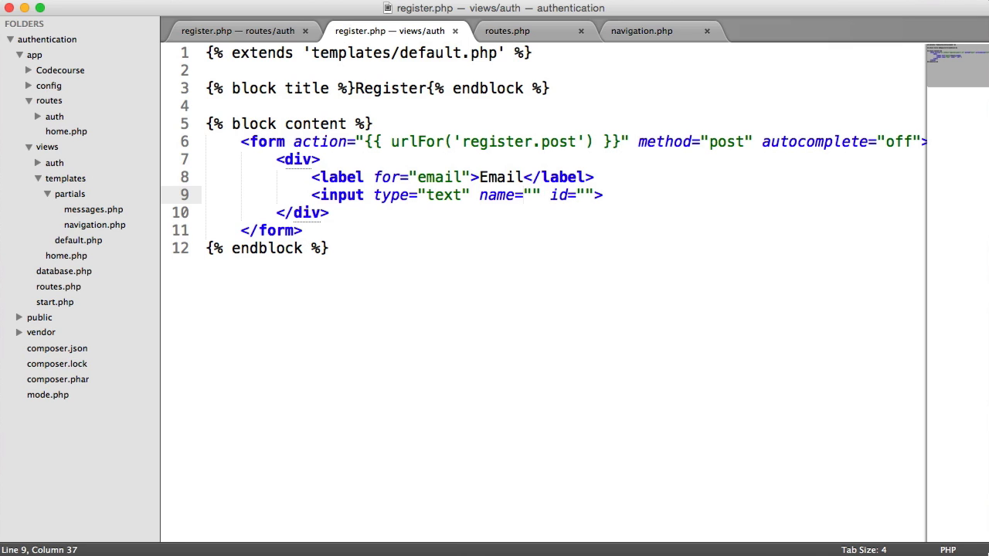
{"action": "type", "text": "email"}
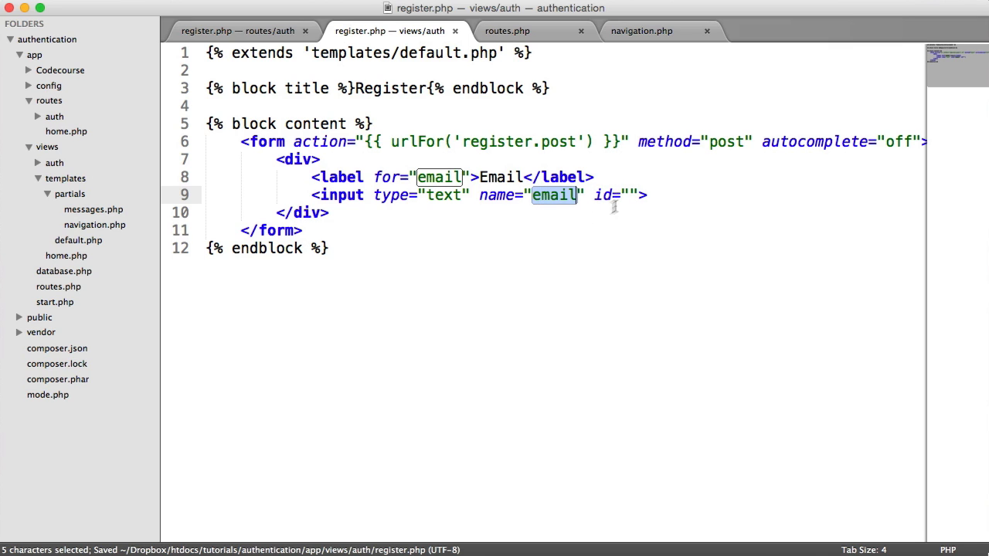
{"action": "type", "text": "email"}
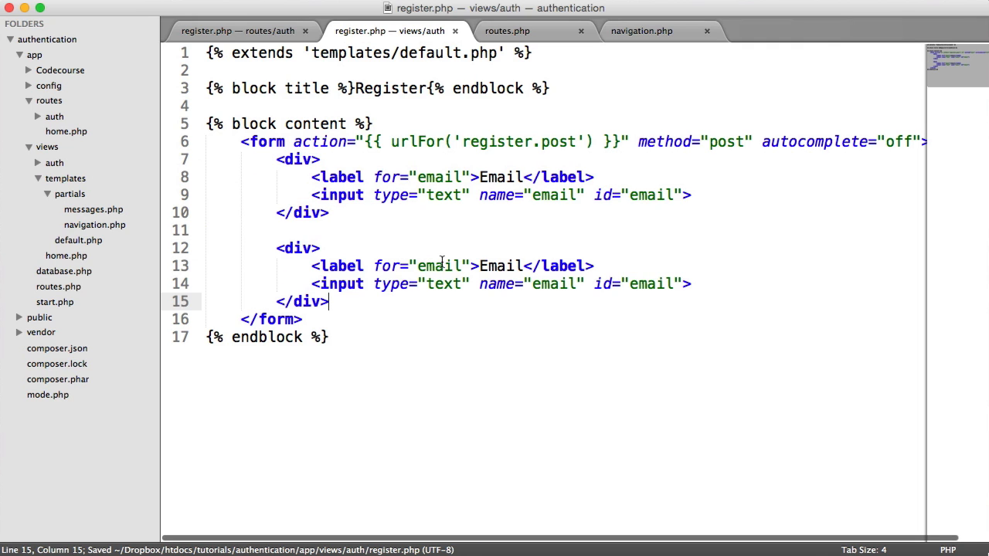
Set the duplicated field block's label, name and id to username
{"action": "type", "text": "username"}
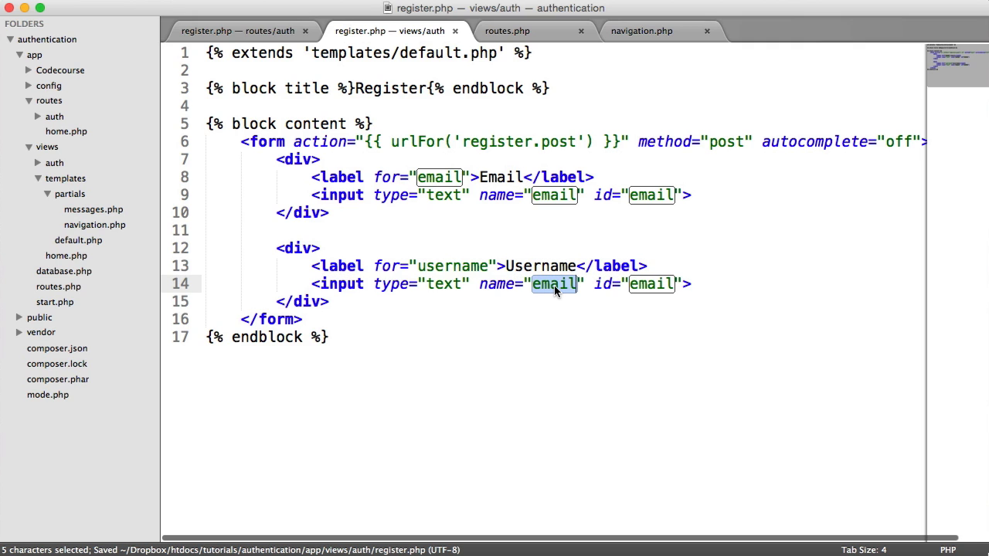
{"action": "type", "text": "username"}
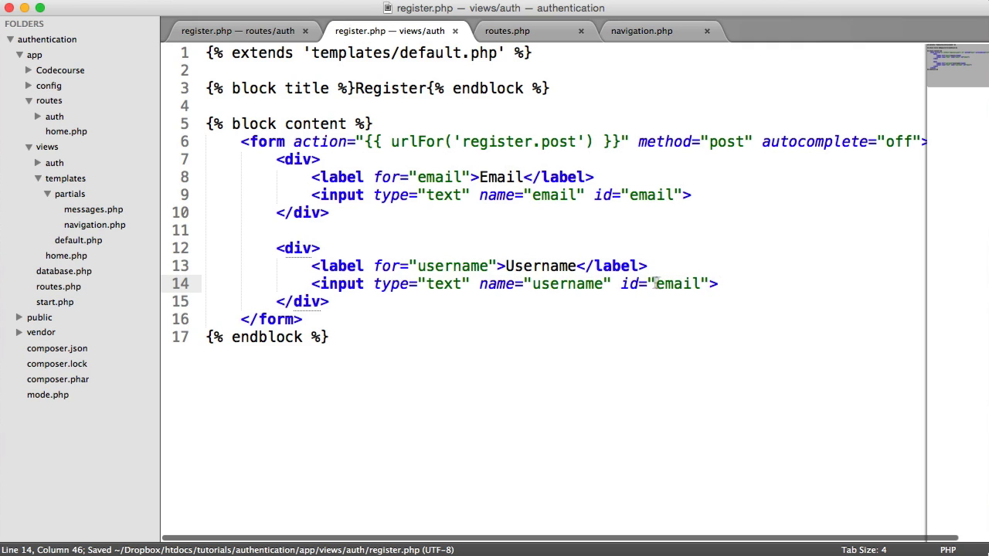
{"action": "type", "text": "username"}
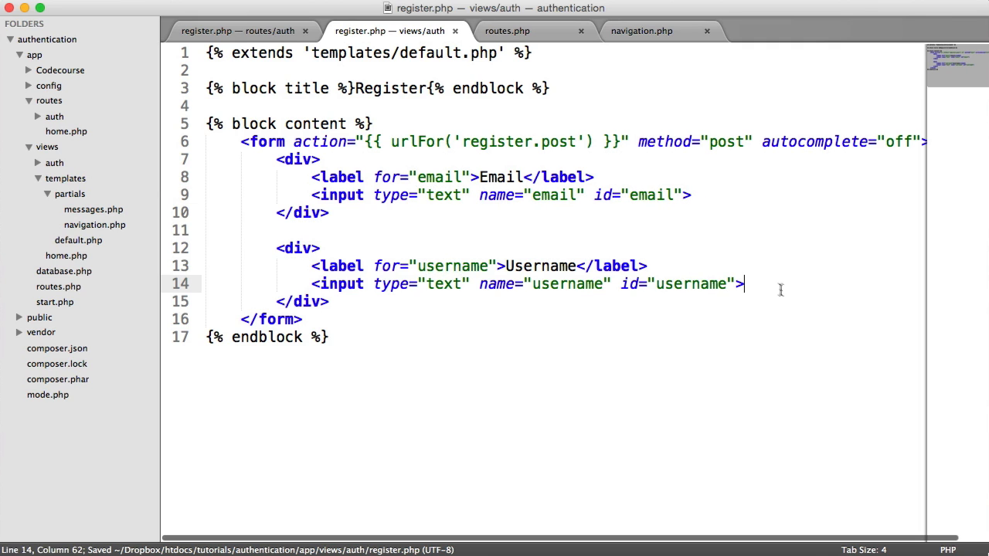
{"action": "mouse_move", "coordinate": [346, 301]}
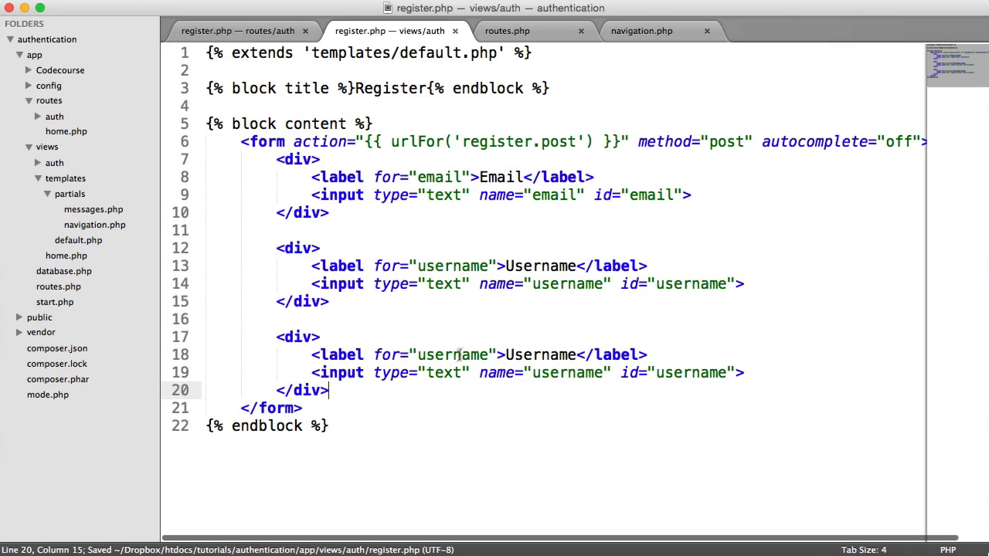
Make the third block a password-type input labelled Password with for/name/id password
{"action": "type", "text": "password"}
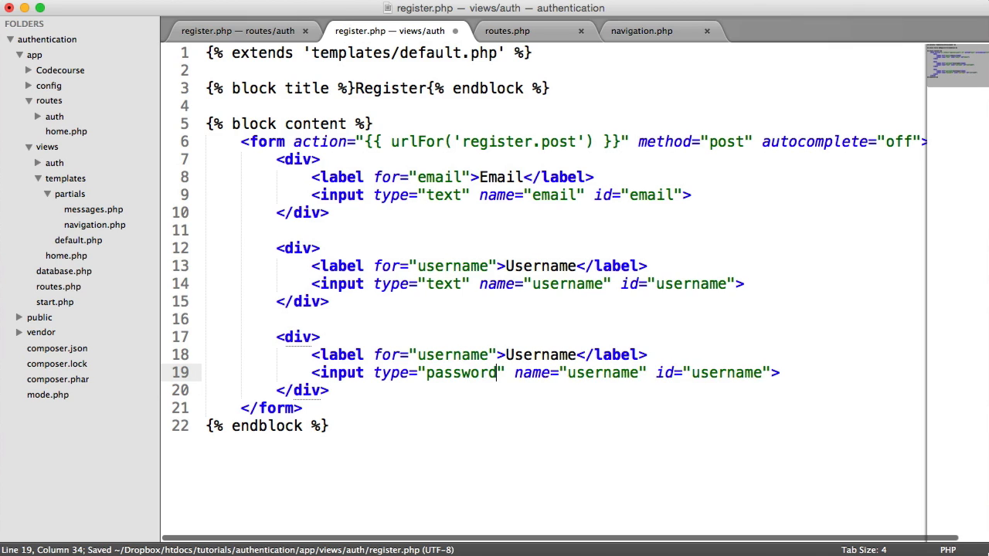
{"action": "double_click", "coordinate": [453, 354]}
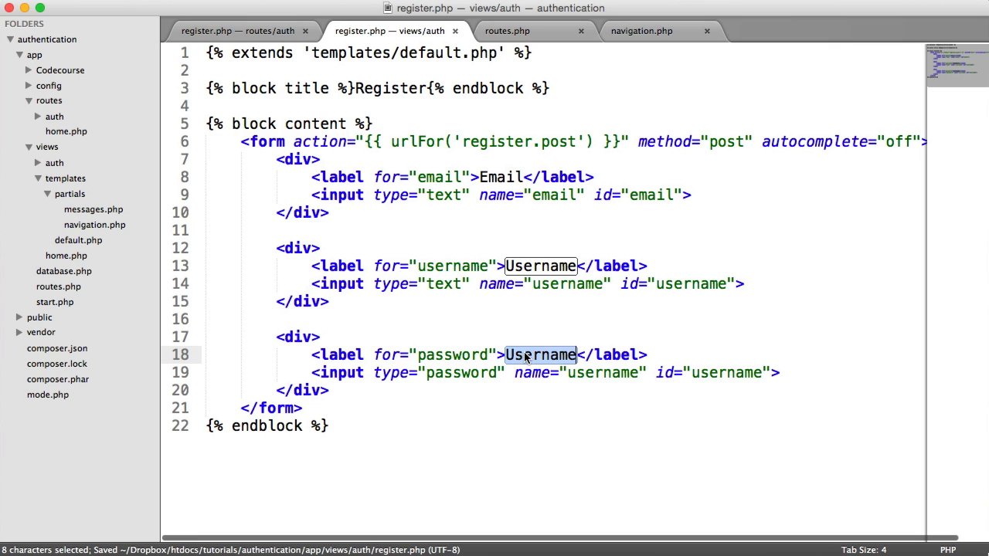
{"action": "type", "text": "Password"}
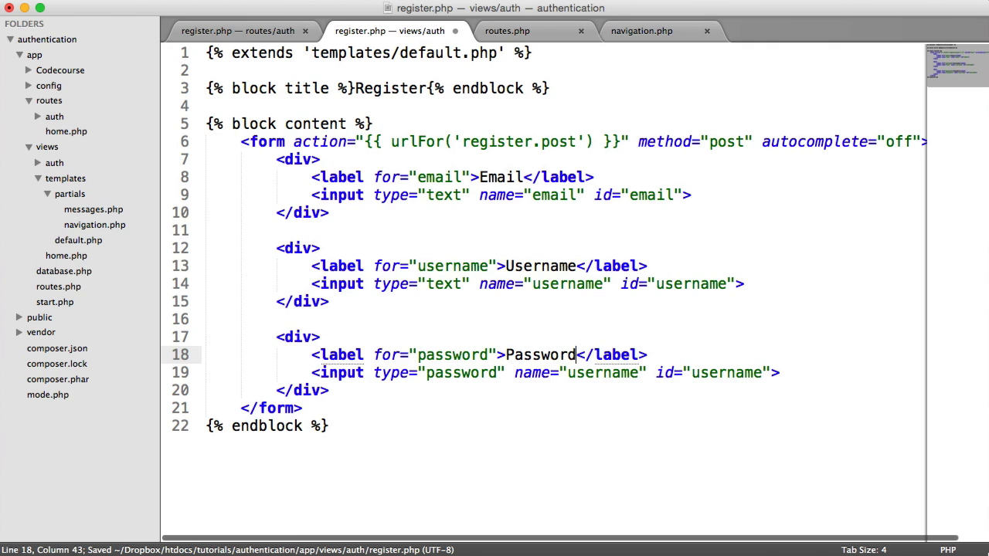
{"action": "type", "text": "password"}
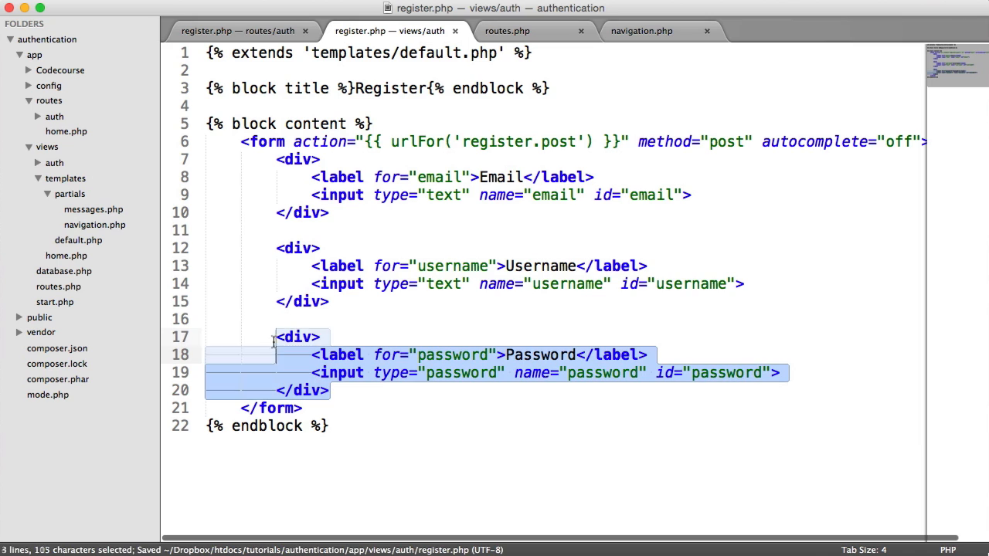
Paste a duplicate of the password div for the Confirm password field and save
{"action": "key", "text": "cmd+v"}
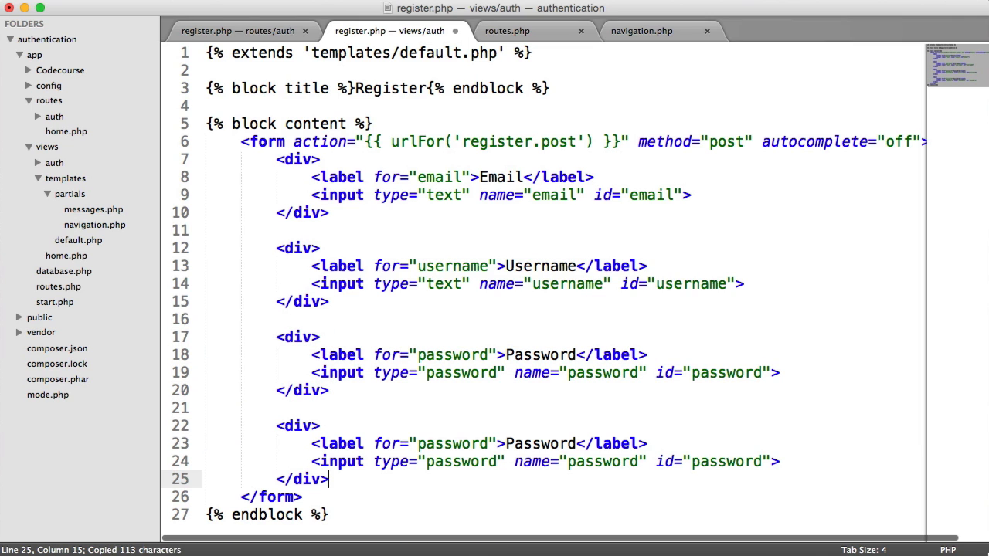
{"action": "key", "text": "cmd+s"}
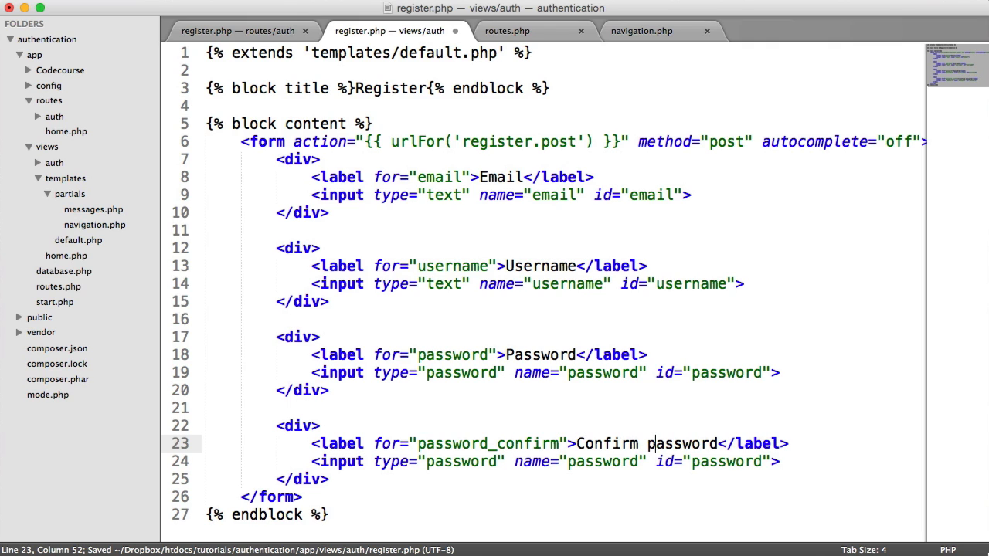
{"action": "mouse_move", "coordinate": [640, 462]}
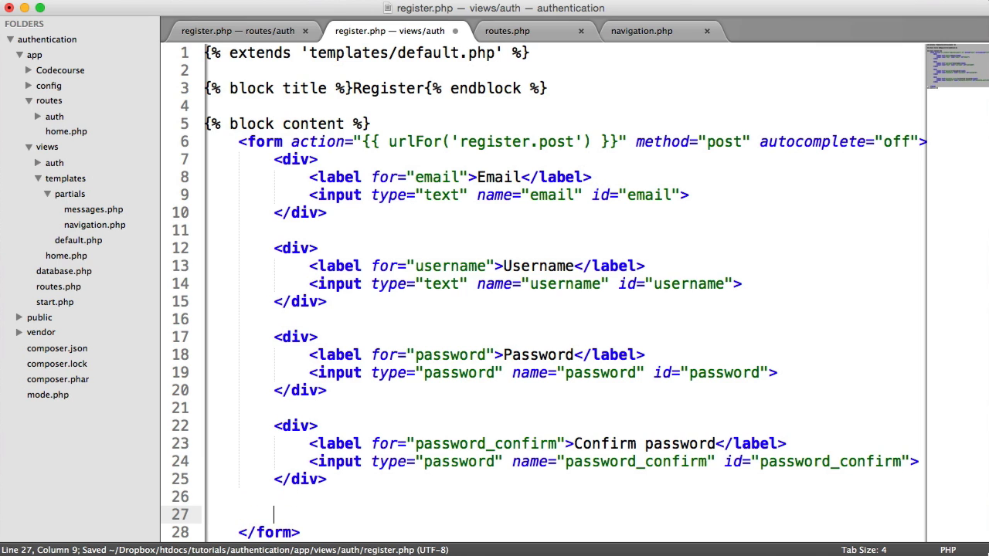
Add a div holding a submit input with value Register
{"action": "type", "text": "<div>"}
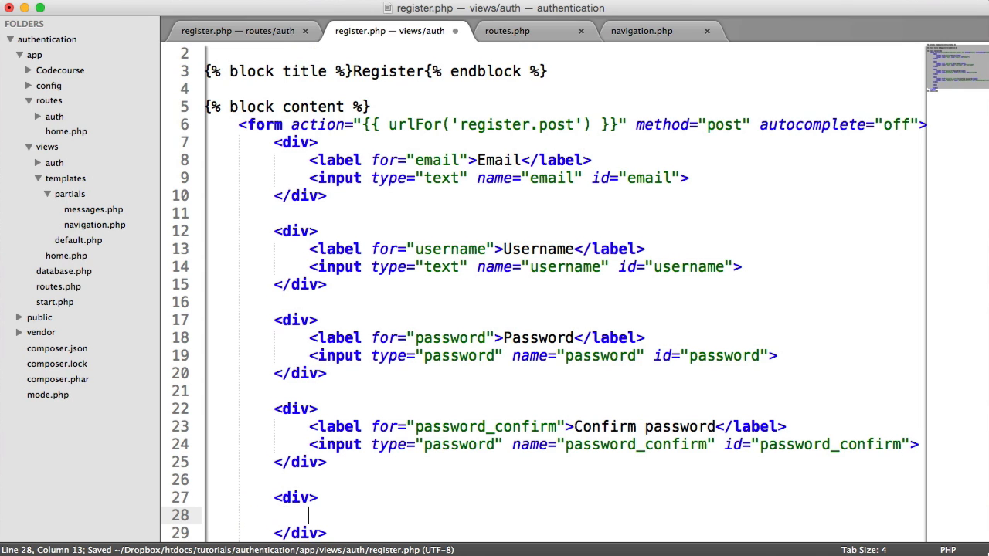
{"action": "type", "text": "inp"}
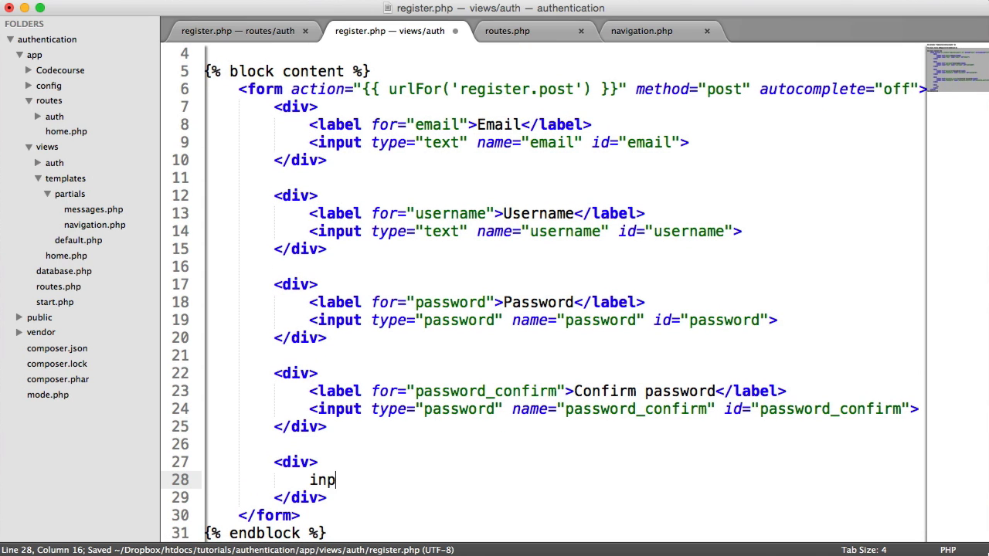
{"action": "type", "text": "ut type=\"submit\" value=\"\">"}
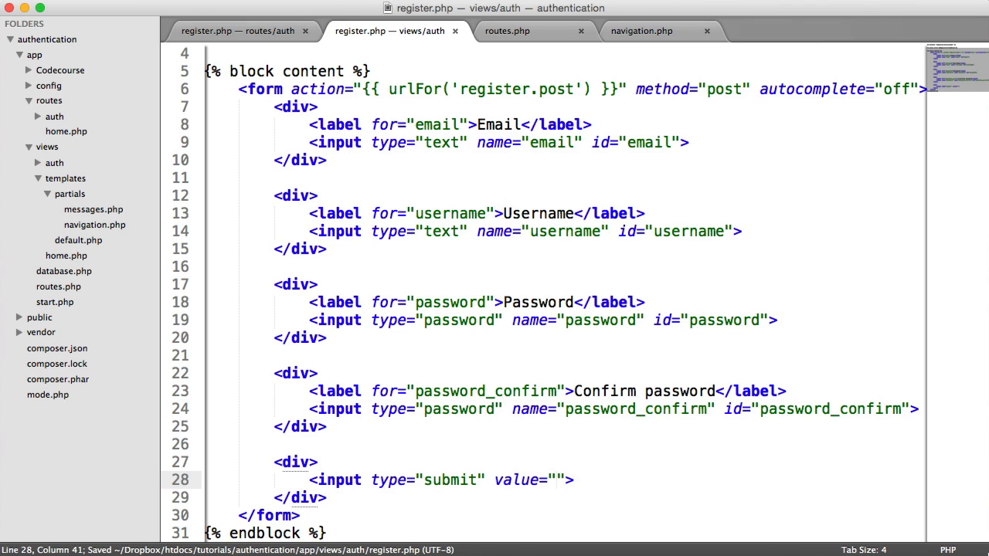
{"action": "type", "text": "Re"}
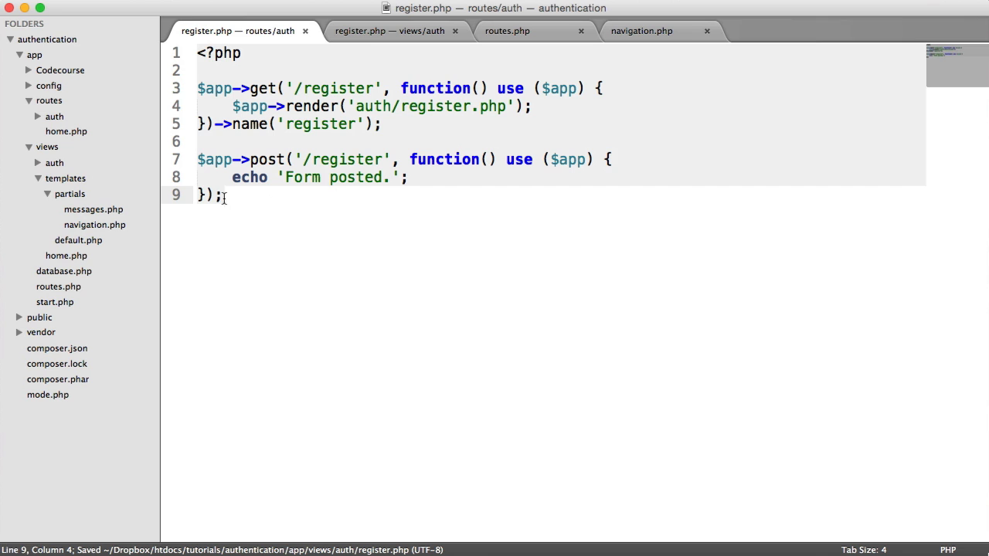
Append ->name('register.post') to the POST route and submit the form in Chrome as a test
{"action": "type", "text": "->name"}
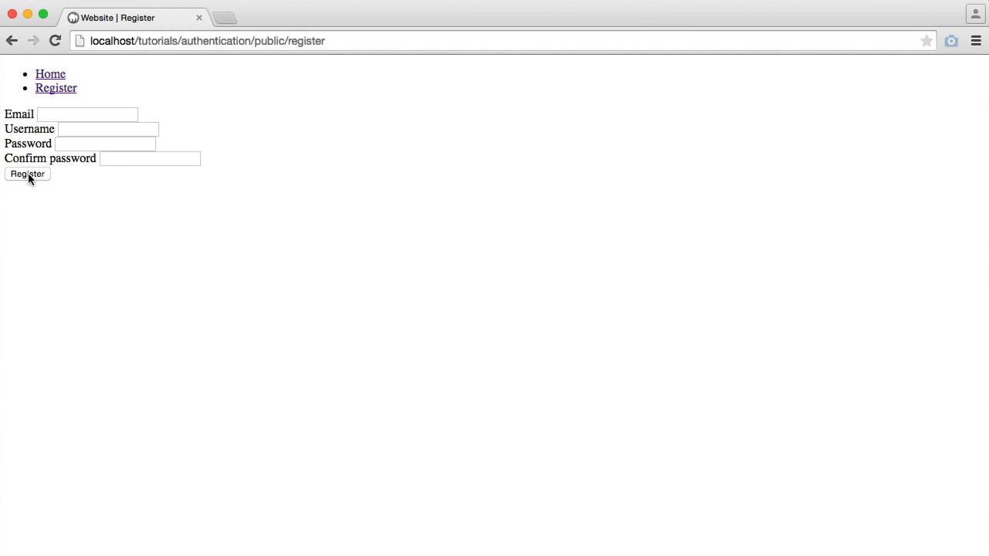
{"action": "left_click", "coordinate": [26, 173]}
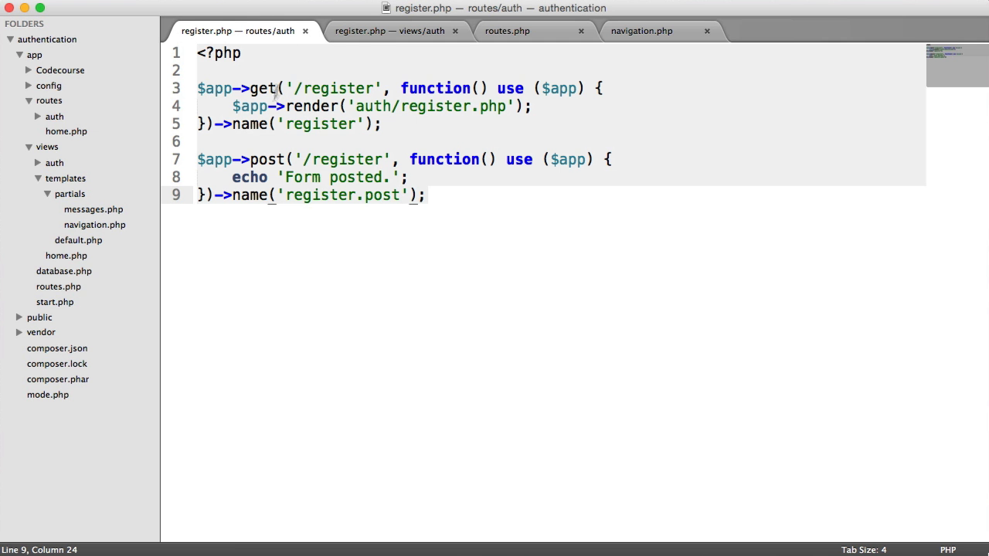
Return to Sublime Text to edit the POST register route handler
{"action": "left_click", "coordinate": [383, 31]}
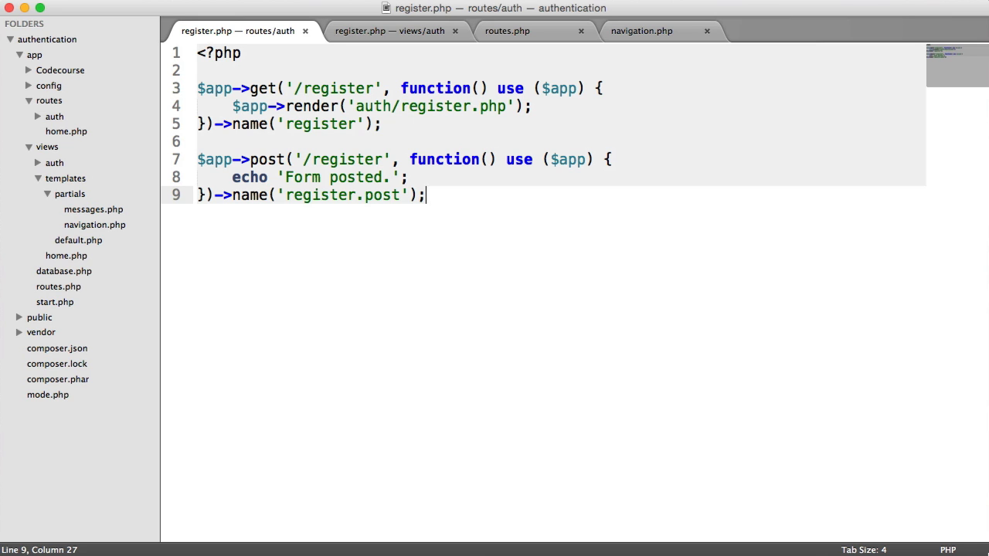
{"action": "mouse_move", "coordinate": [13, 445]}
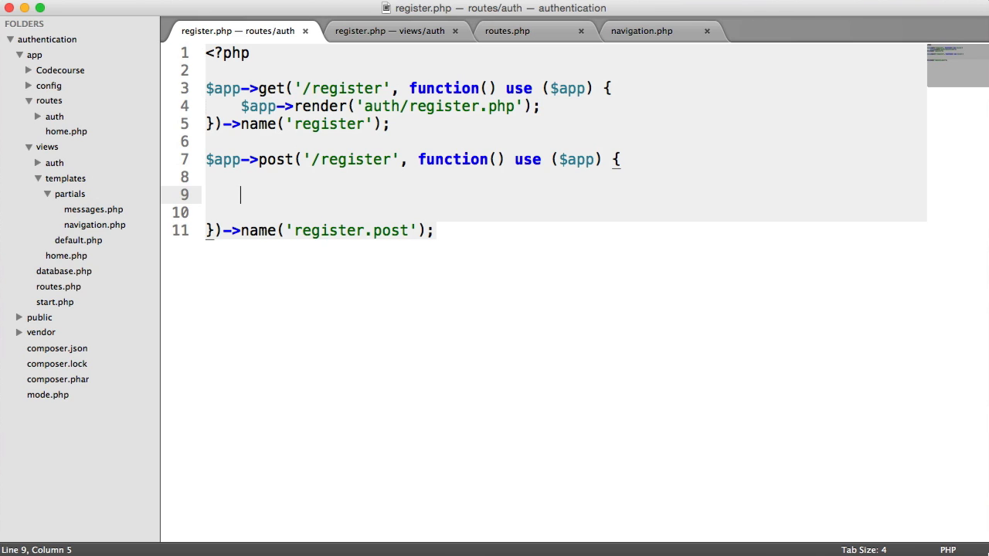
{"action": "key", "text": "cmd+s"}
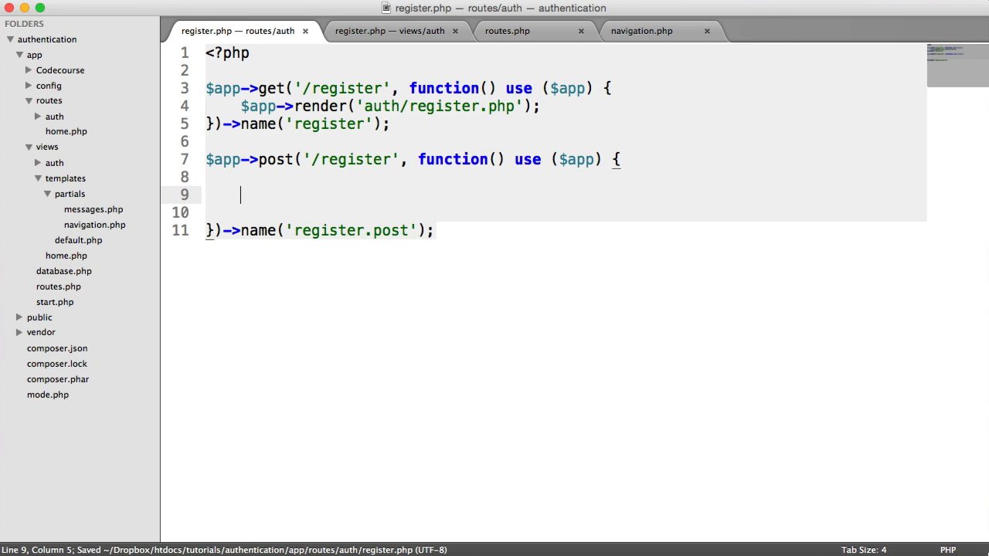
{"action": "type", "text": "$_POST"}
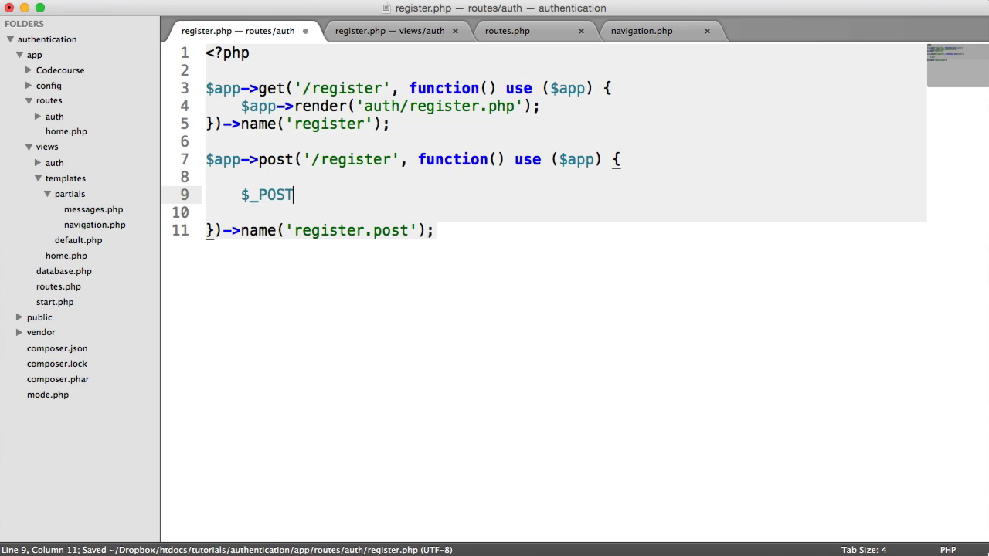
{"action": "type", "text": "['username']"}
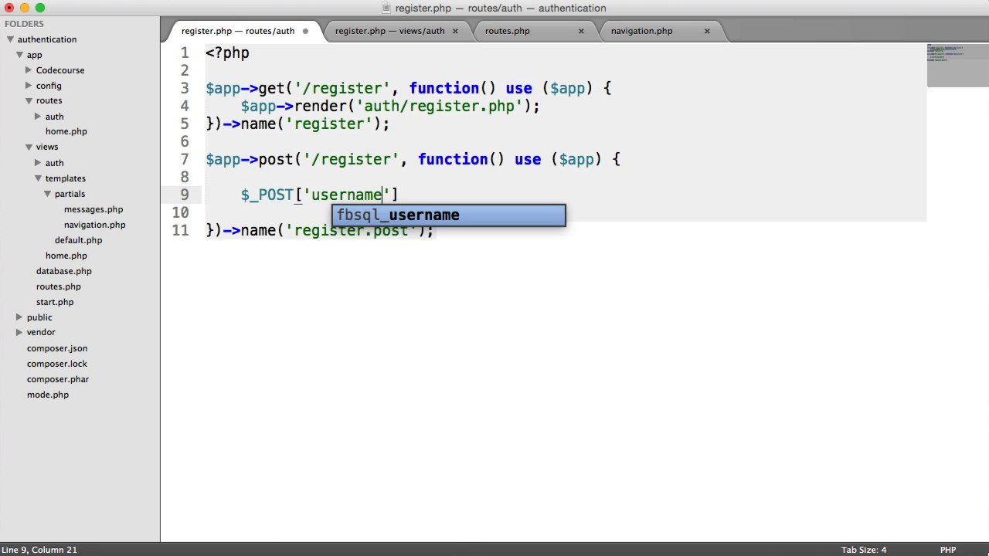
{"action": "type", "text": "email"}
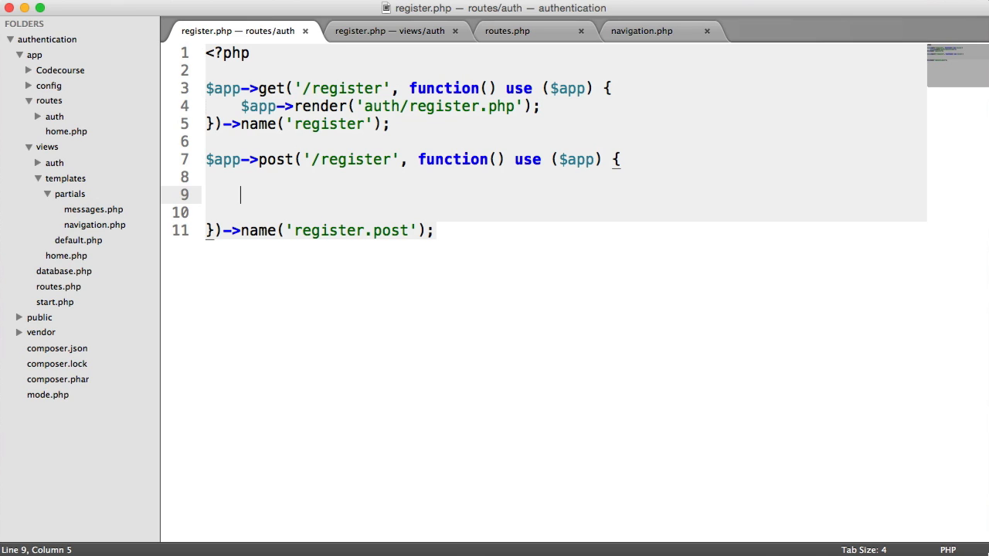
Assign $request from $app and read $email via $request->post('email')
{"action": "type", "text": "$request ="}
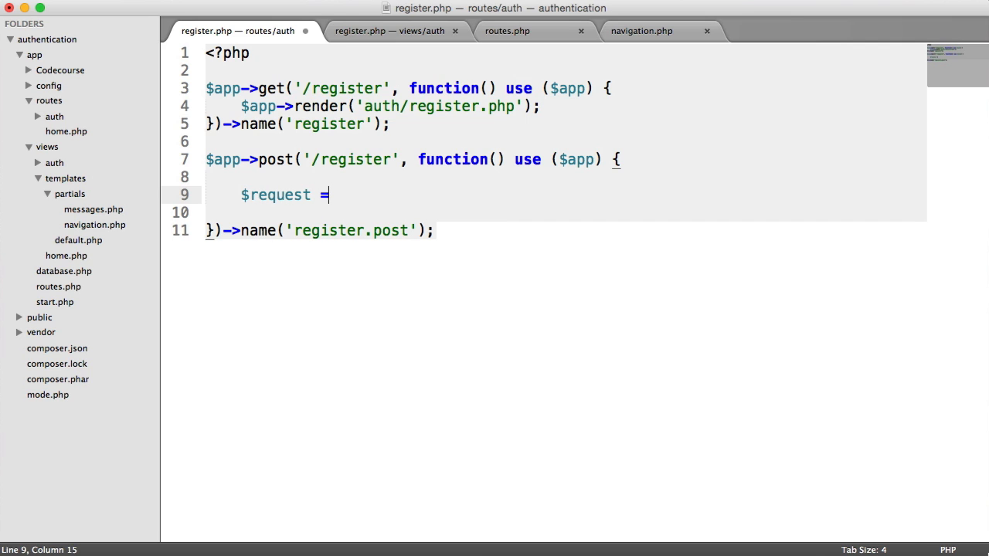
{"action": "type", "text": "$app->request;"}
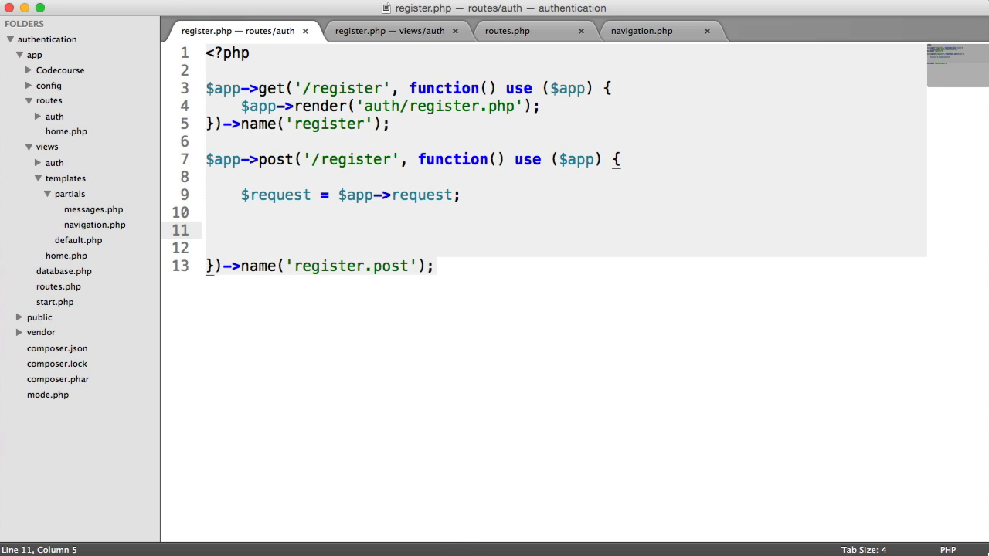
{"action": "type", "text": "$email ="}
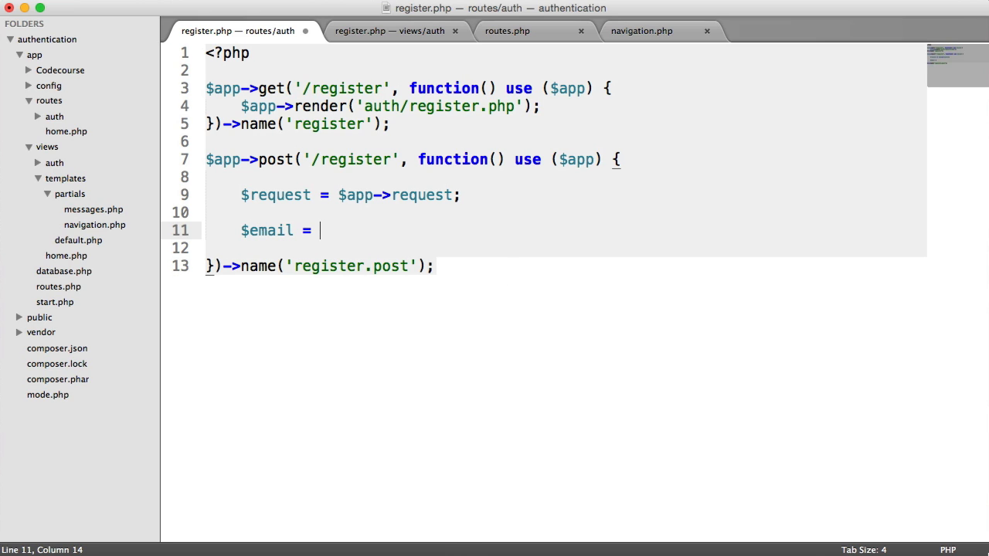
{"action": "type", "text": "$request->"}
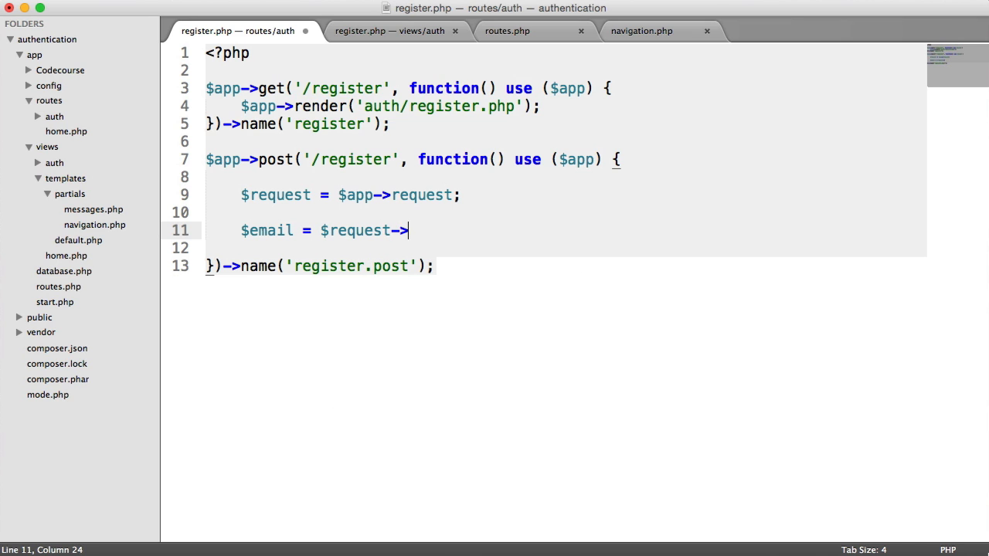
{"action": "type", "text": "post('');"}
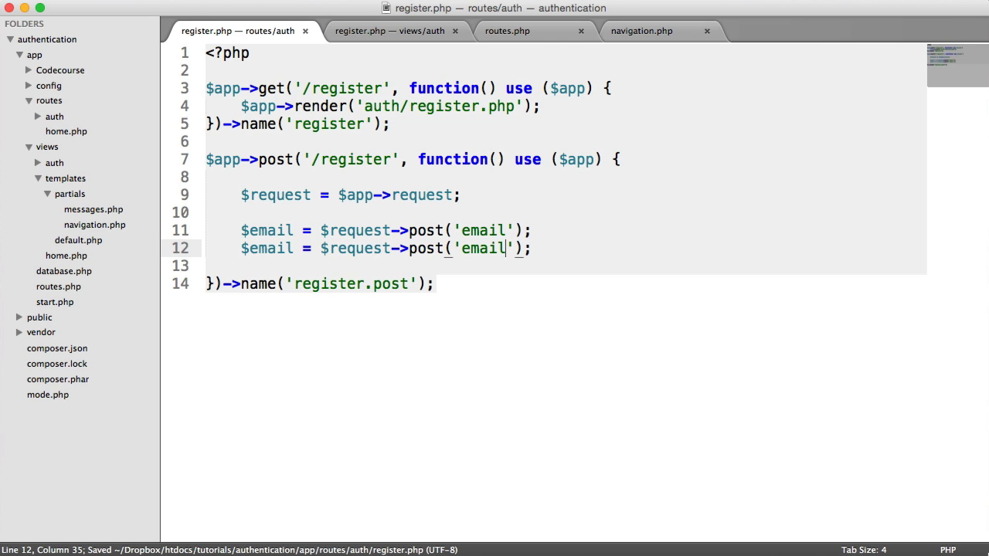
Read $username, $password and $passwordConfirm from the username, password and password_confirm fields
{"action": "type", "text": "username"}
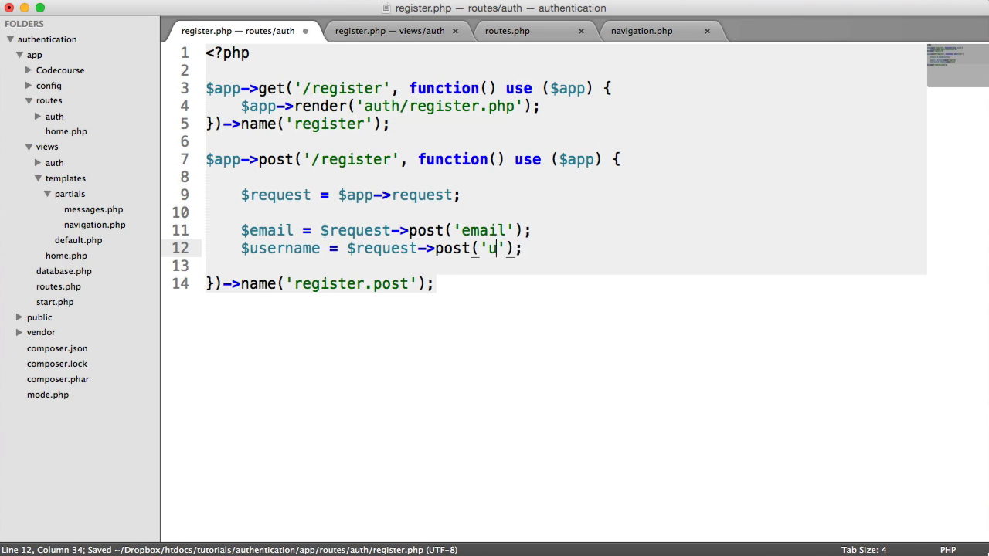
{"action": "type", "text": "sername"}
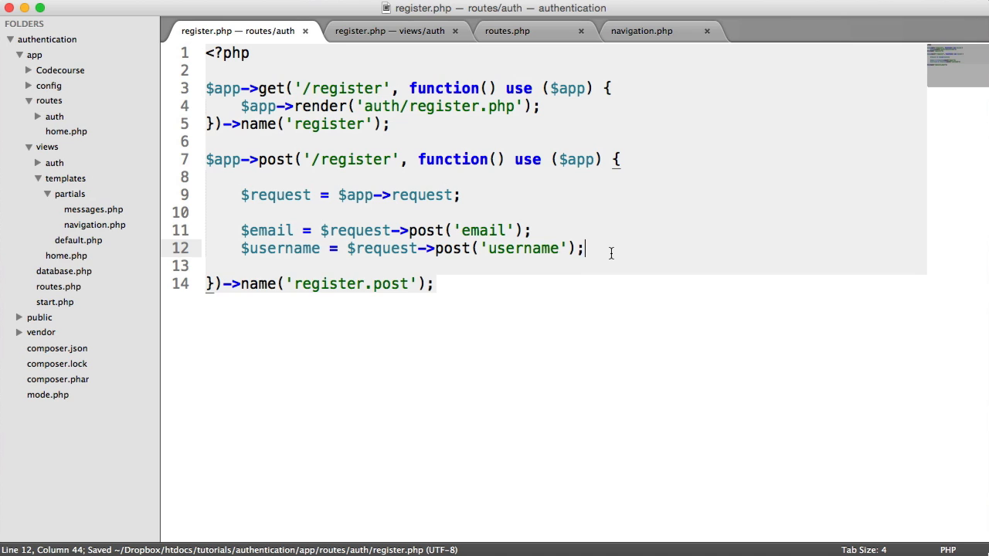
{"action": "type", "text": "$p = $request->post('username');"}
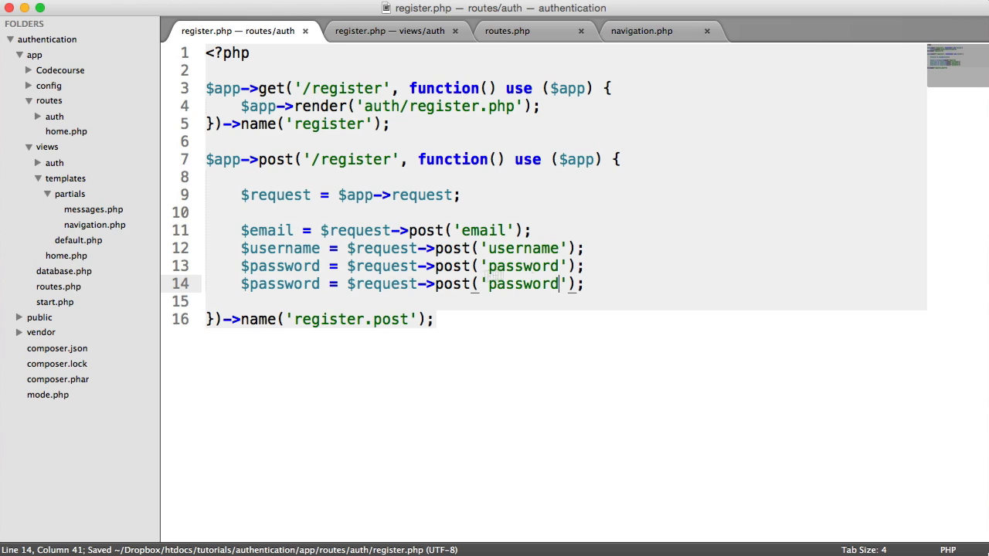
{"action": "type", "text": "C"}
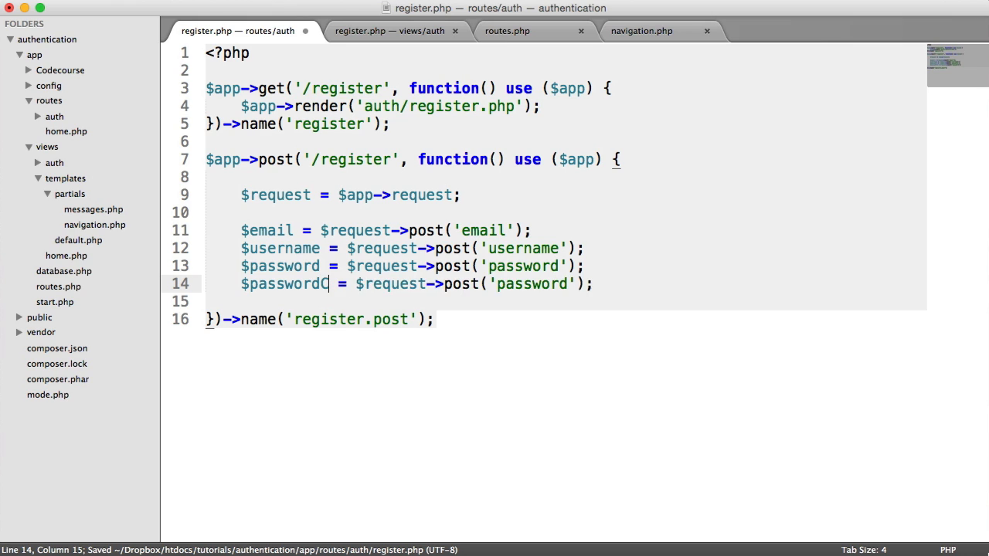
{"action": "type", "text": "onfirm"}
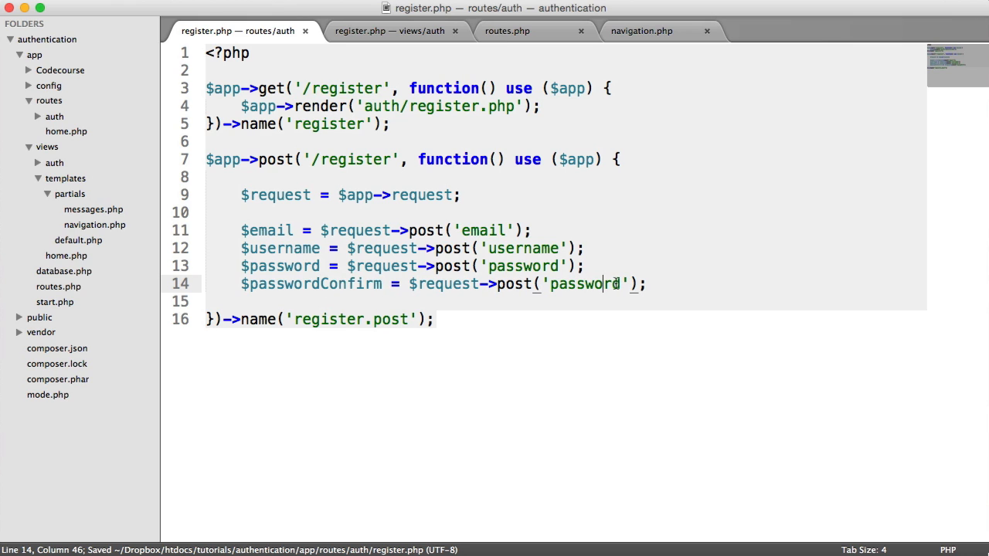
{"action": "type", "text": "_confirm"}
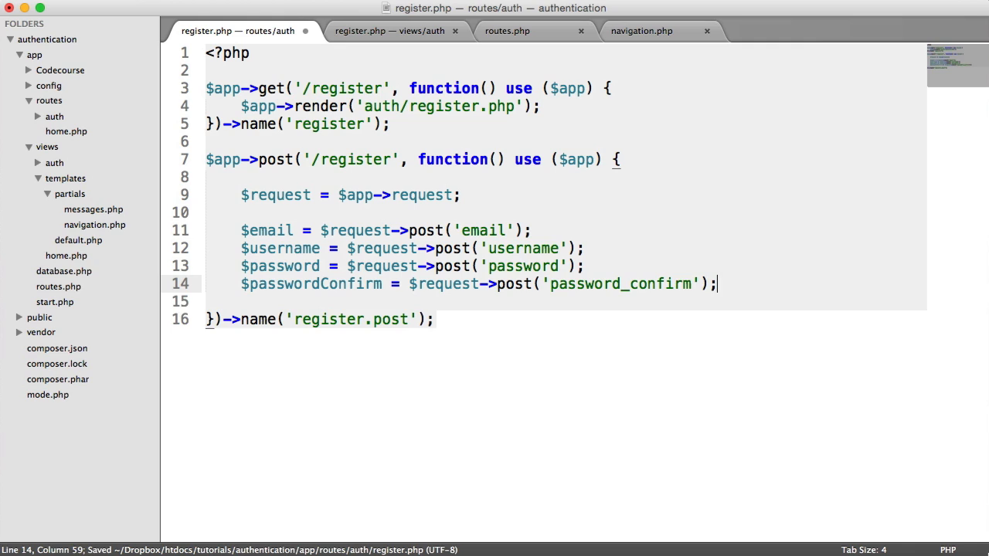
{"action": "key", "text": "Enter"}
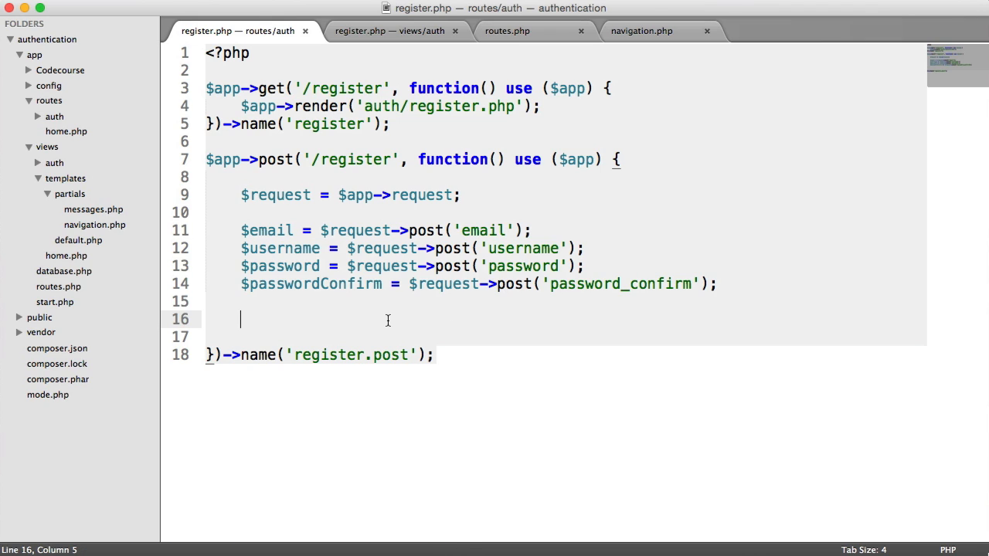
Save, close unneeded tabs, and add $app->user->create(); after the request variables
{"action": "key", "text": "cmd+s"}
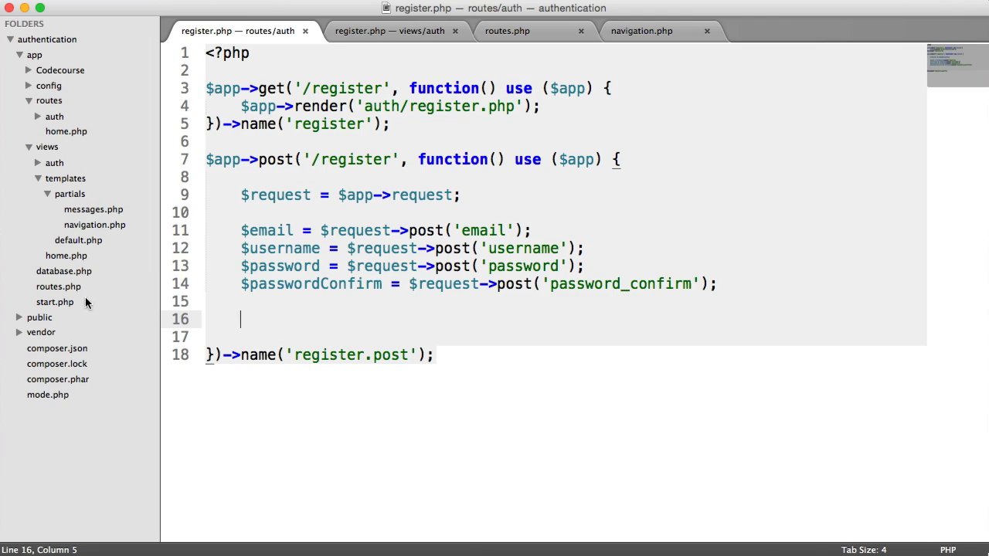
{"action": "left_click", "coordinate": [55, 285]}
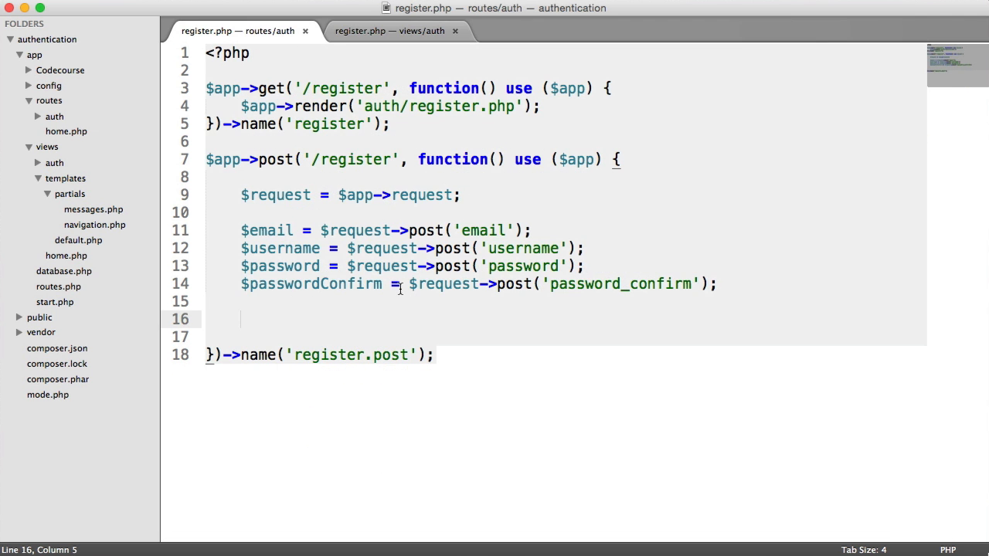
{"action": "type", "text": "$app->"}
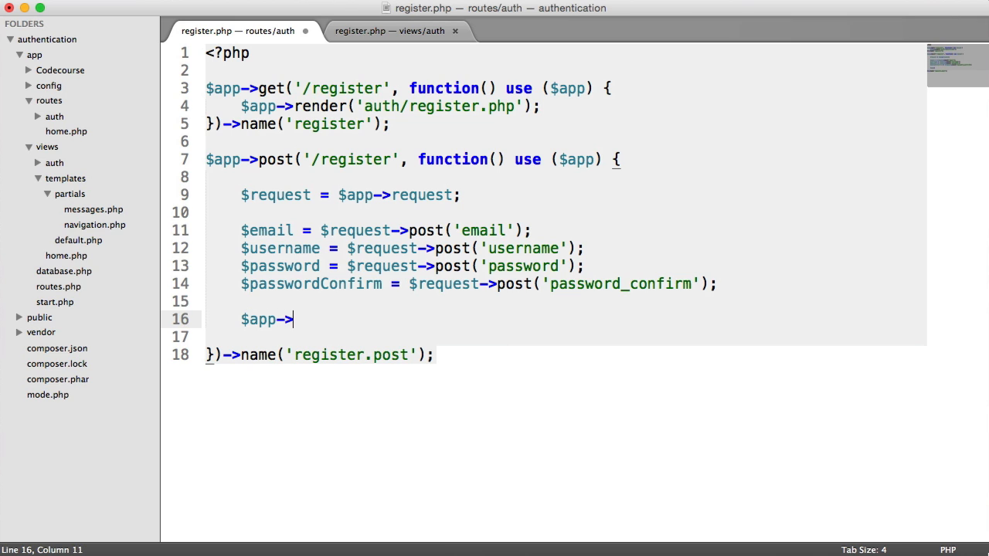
{"action": "type", "text": "user->"}
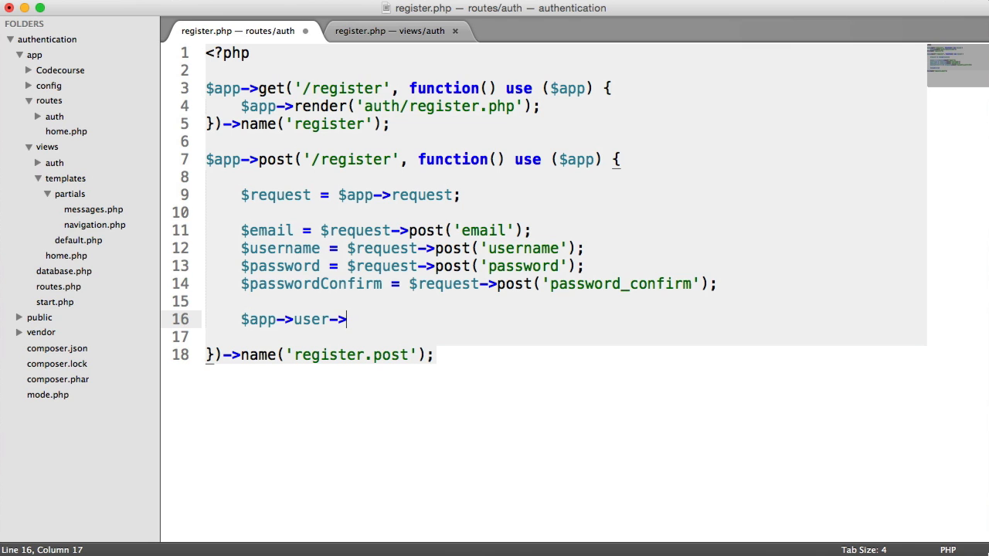
{"action": "type", "text": "create();"}
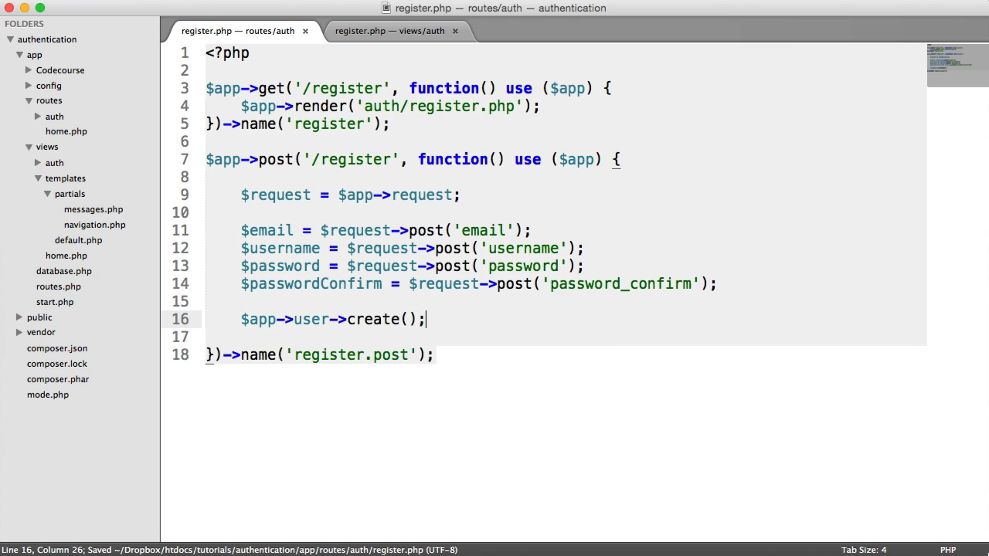
Pass create() an array mapping 'email', 'username' and 'password' to their variables, no trailing comma
{"action": "type", "text": "["}
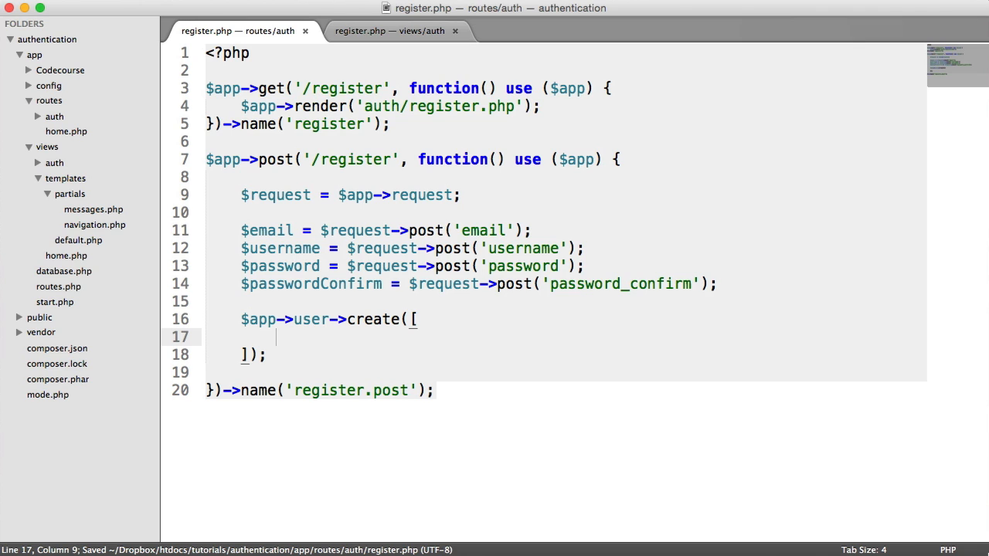
{"action": "type", "text": "''"}
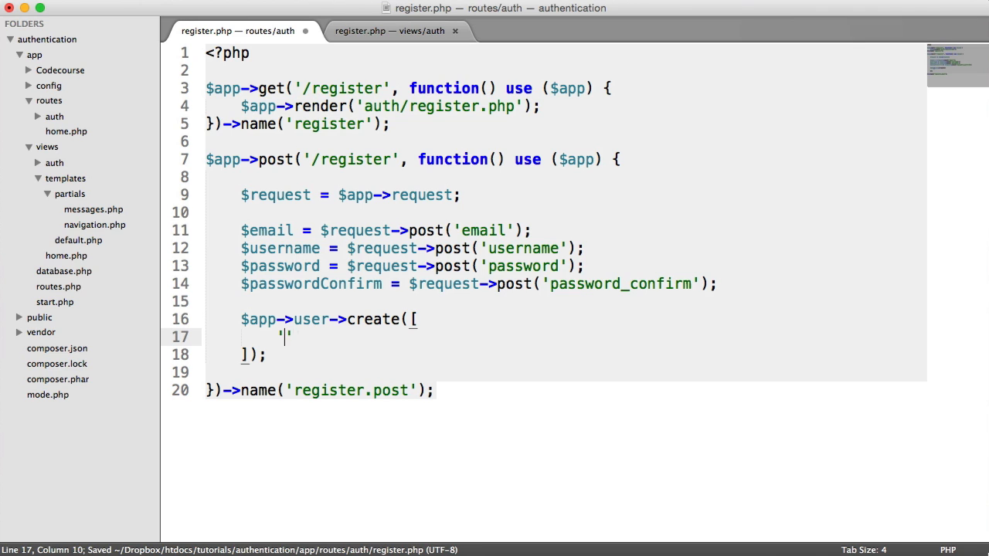
{"action": "type", "text": "email' =>"}
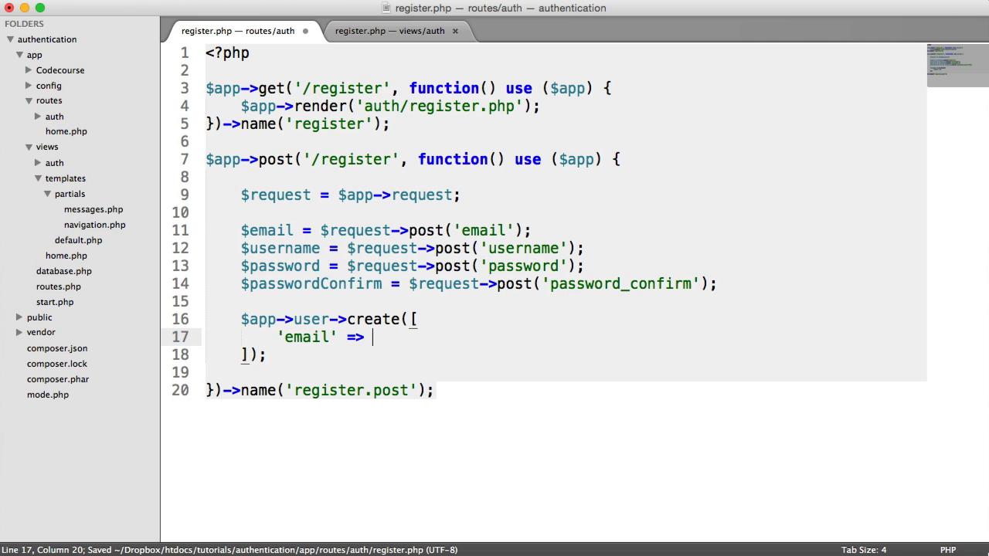
{"action": "type", "text": "$email,"}
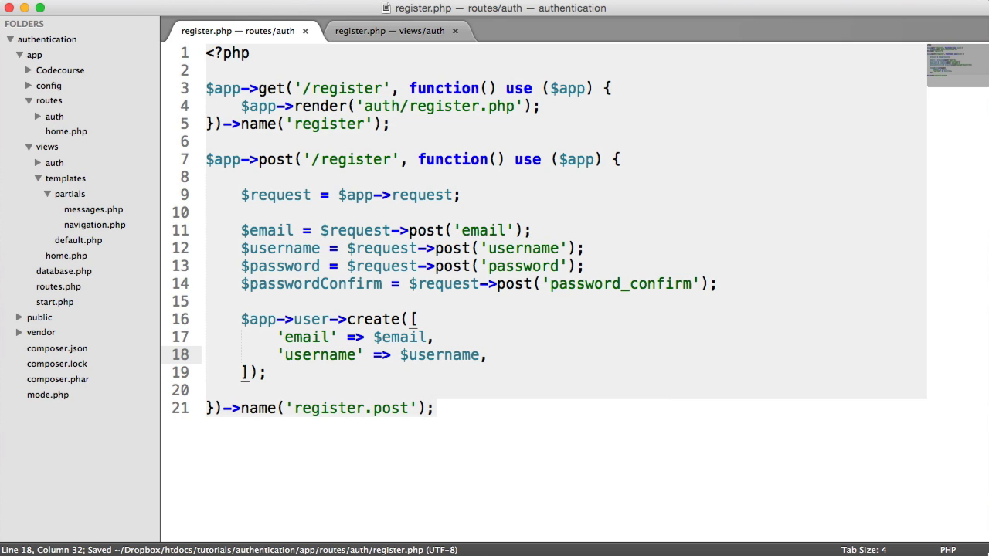
{"action": "type", "text": "'p' => $username,"}
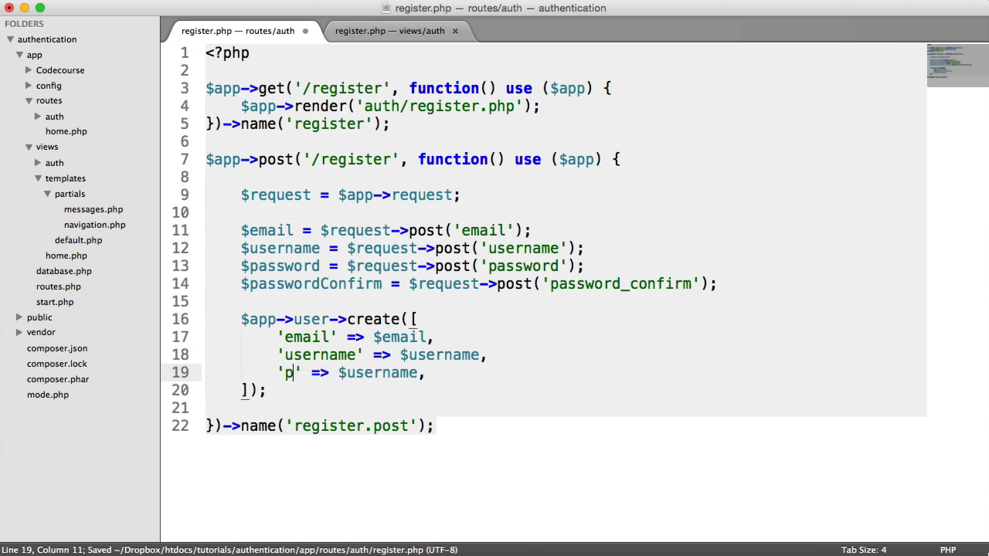
{"action": "type", "text": "assword"}
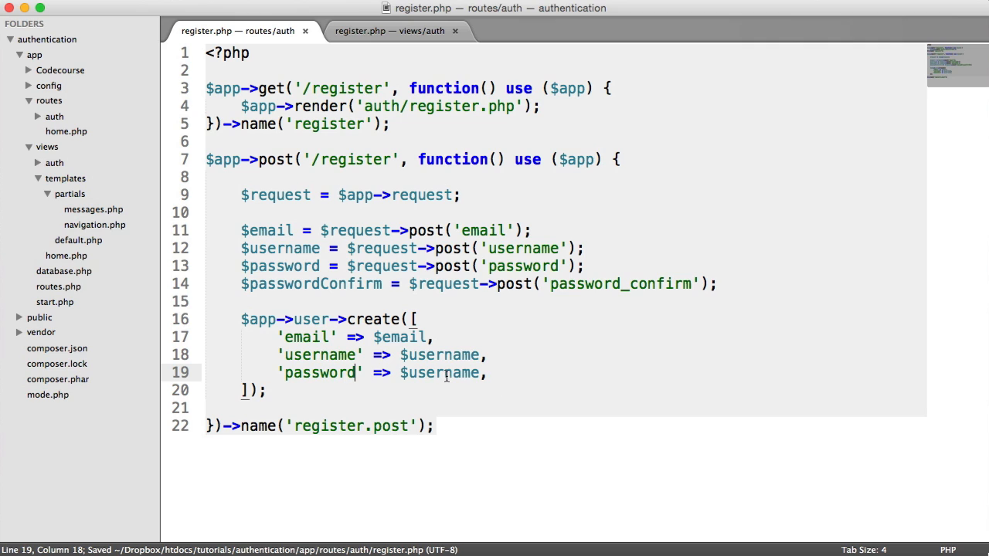
{"action": "type", "text": "password,"}
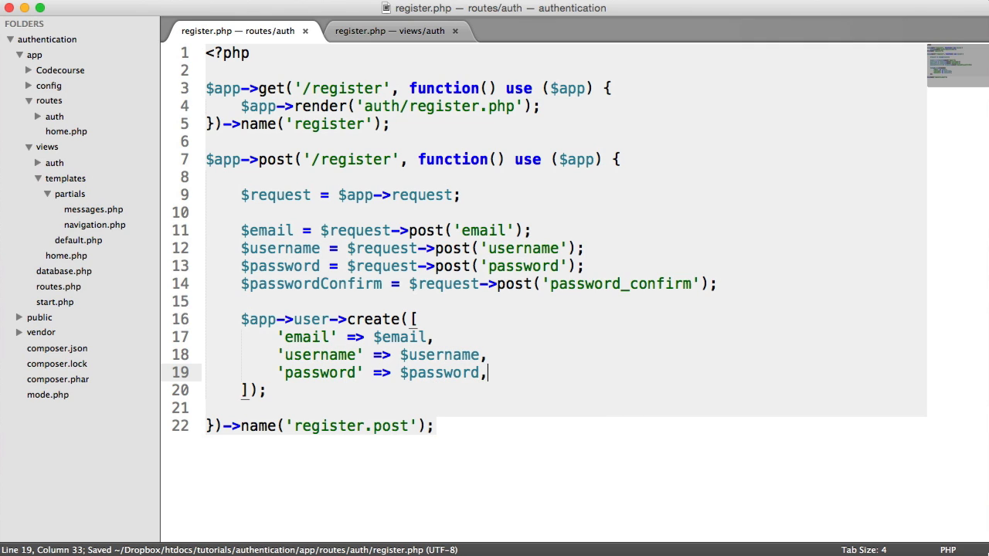
{"action": "key", "text": "Backspace"}
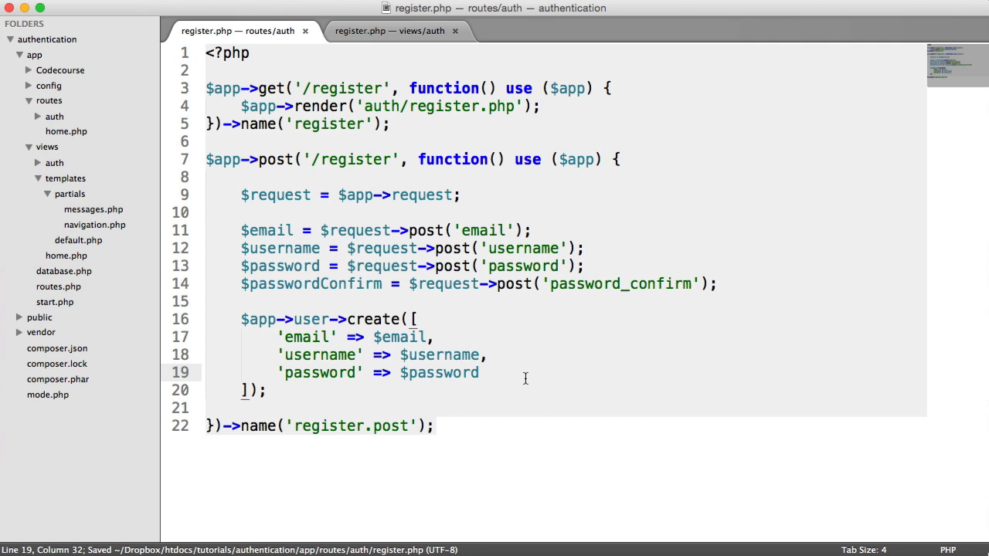
{"action": "double_click", "coordinate": [439, 372]}
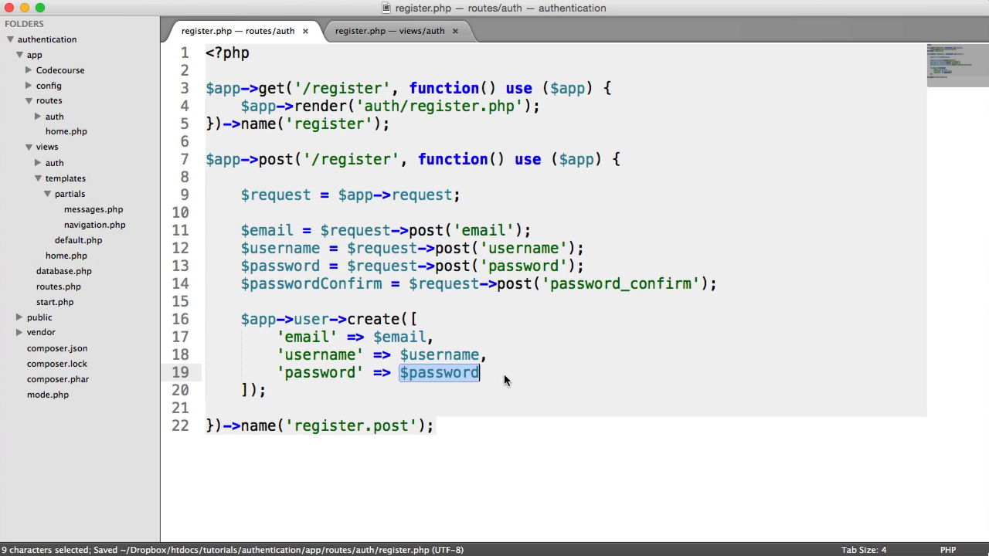
{"action": "left_click", "coordinate": [408, 373]}
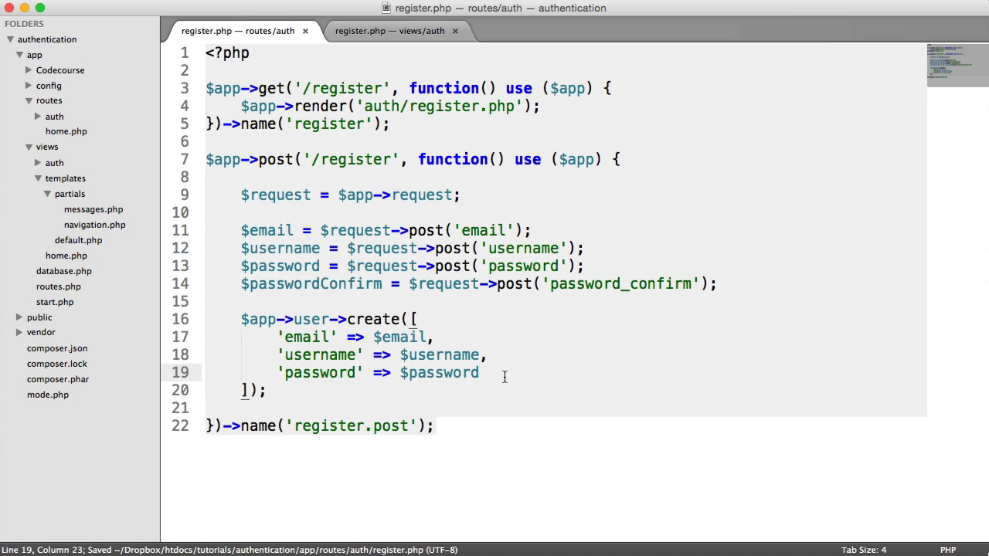
Wrap the password value in the $app->hash password hashing call
{"action": "type", "text": "$app->hash-$"}
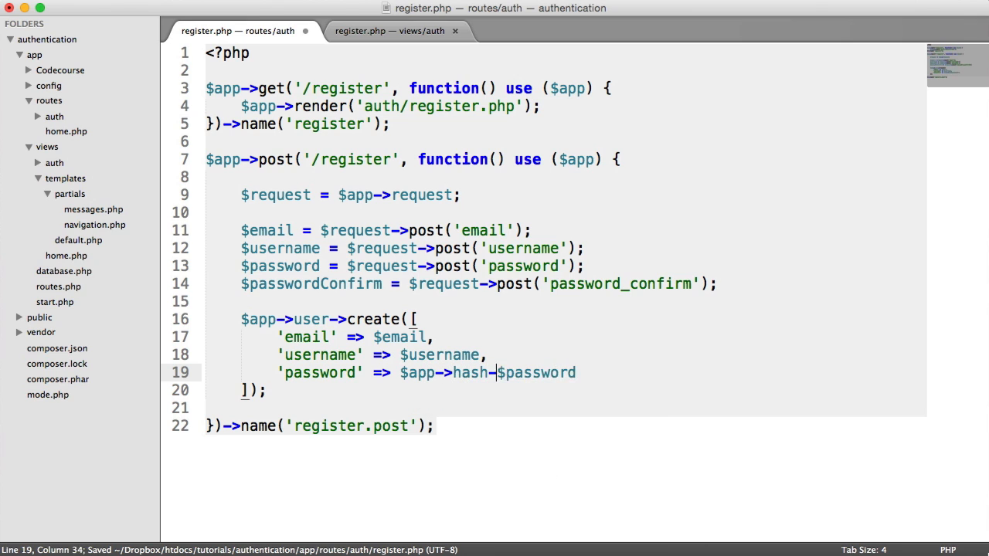
{"action": "type", "text": ">password("}
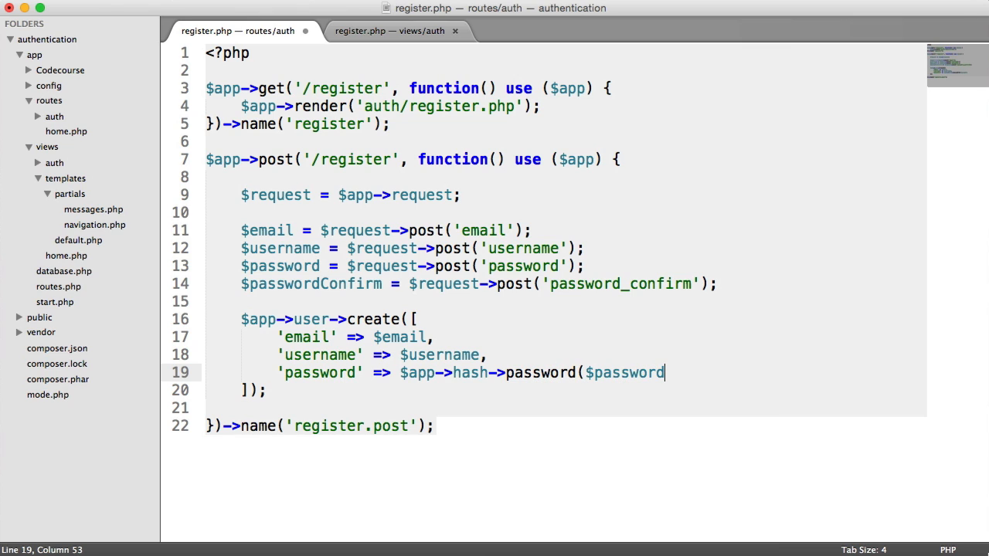
{"action": "type", "text": ")"}
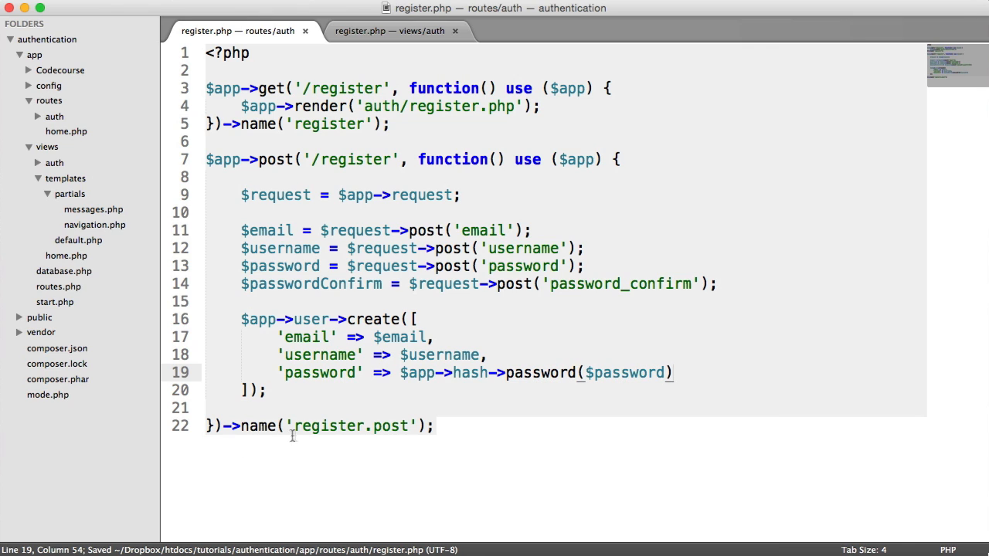
Flash a 'global' message 'You have been registered.' after creating the user
{"action": "type", "text": "$app->"}
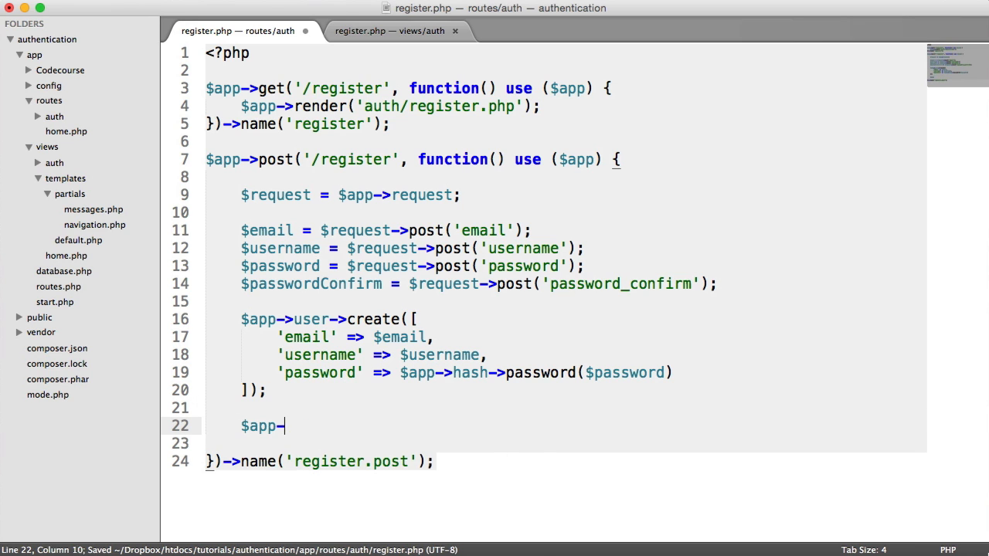
{"action": "type", "text": ">flash();"}
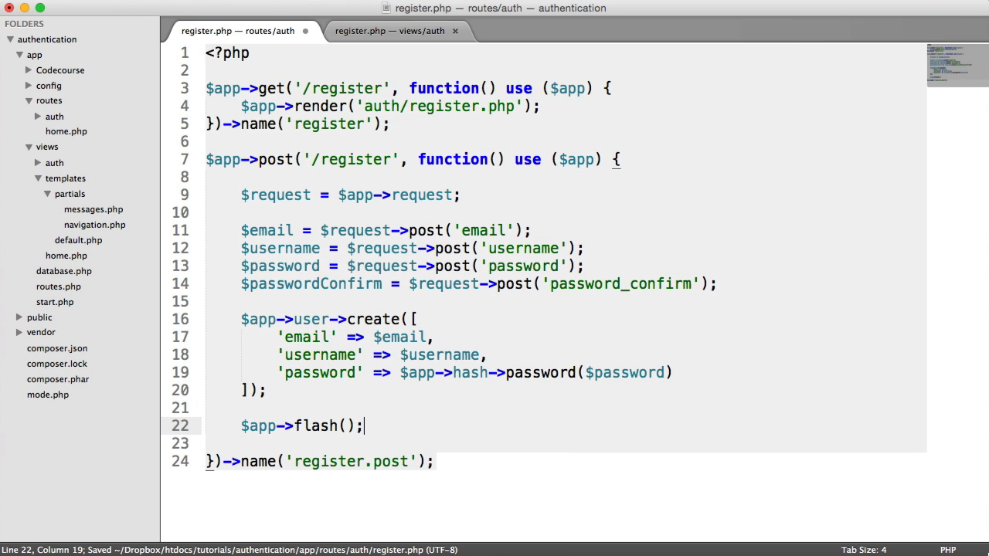
{"action": "type", "text": "'global'"}
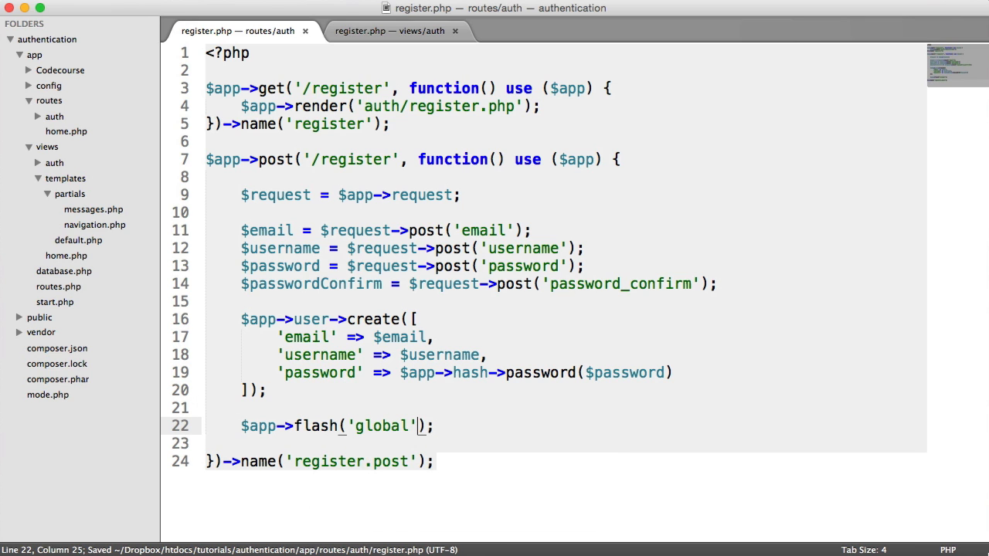
{"action": "type", "text": ", 'You"}
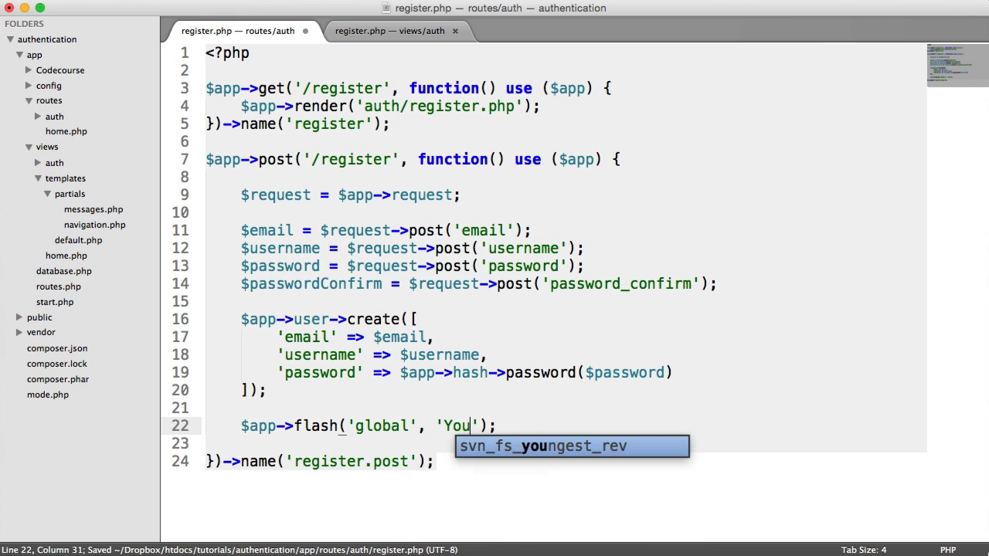
{"action": "type", "text": "have been registered."}
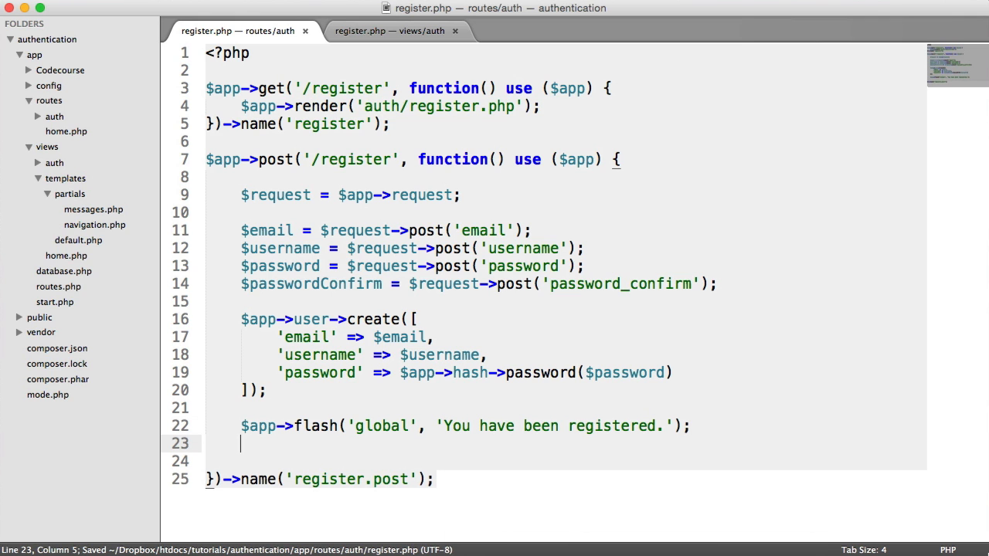
Redirect the response to $app->urlFor('home')
{"action": "type", "text": "$"}
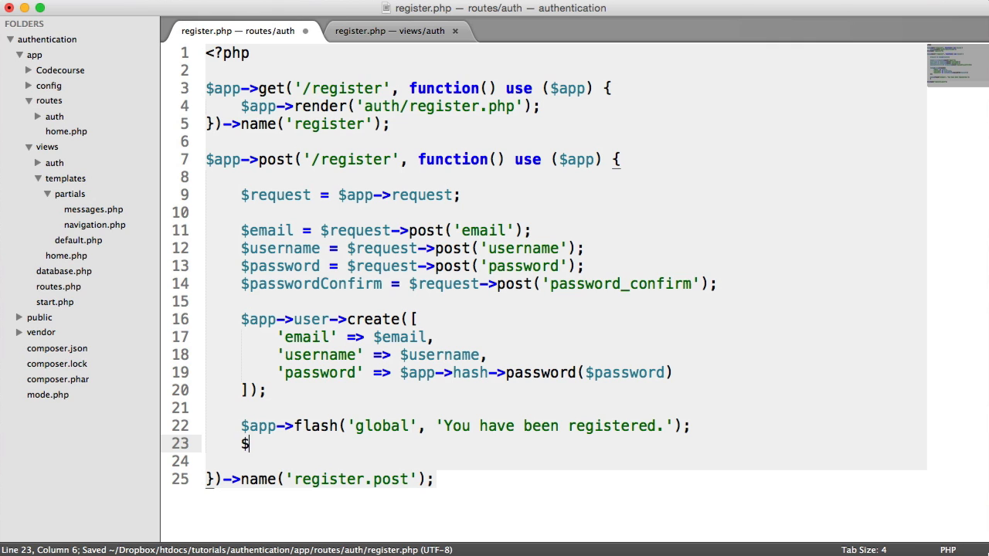
{"action": "type", "text": "app->response"}
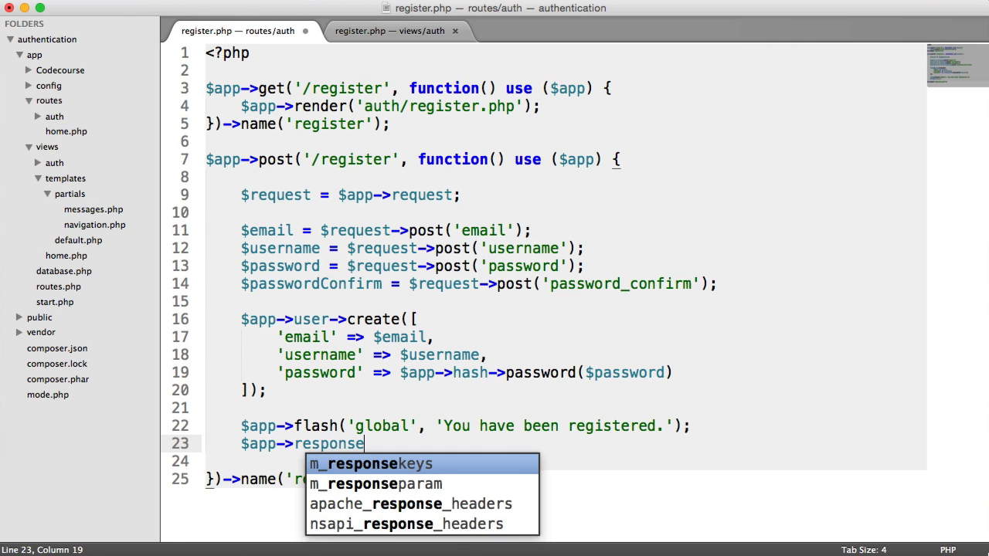
{"action": "type", "text": "->redirect();"}
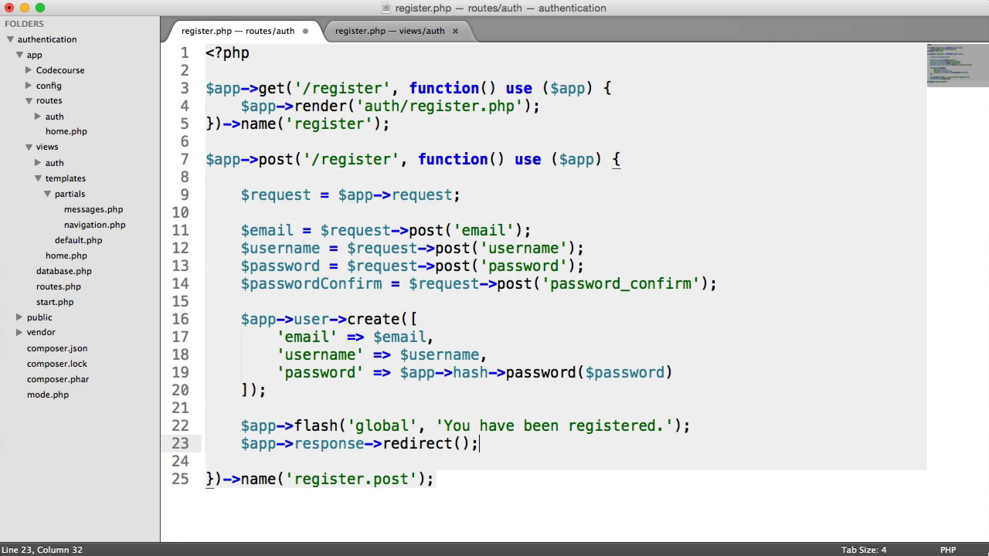
{"action": "type", "text": "$app->"}
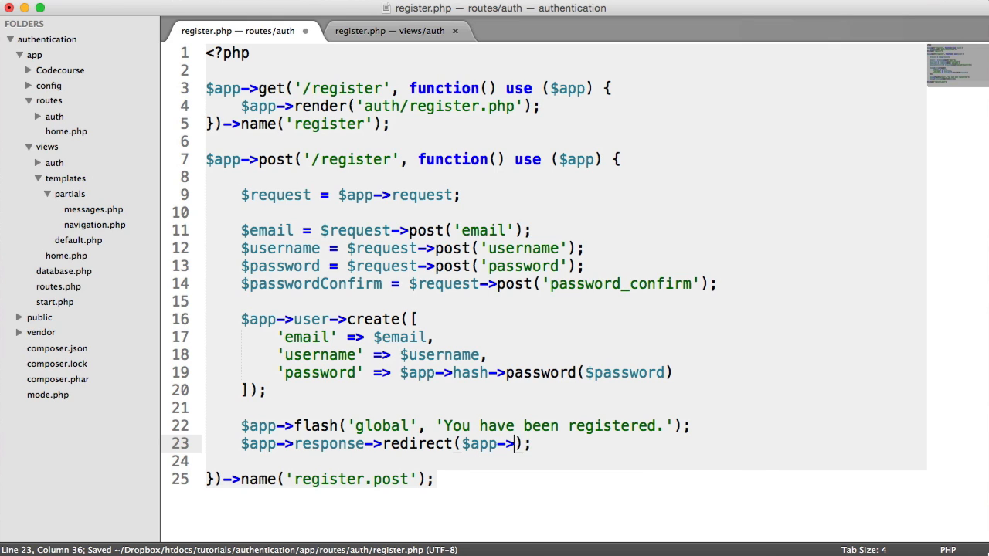
{"action": "type", "text": "urlFor()"}
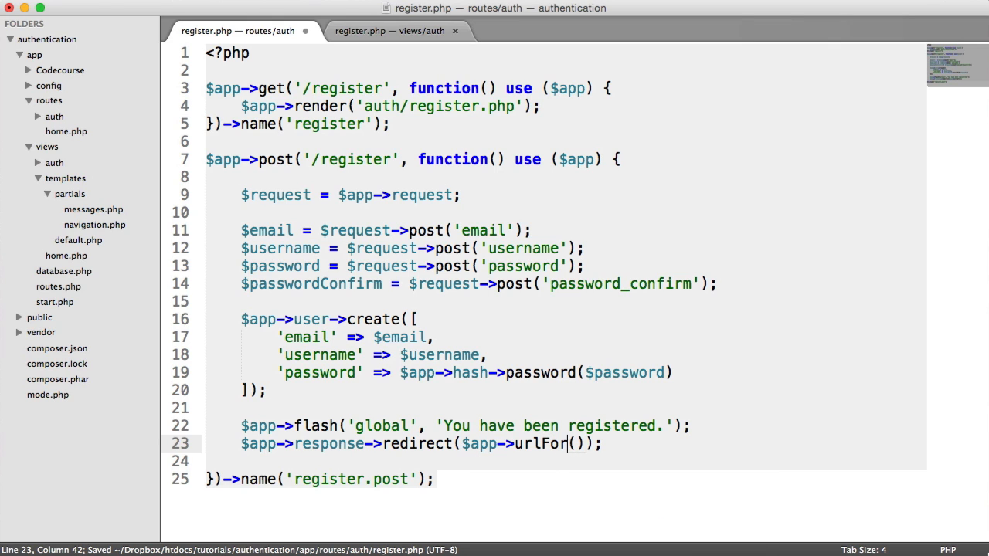
{"action": "type", "text": "'home'"}
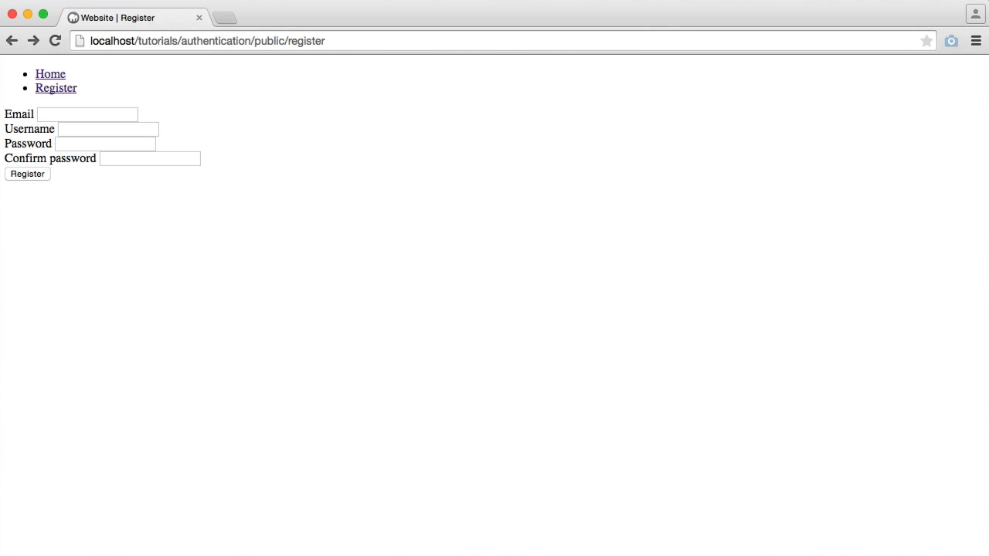
{"action": "mouse_move", "coordinate": [31, 136]}
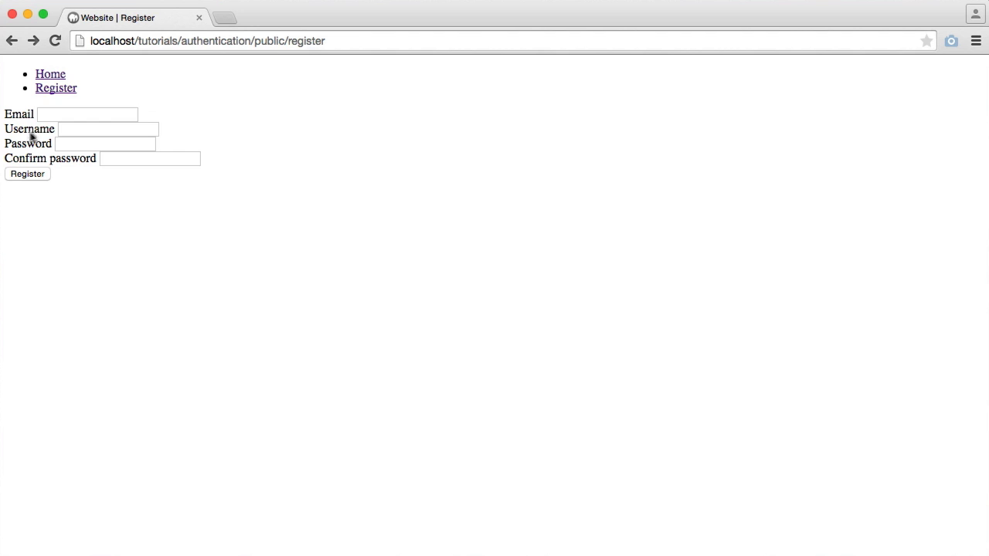
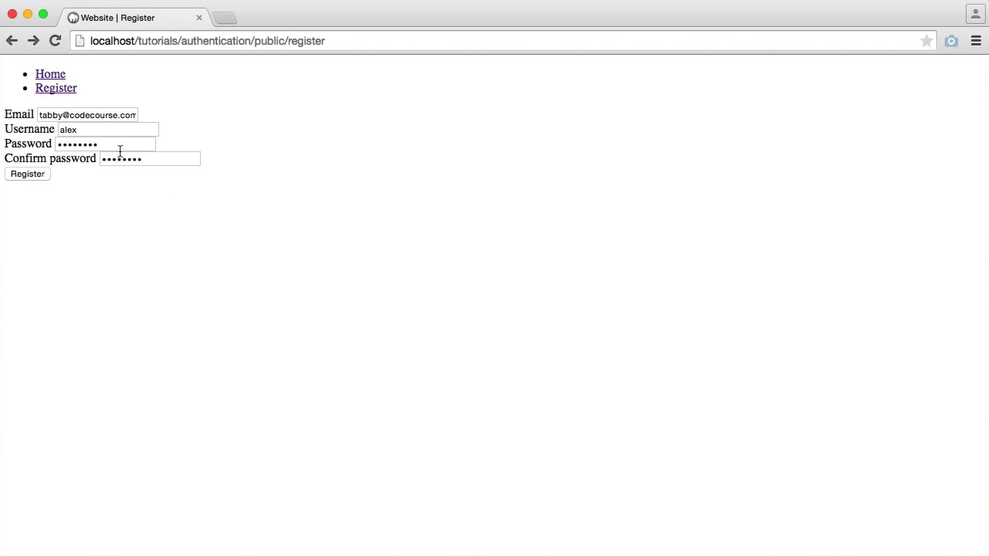
{"action": "left_click", "coordinate": [28, 173]}
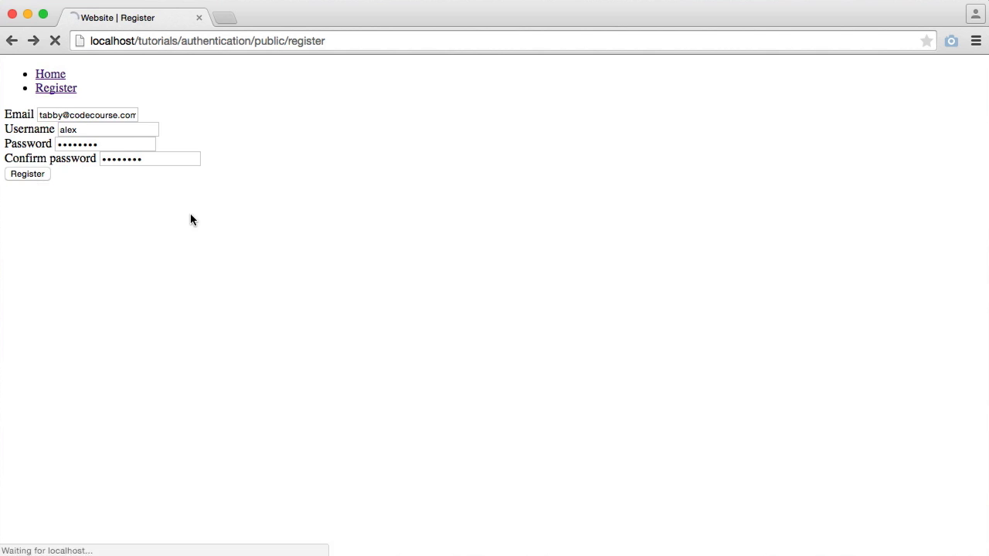
{"action": "left_click", "coordinate": [28, 173]}
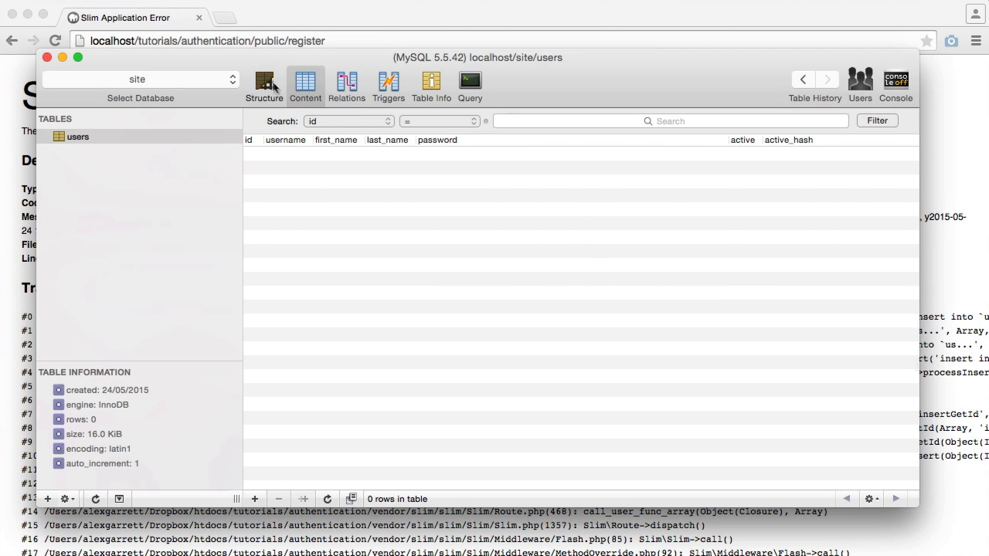
Check the users table's Structure and empty Content, then return to the registration form
{"action": "left_click", "coordinate": [263, 81]}
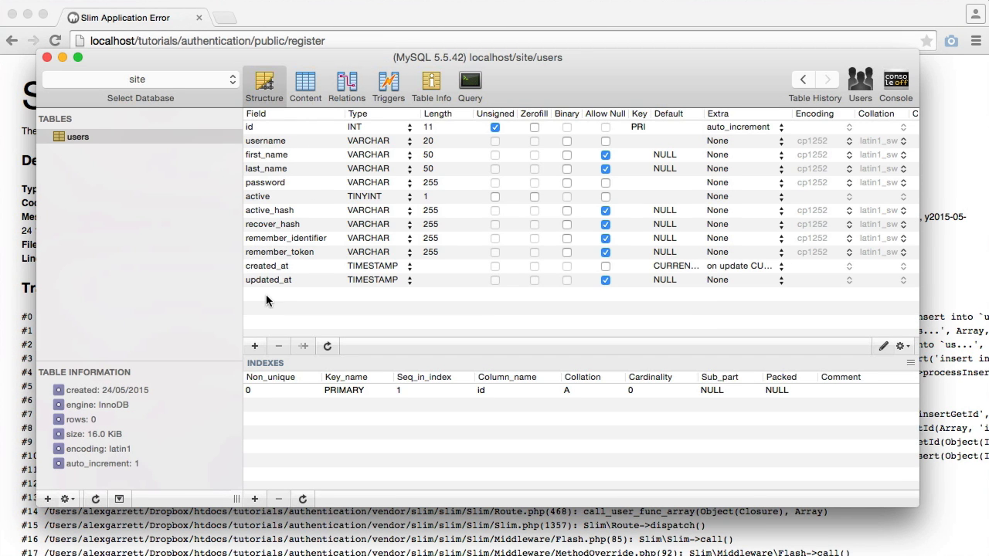
{"action": "left_click", "coordinate": [255, 346]}
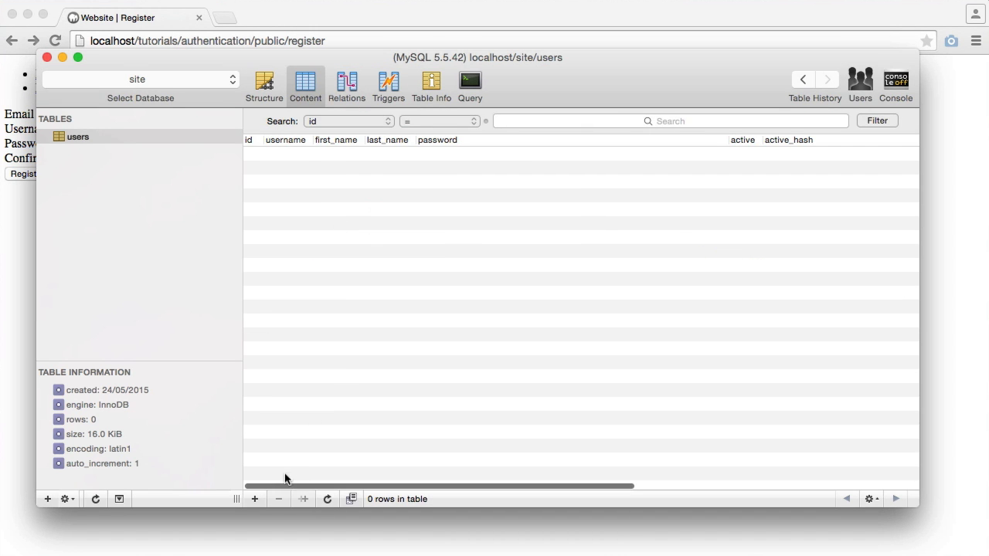
{"action": "mouse_move", "coordinate": [23, 290]}
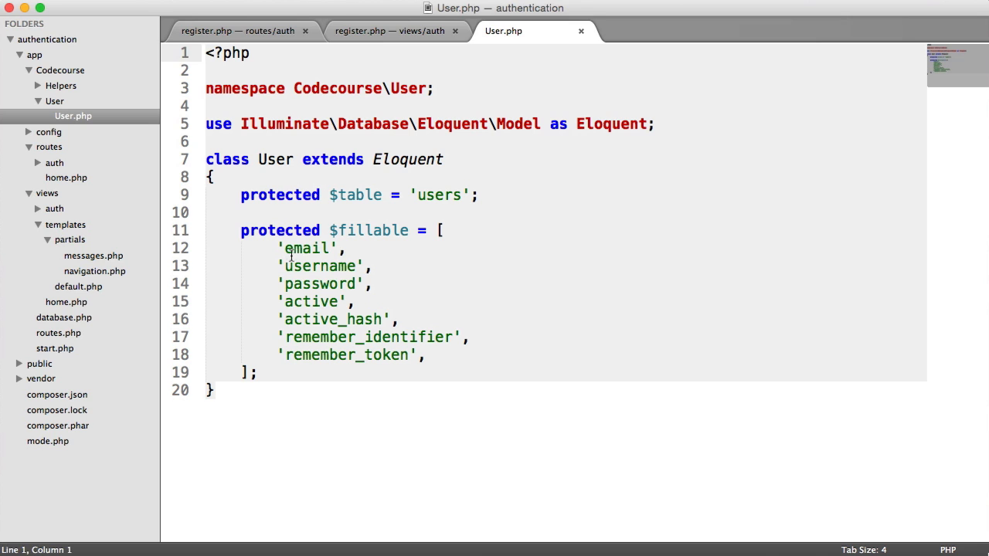
{"action": "left_click", "coordinate": [402, 31]}
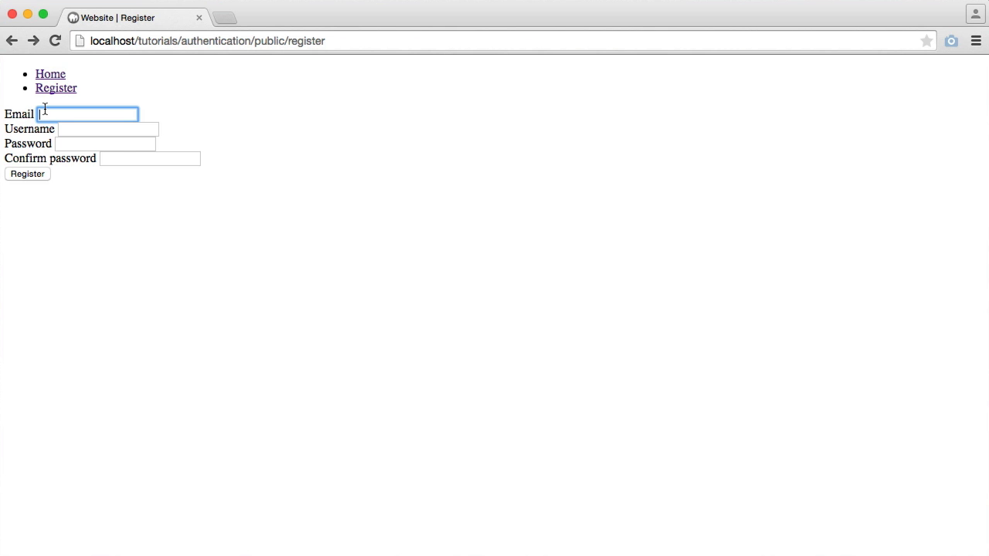
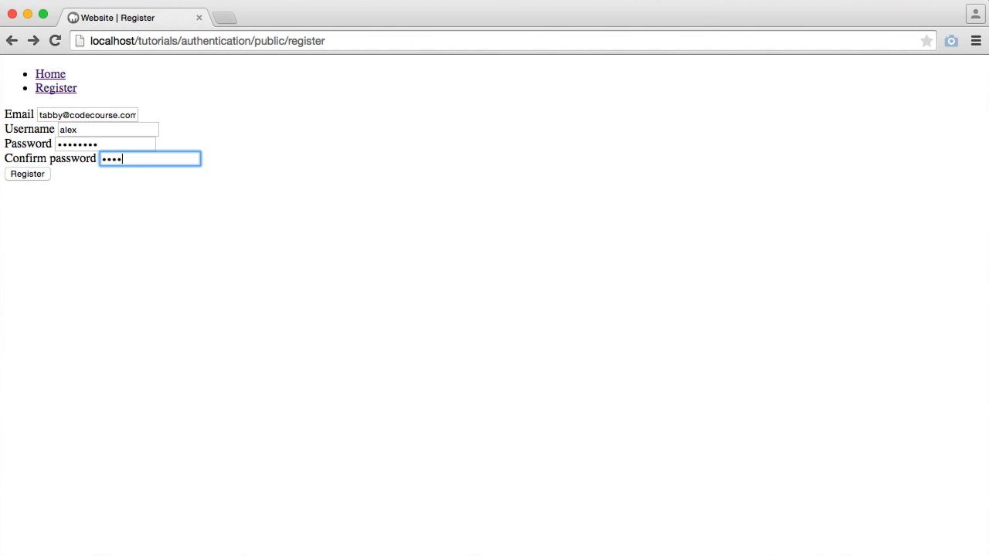
{"action": "left_click", "coordinate": [28, 173]}
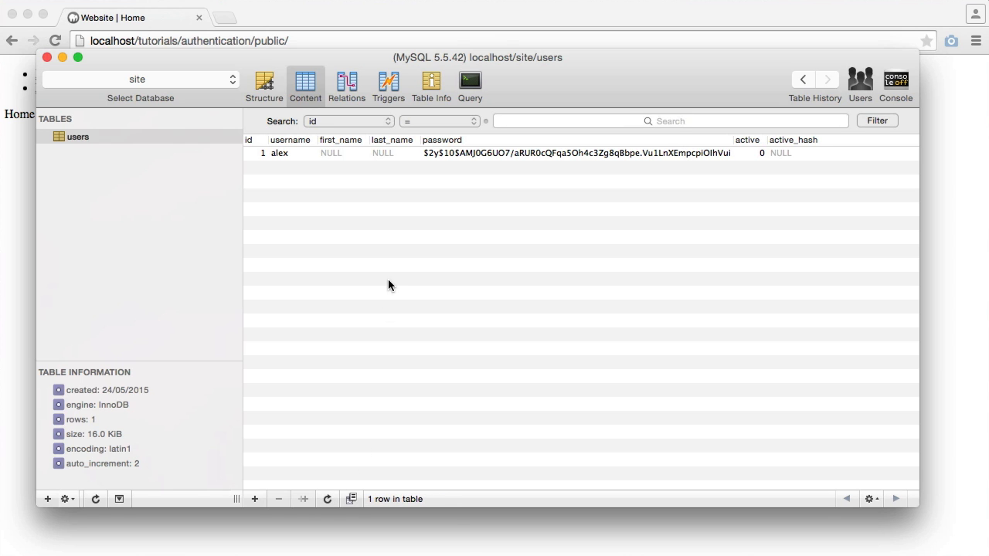
Scroll through alex's row — hashed password, active 0, email — then view the column definitions
{"action": "scroll", "scroll_direction": "right", "scroll_amount": 3}
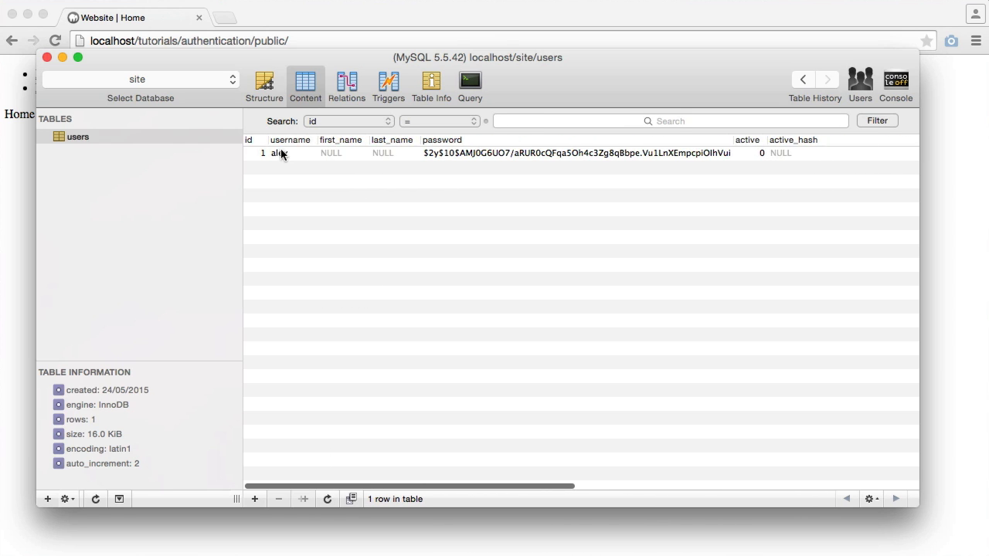
{"action": "mouse_move", "coordinate": [454, 192]}
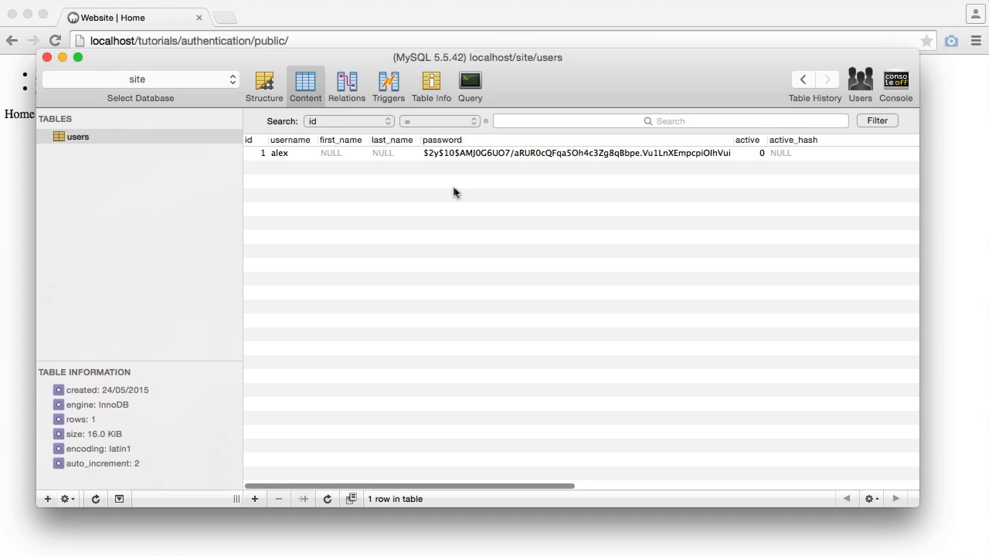
{"action": "mouse_move", "coordinate": [668, 162]}
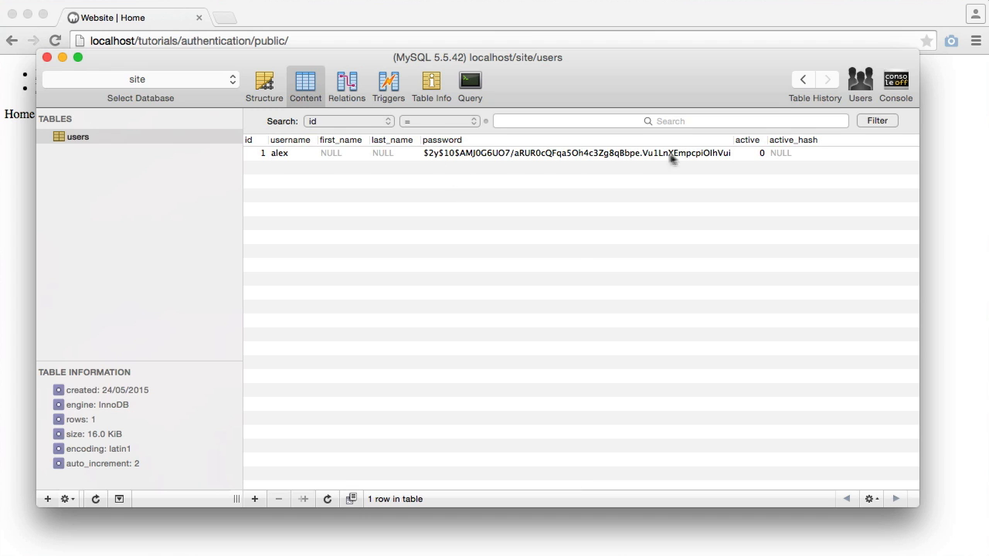
{"action": "scroll", "scroll_direction": "right", "scroll_amount": 3}
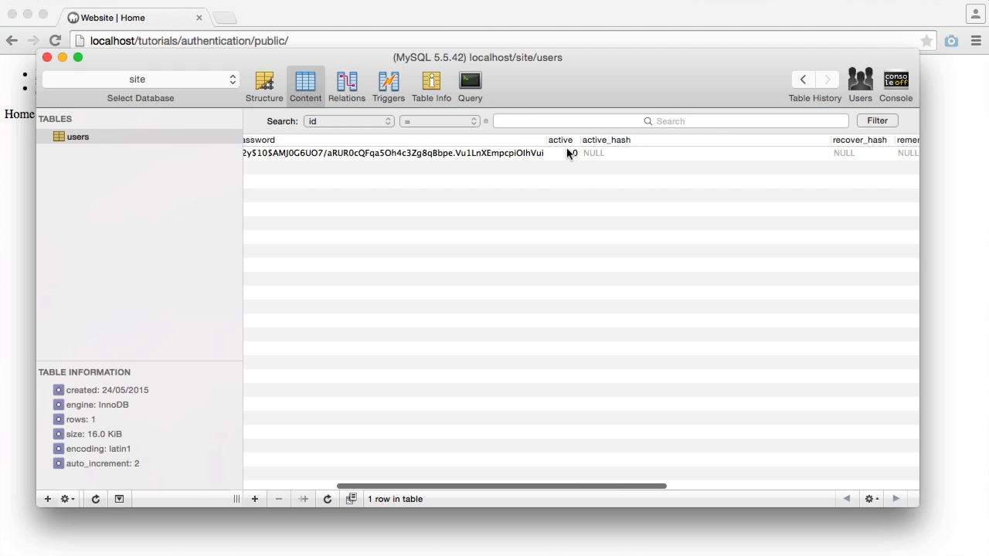
{"action": "scroll", "scroll_direction": "right", "scroll_amount": 3}
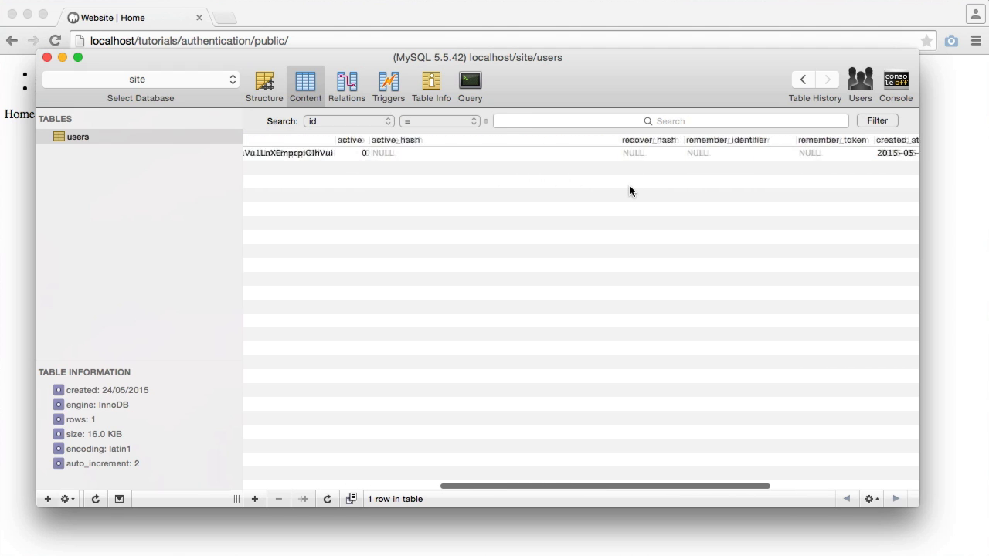
{"action": "scroll", "scroll_direction": "right", "scroll_amount": 3}
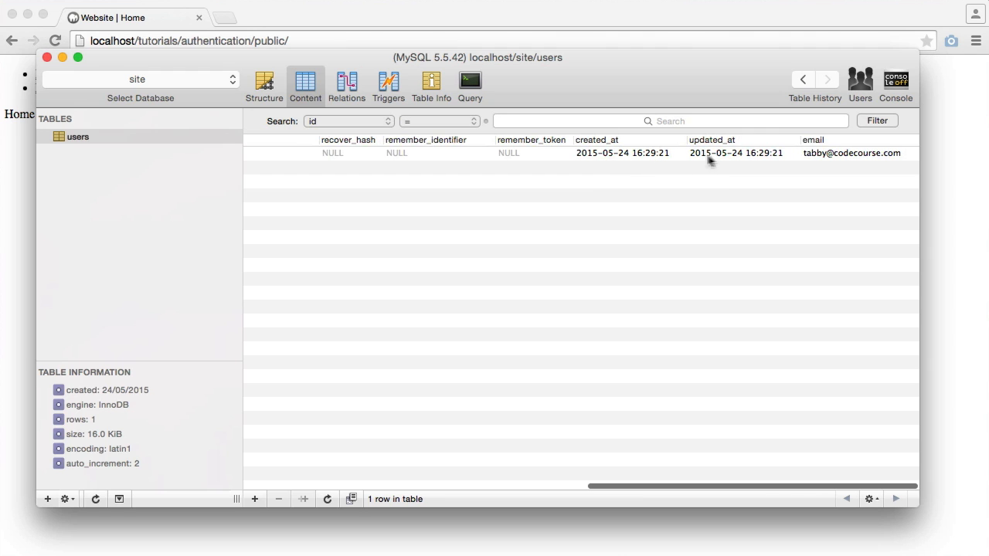
{"action": "mouse_move", "coordinate": [709, 160]}
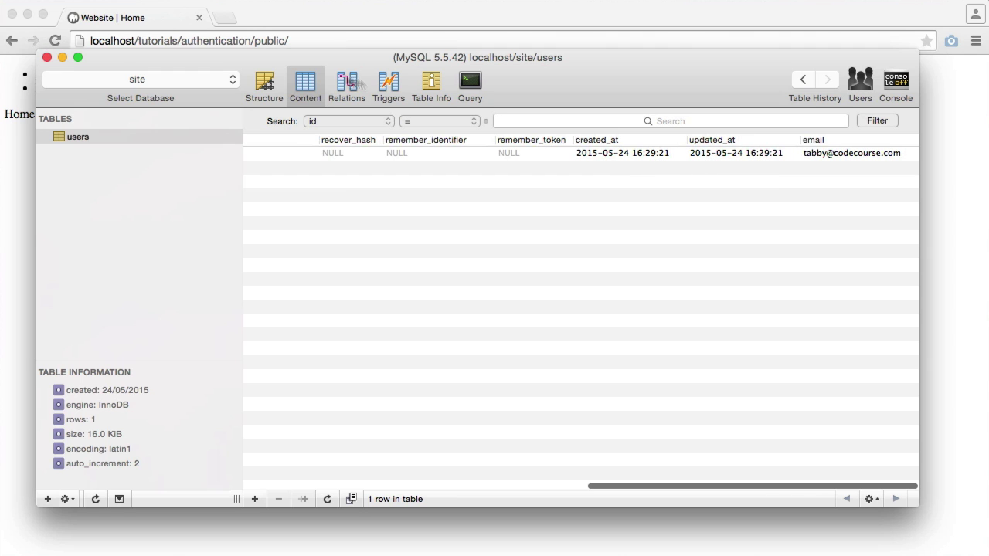
{"action": "left_click", "coordinate": [262, 81]}
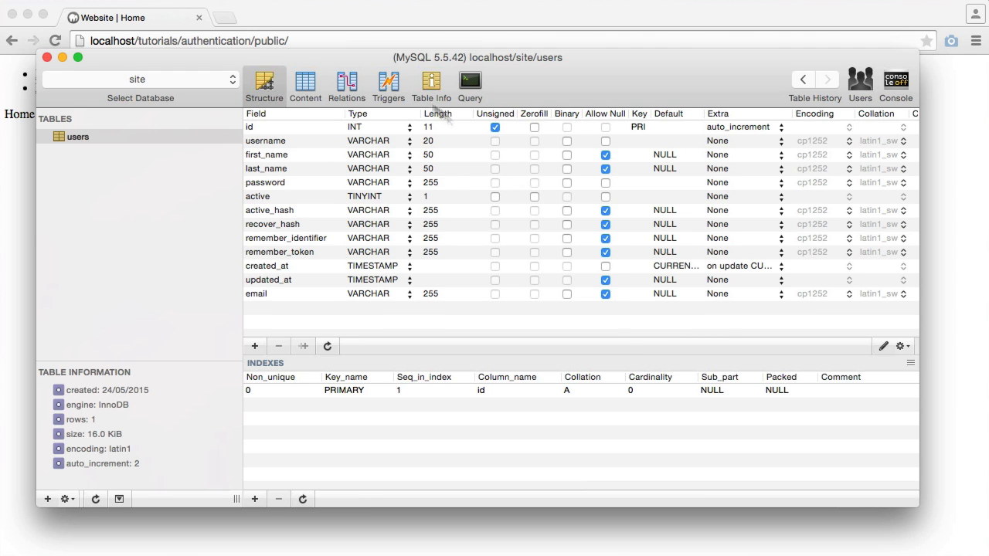